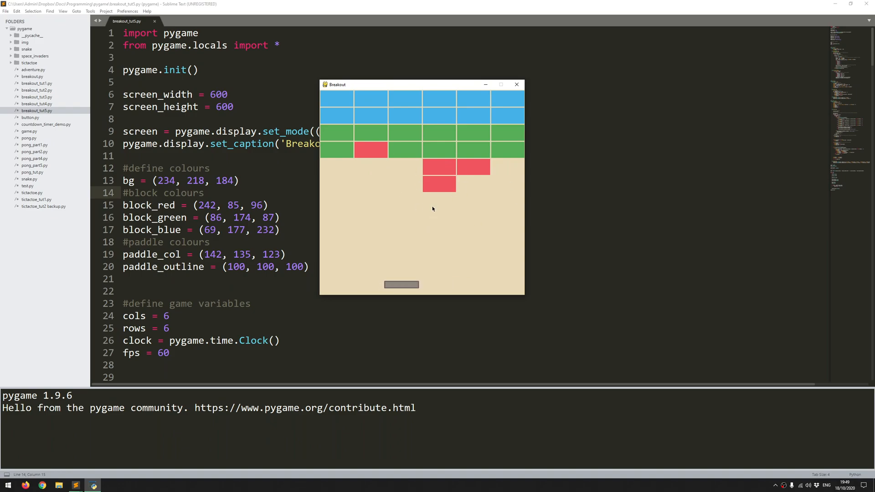
Step: Close the Breakout game window and scroll back through the script
click(517, 84)
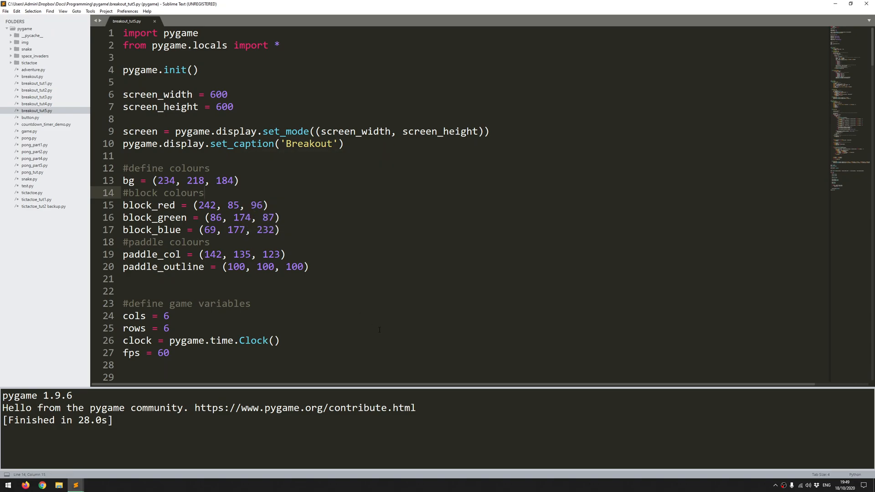
mouse_move(373, 294)
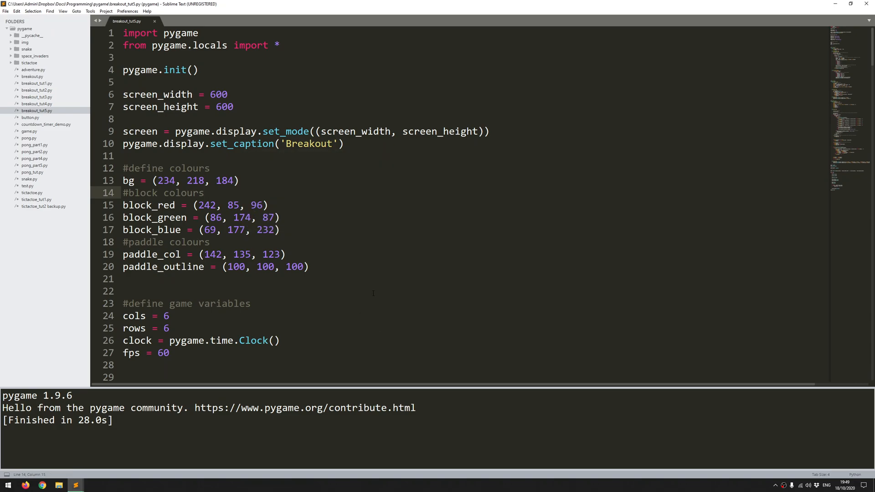
scroll(down, 3)
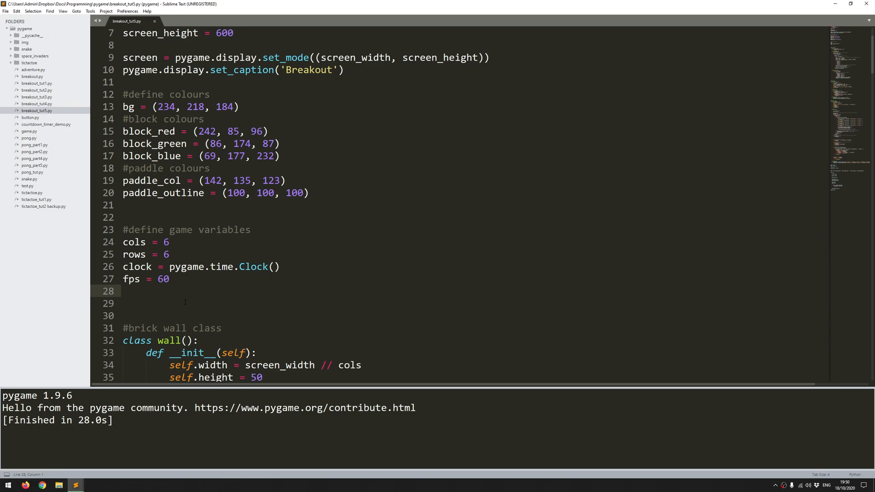
Step: Add 'live_ball = False' below fps = 60
text(live_ball =)
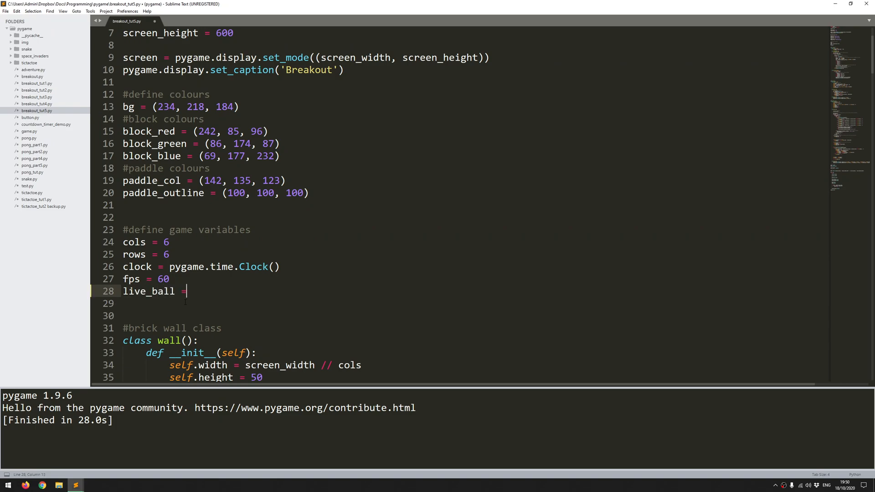
text(Fals)
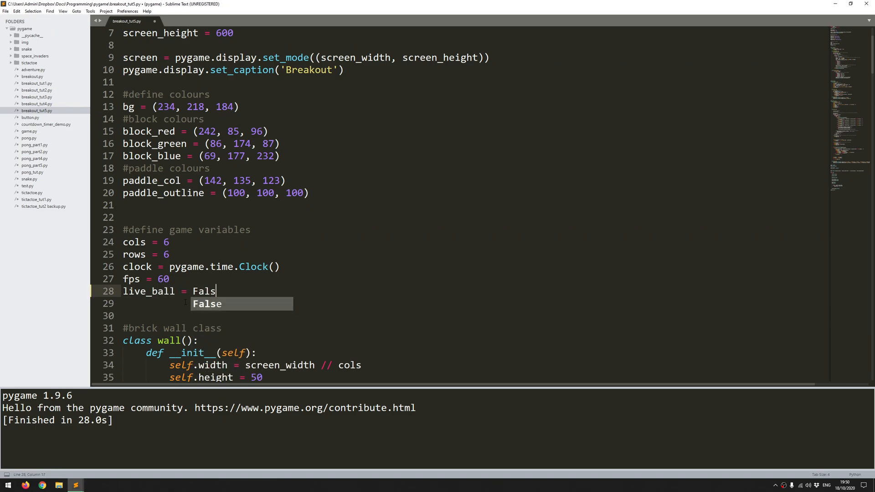
key(Tab)
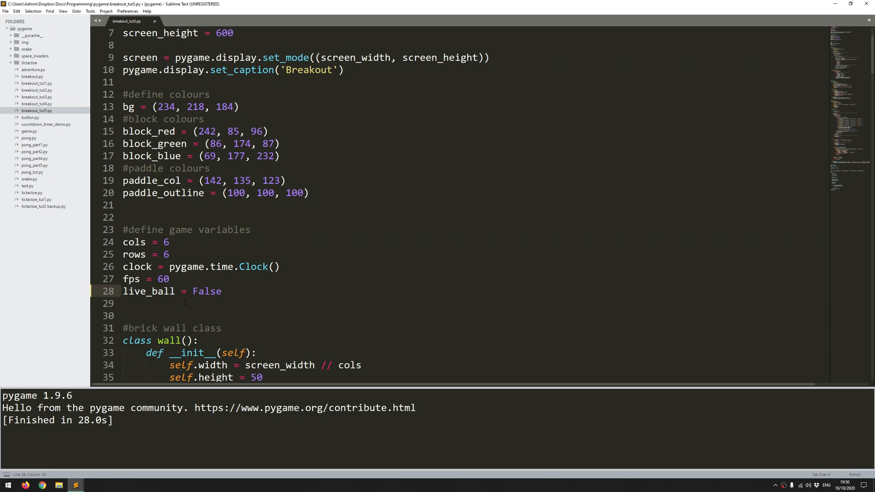
double_click(148, 291)
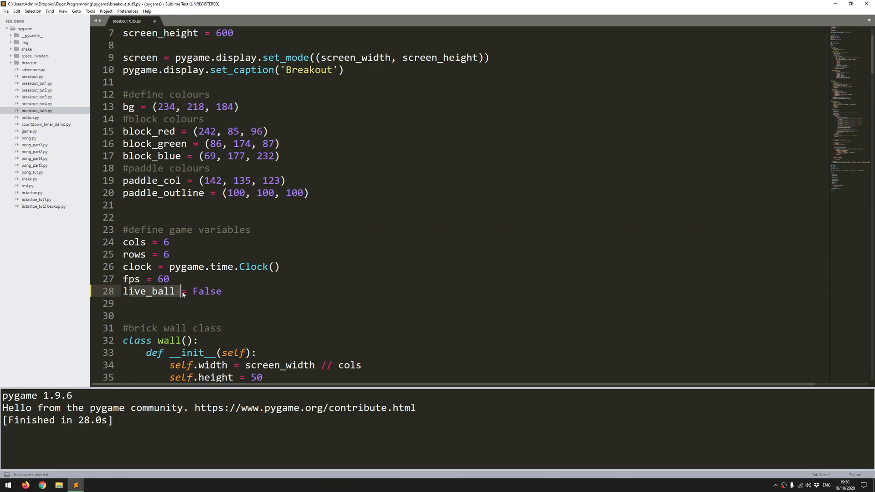
click(223, 291)
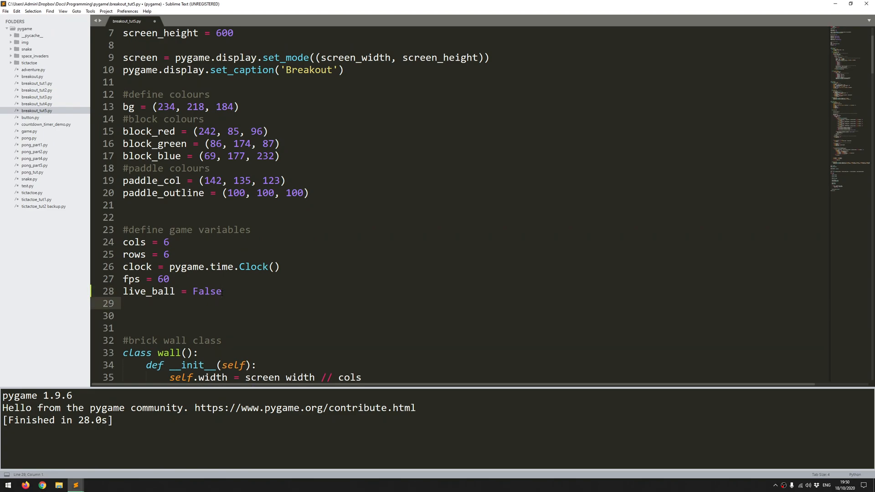
Step: Add 'game_over = 0' after checking the ball class's game_over variable name
text(game_over = 0)
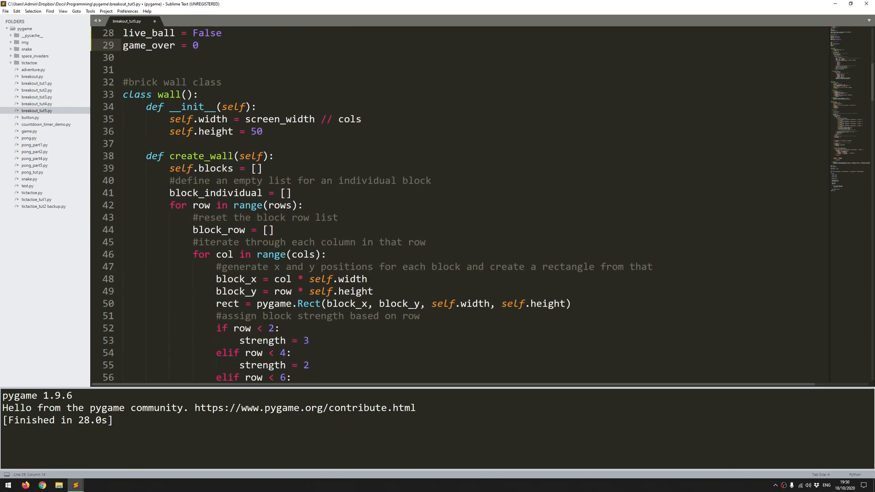
scroll(down, 3)
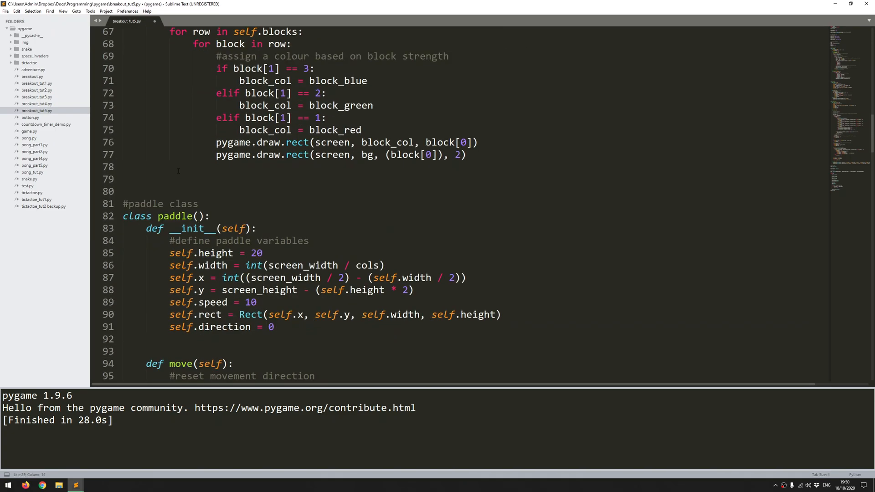
scroll(down, 3)
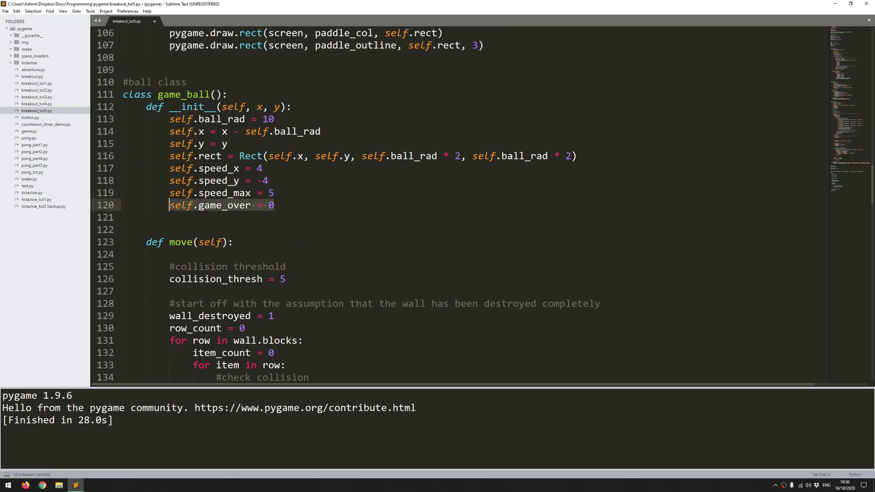
click(201, 205)
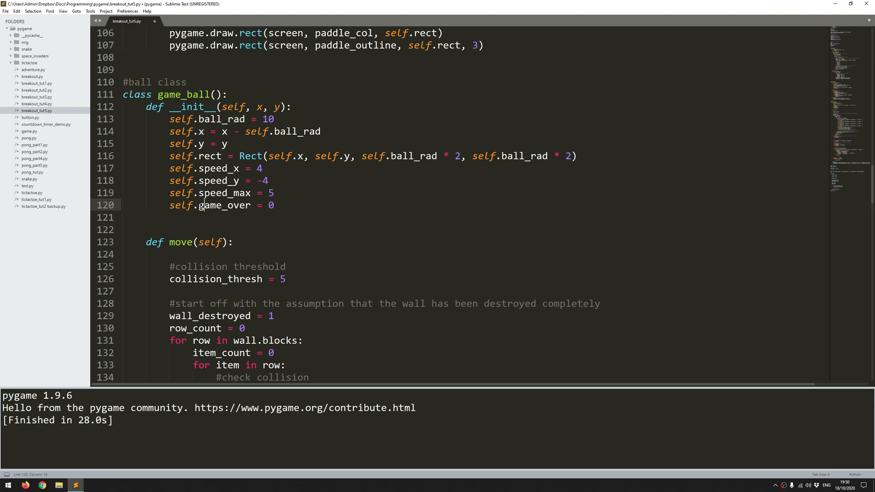
double_click(224, 205)
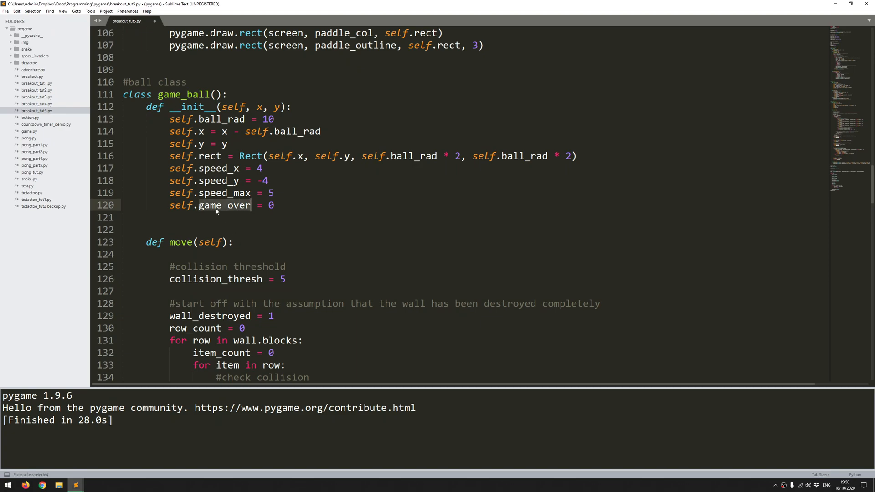
scroll(up, 3)
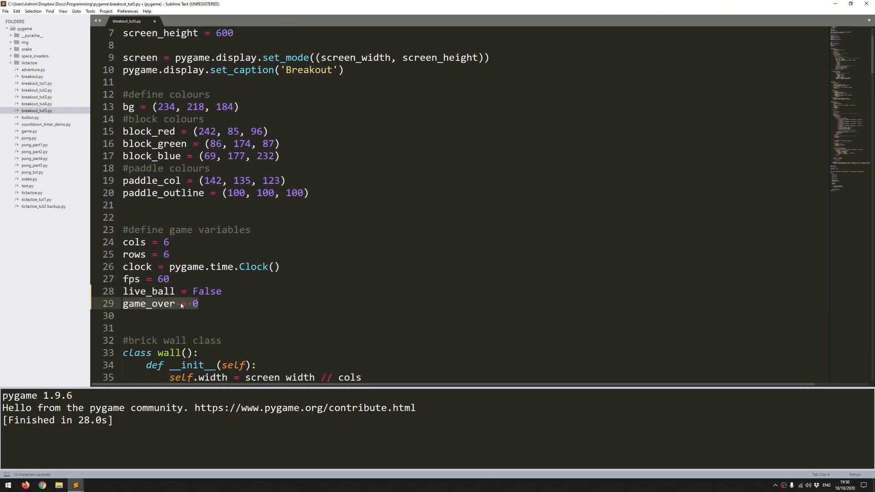
scroll(down, 3)
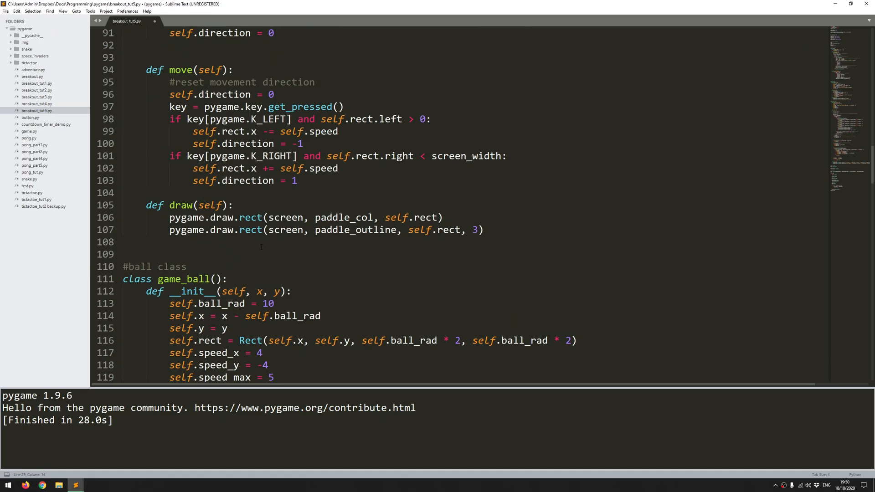
scroll(down, 3)
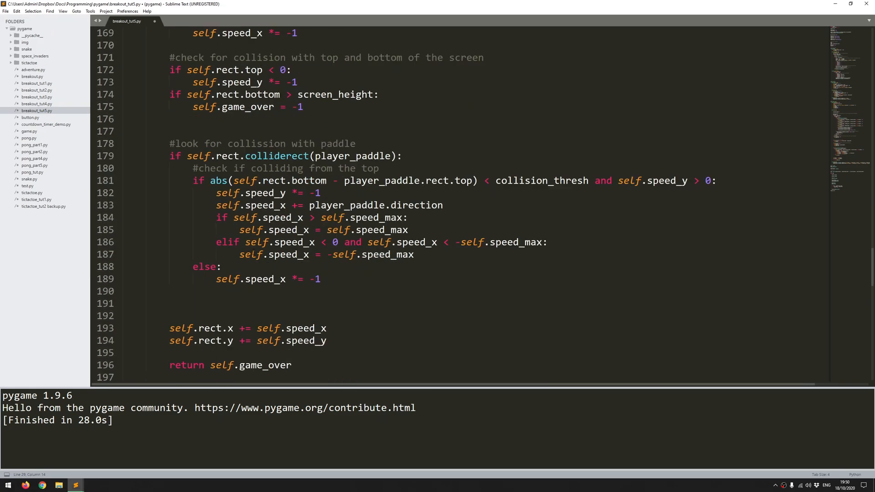
scroll(down, 3)
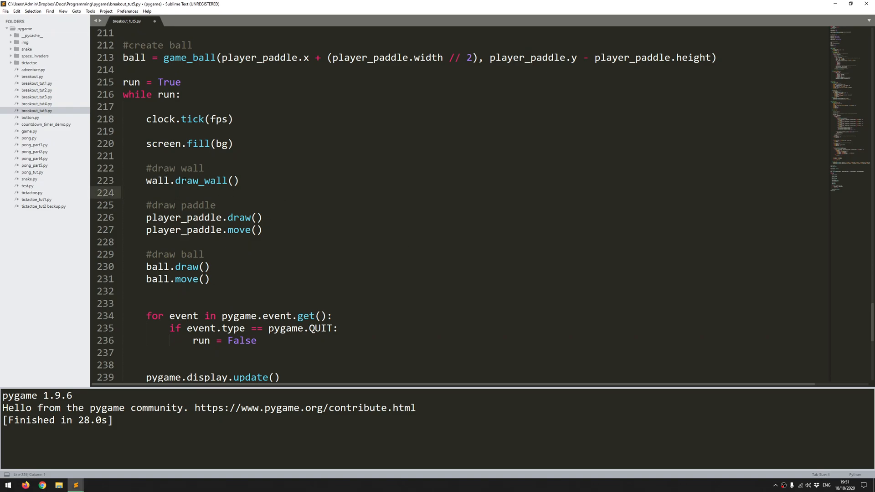
Step: Rename the comment to '#draw all objects' and move player_paddle.draw() and ball.draw() under draw_wall
click(205, 169)
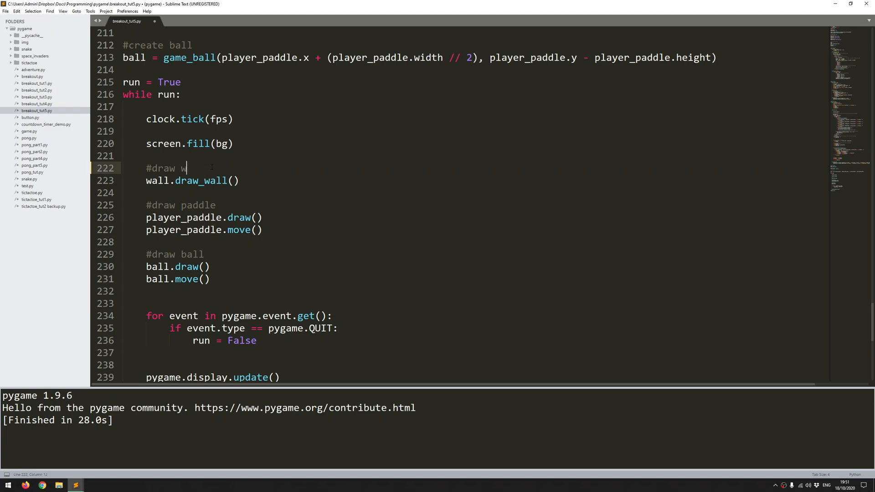
text(all)
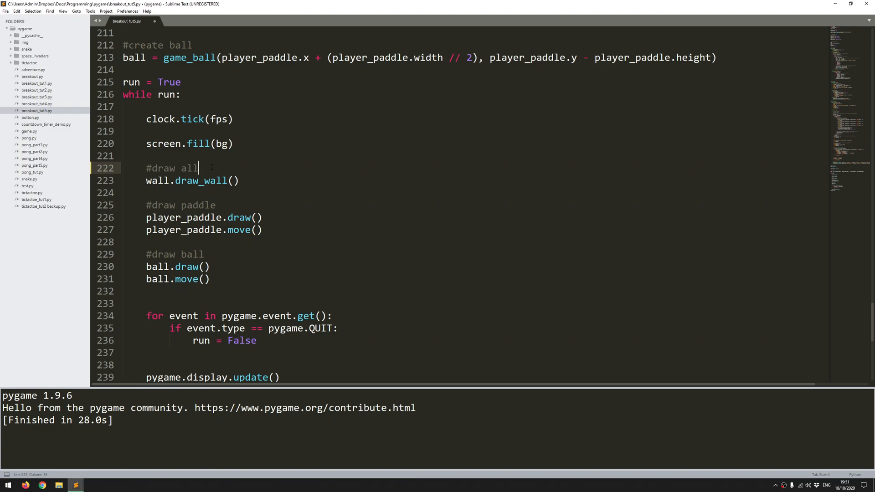
text(objects)
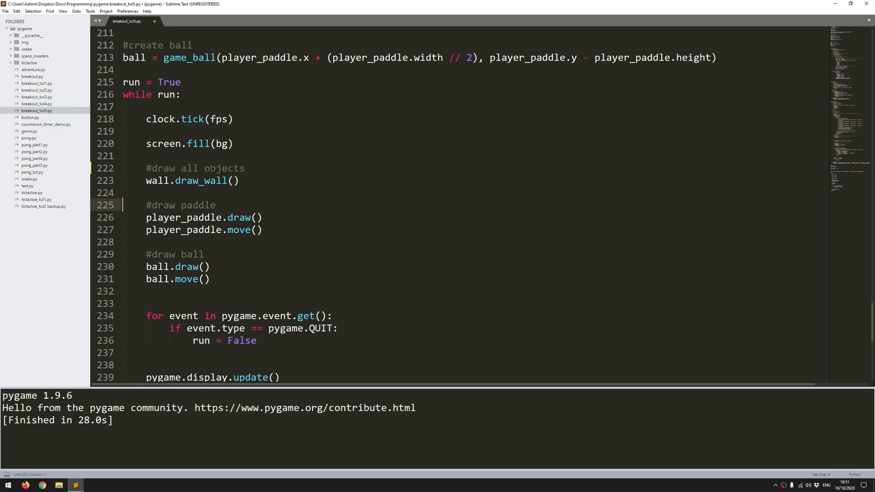
key(ctrl+x)
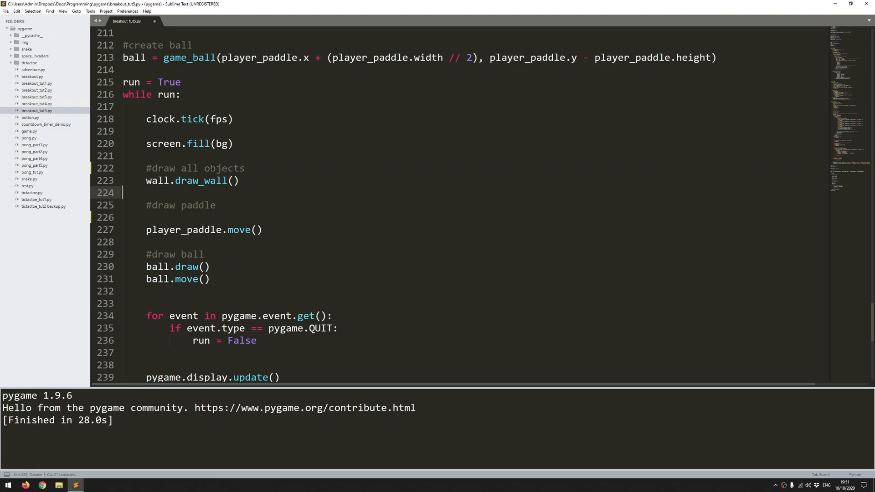
text(player_paddle.draw())
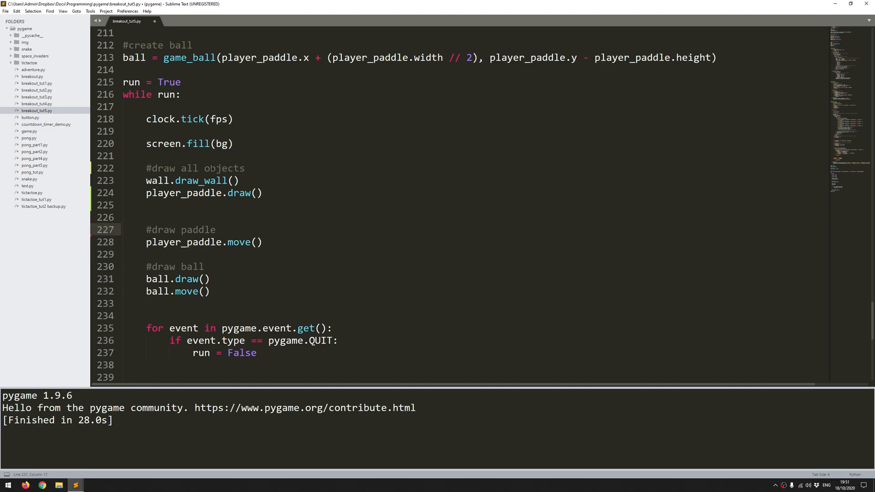
key(Ctrl+X)
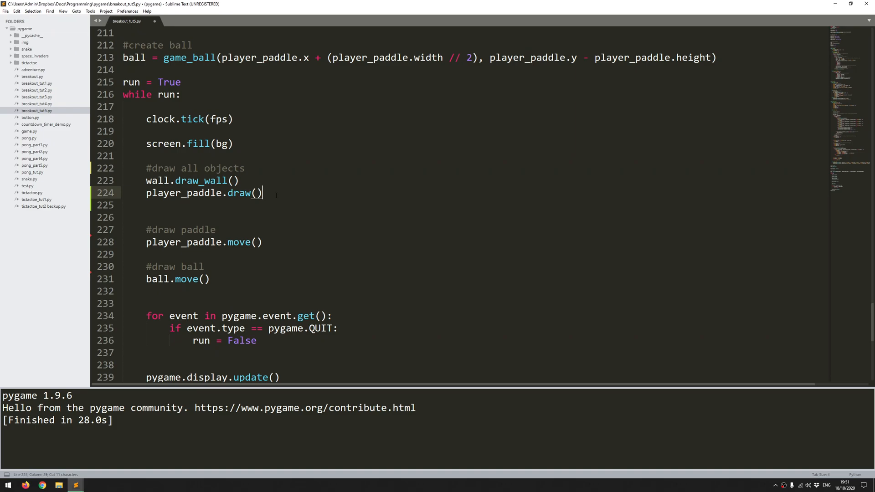
text(ball.draw())
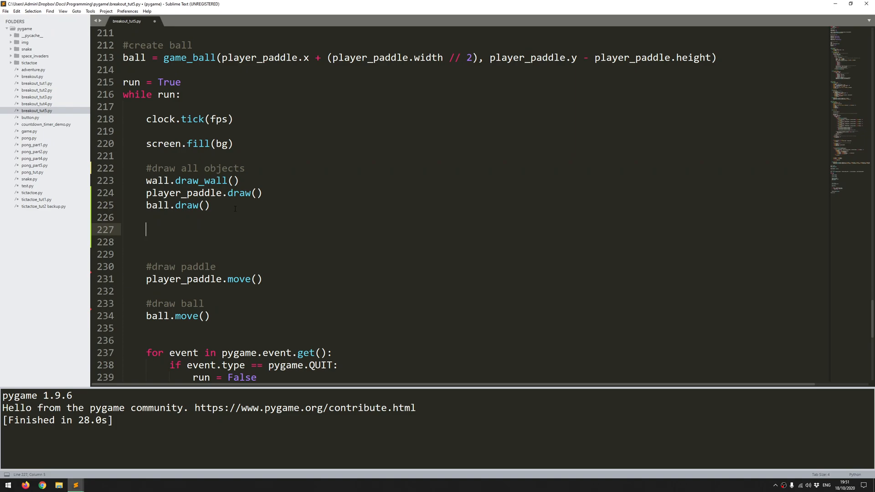
Step: Add an 'if live_ball:' line above the paddle movement code
text(i)
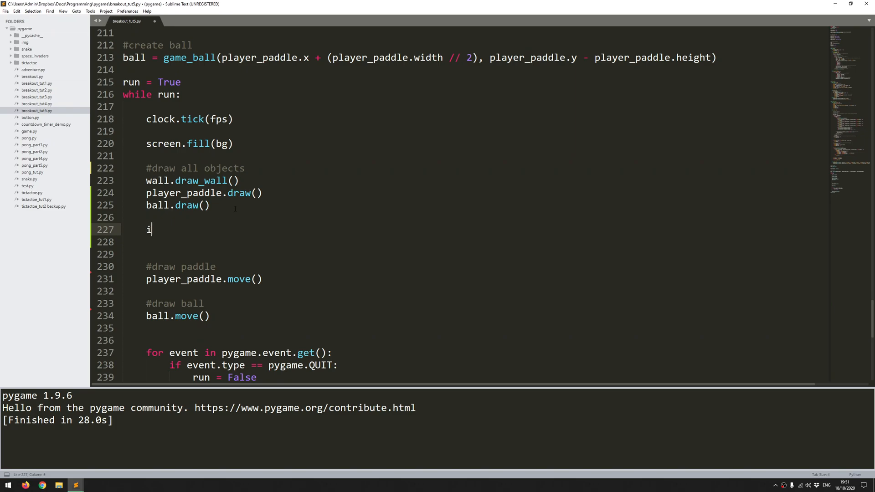
text(f live_ball)
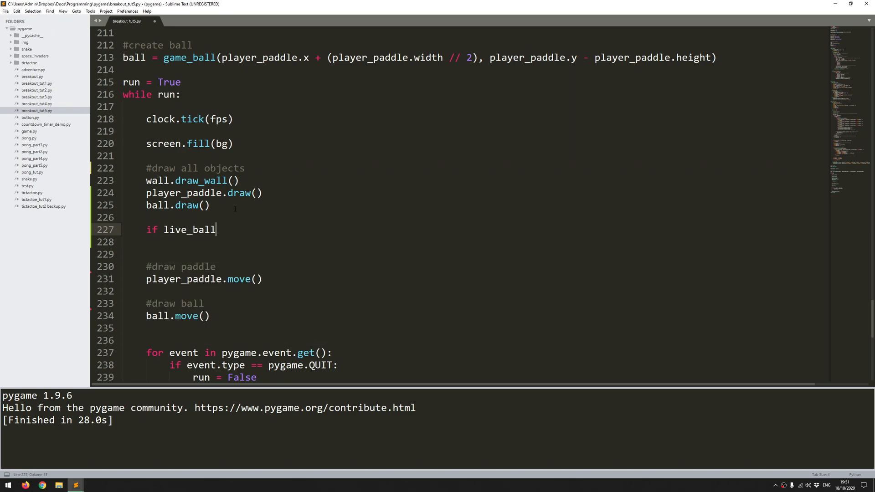
text(:)
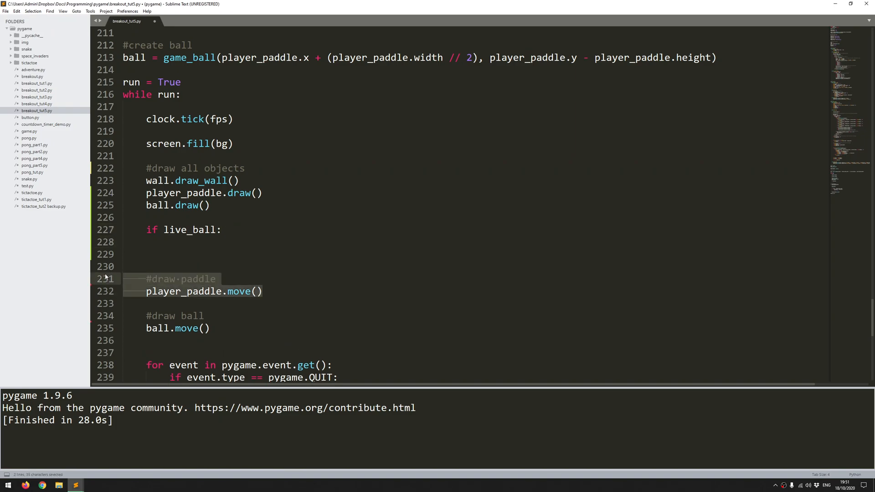
click(151, 304)
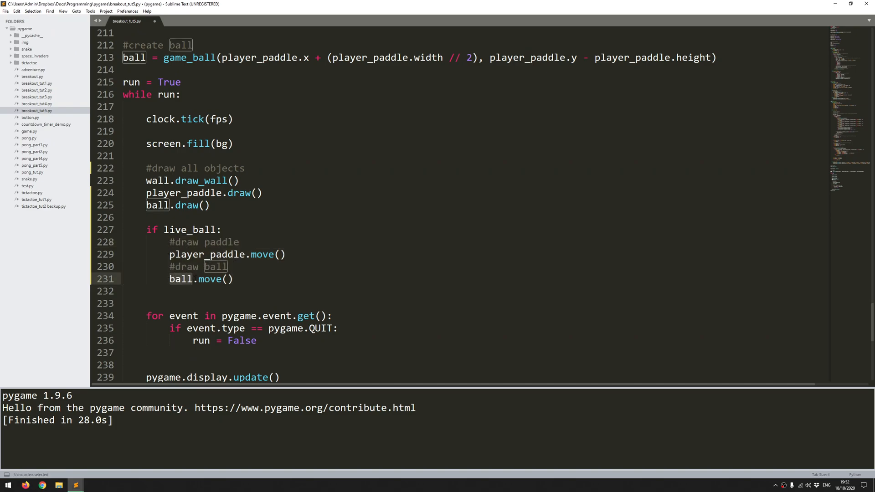
Step: Store ball.move()'s result with 'game_over = ball.move()'
click(207, 279)
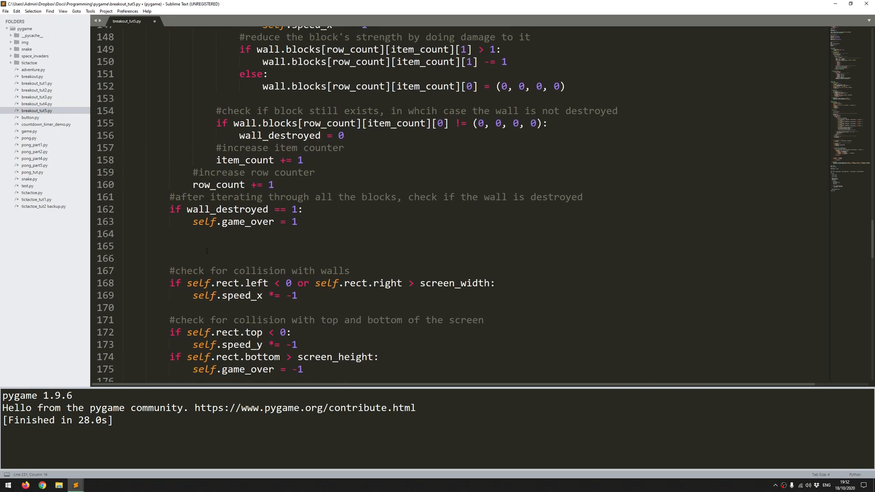
scroll(down, 3)
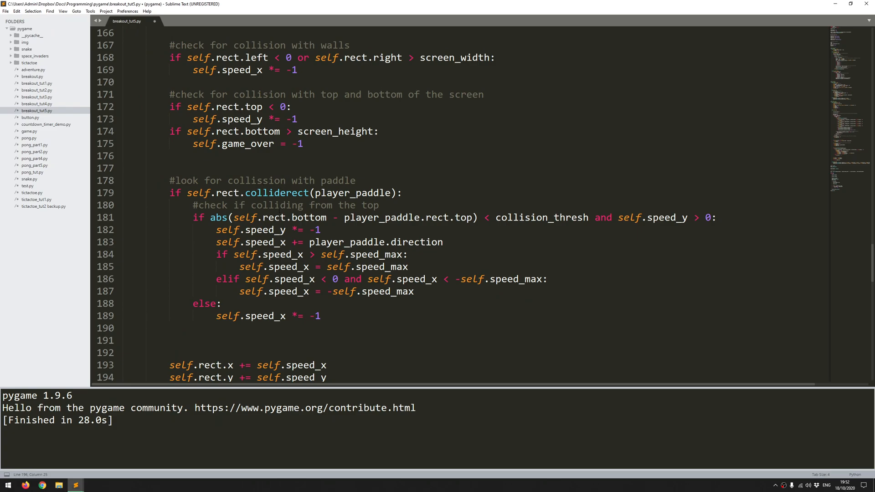
scroll(down, 3)
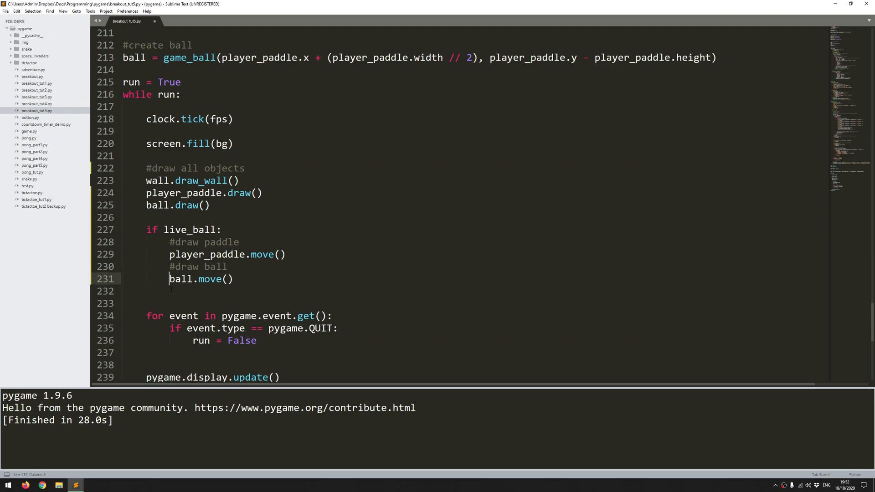
text(game_over)
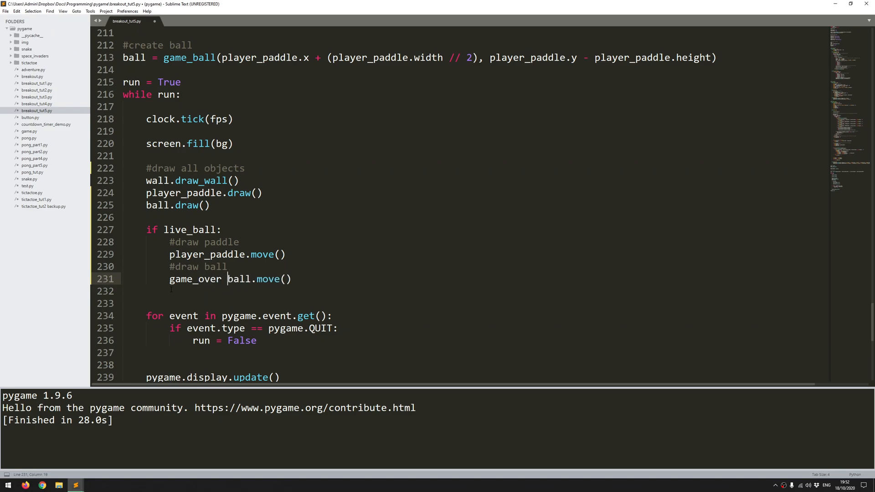
text(=)
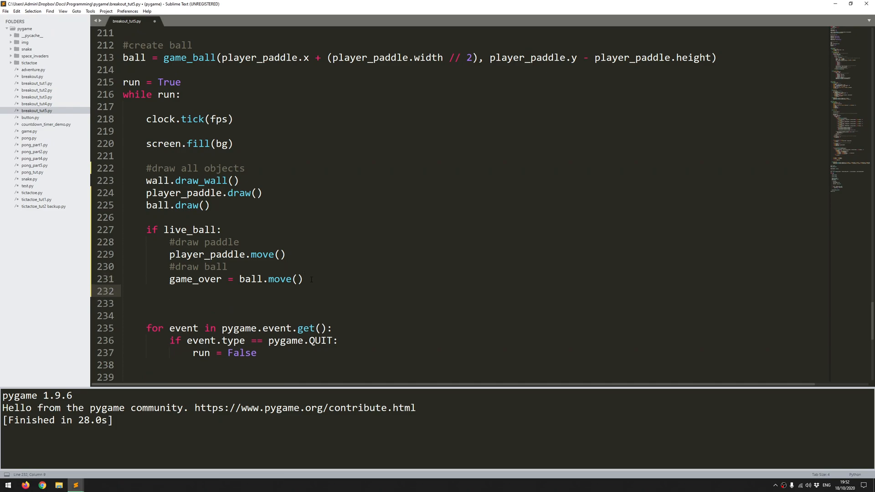
Step: Add 'if game_over != 0:' setting live_ball = False, then run the script
text(if game_over)
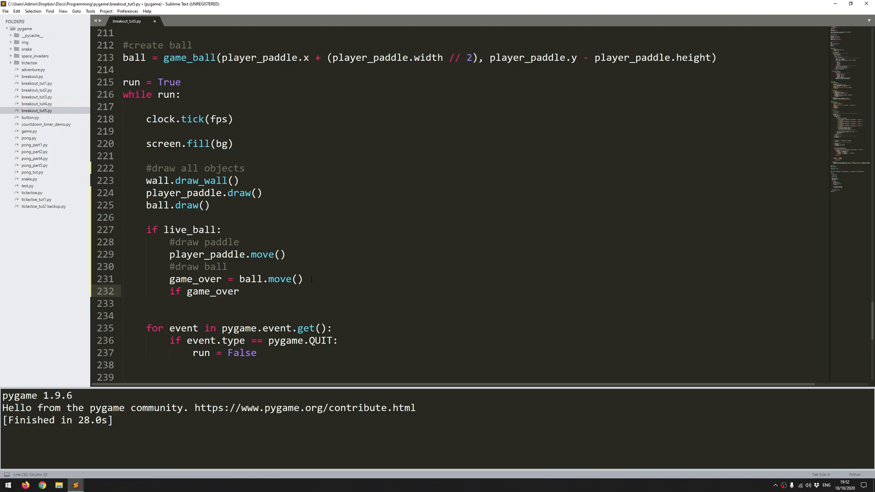
text(!= 0:)
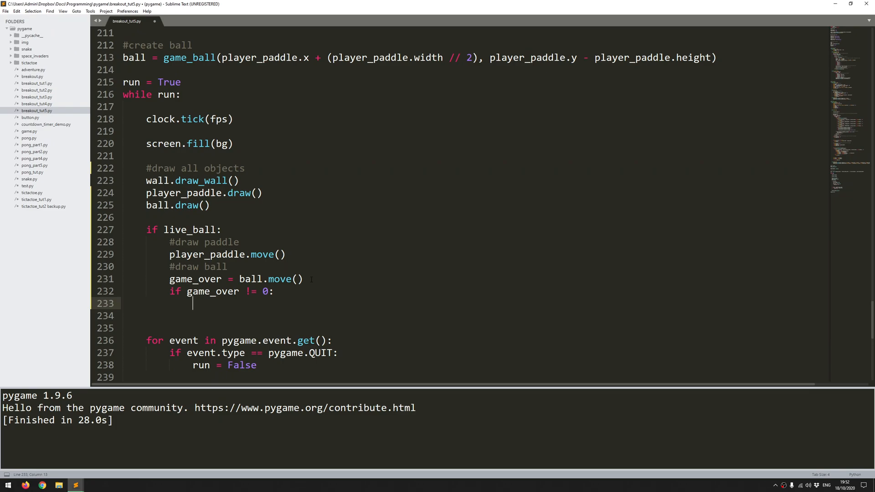
text(live_ball = Fa)
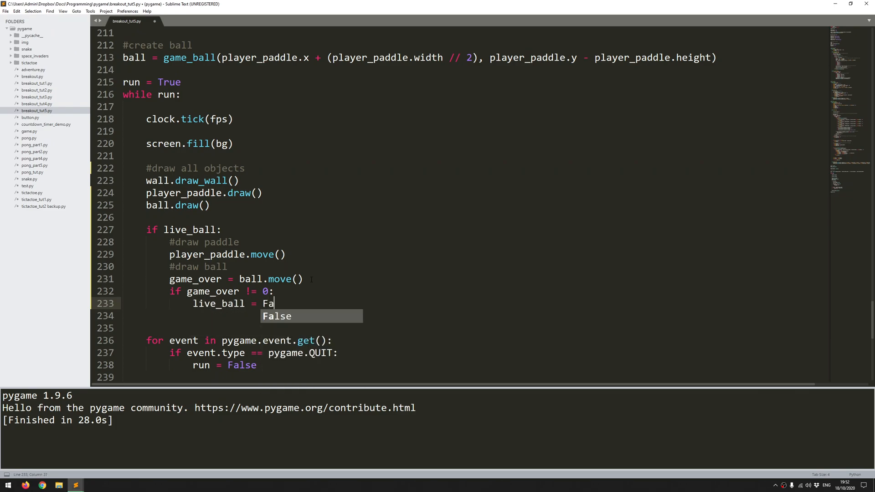
key(Tab)
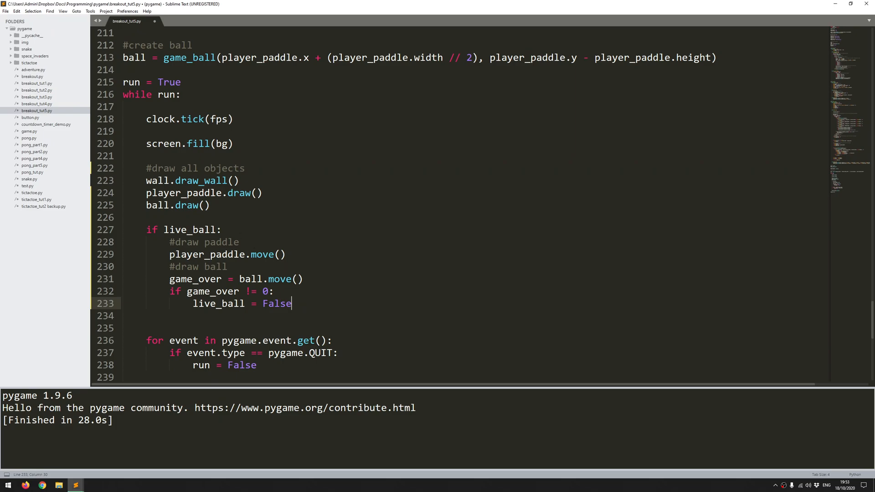
key(ctrl+b)
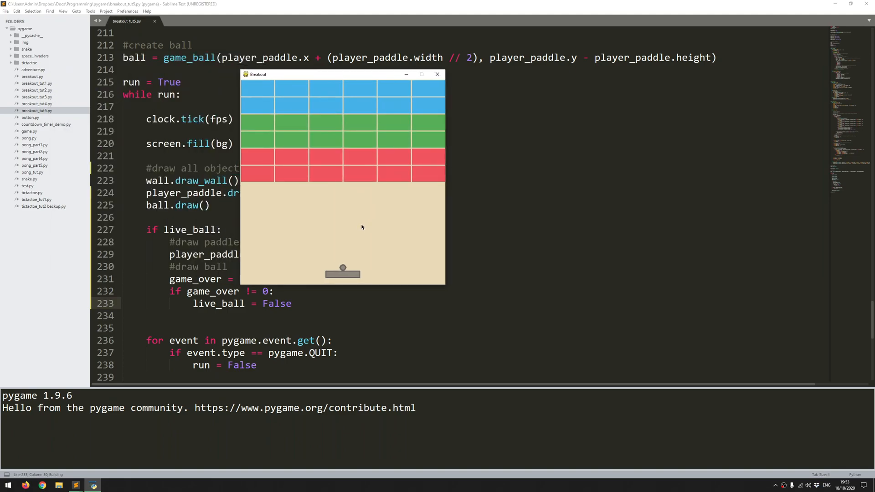
mouse_move(347, 241)
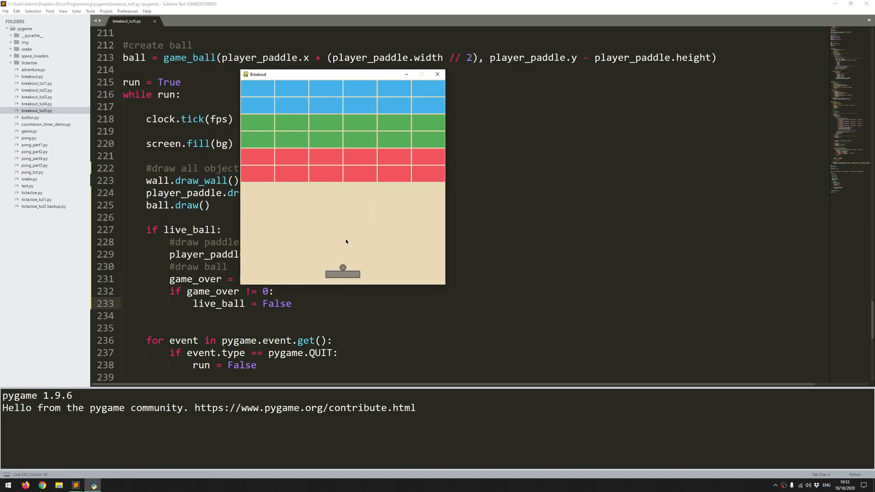
mouse_move(459, 208)
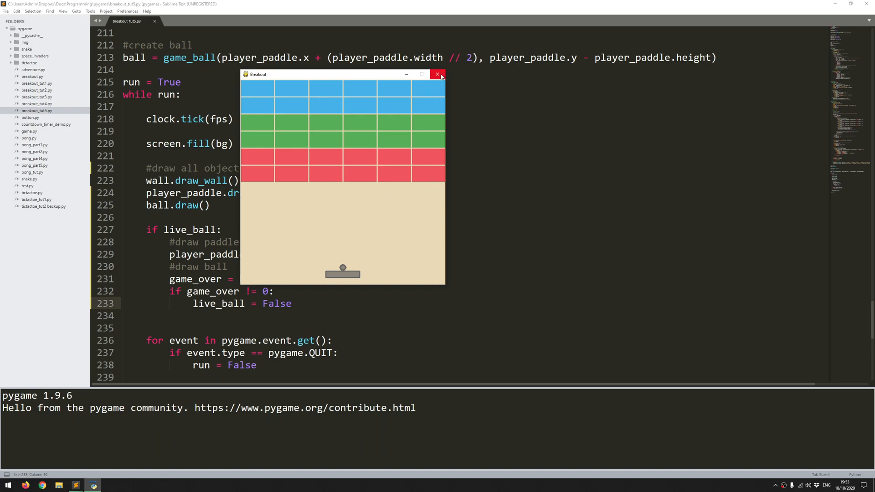
click(437, 74)
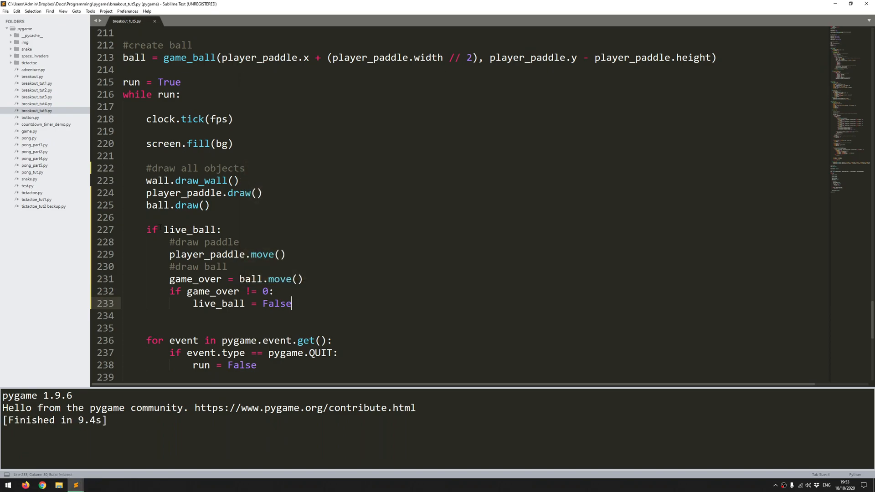
Step: Add 'if event.type == pygame.MOUSEBUTTONDOWN and live_ball == False:' that sets live_ball = True
drag(146, 229, 291, 304)
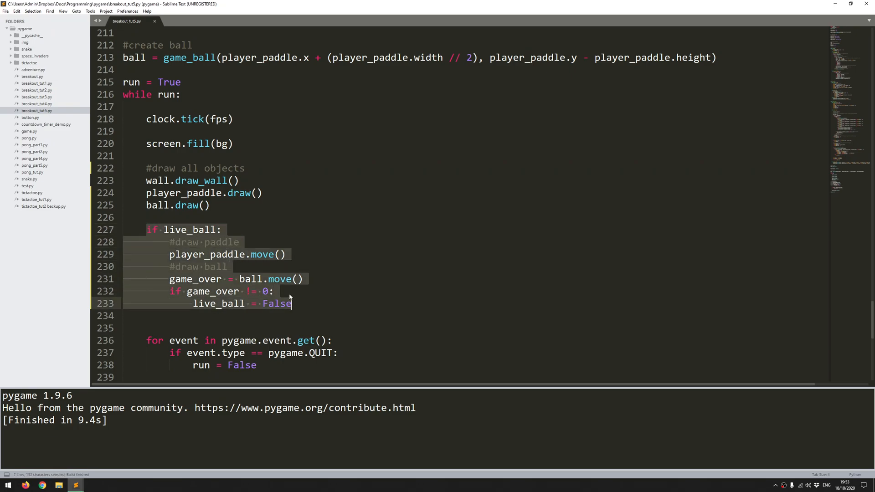
click(227, 254)
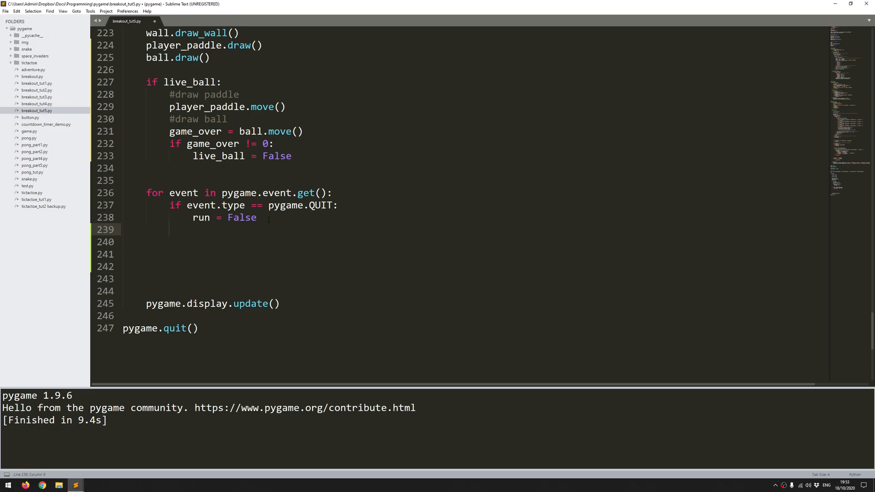
text(if)
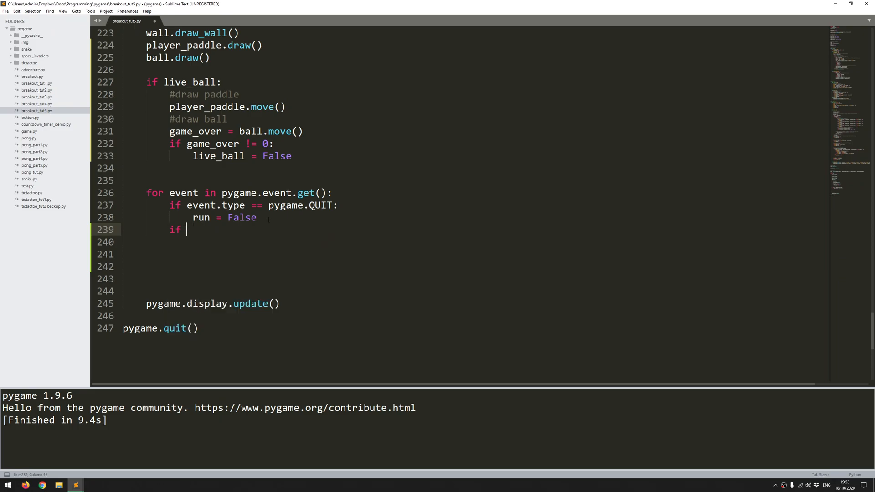
text(event.y)
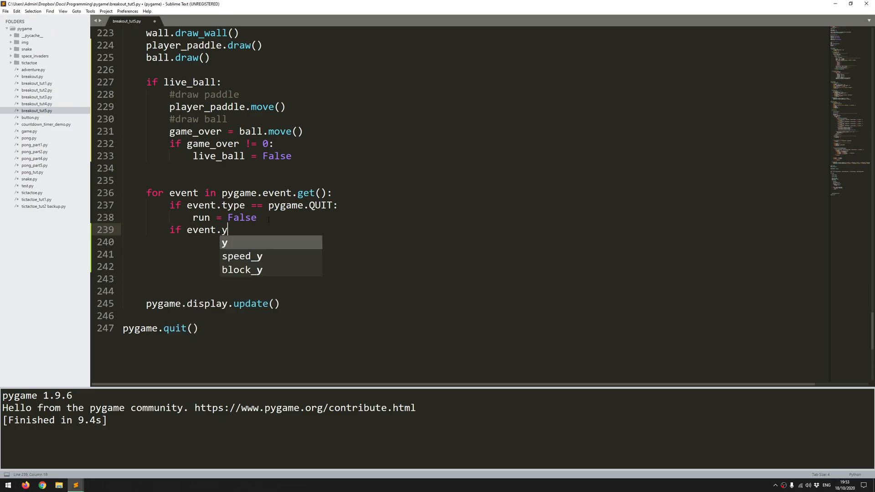
text(type == p)
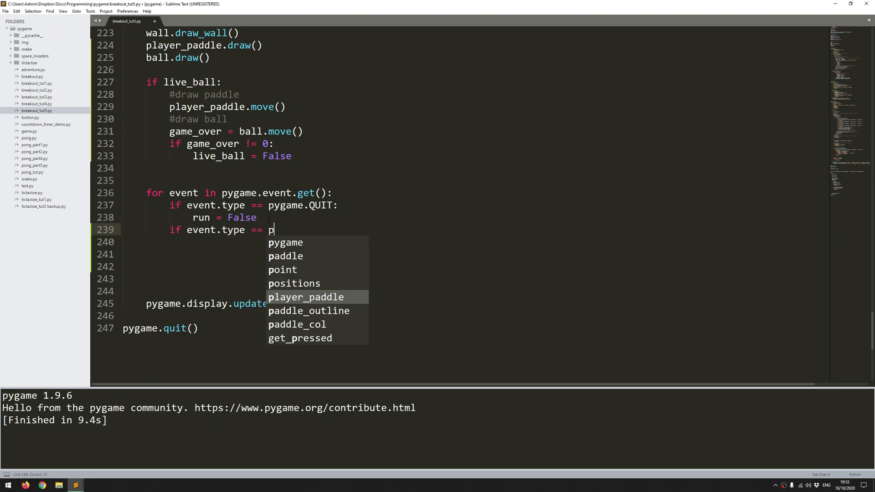
text(ygame.MOUSEBU)
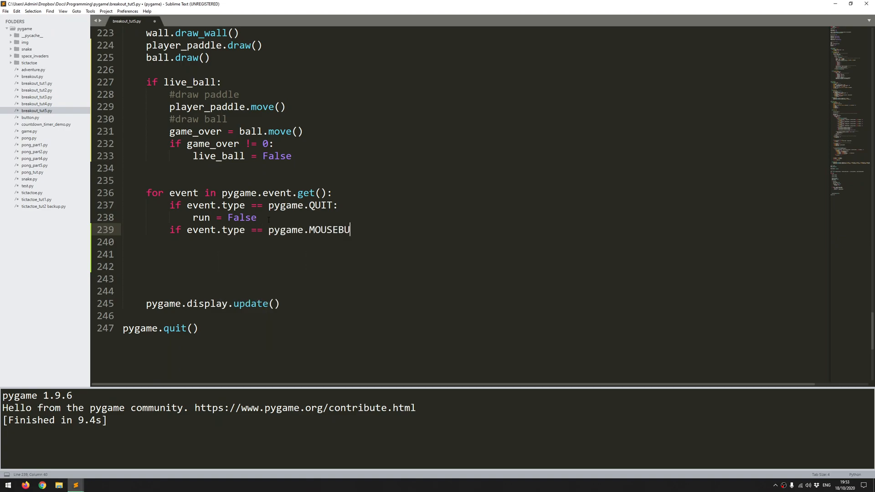
text(TTONDOWN)
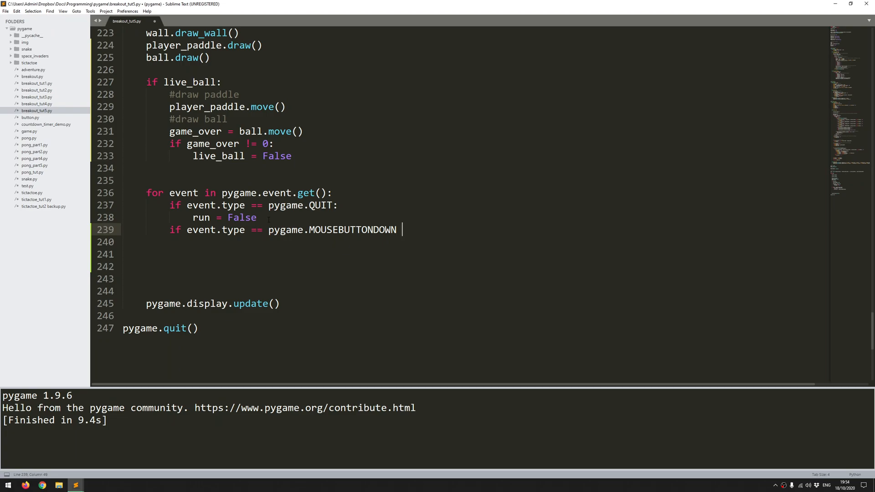
text(and)
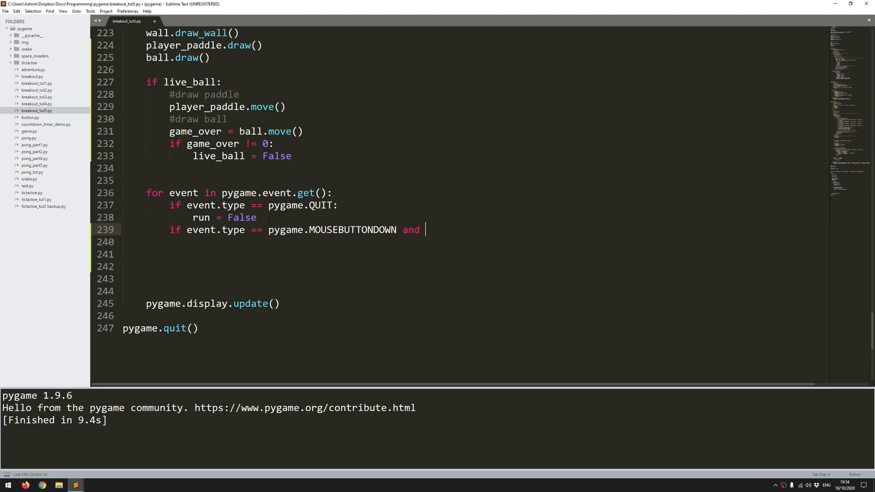
text(live_ball == Fal)
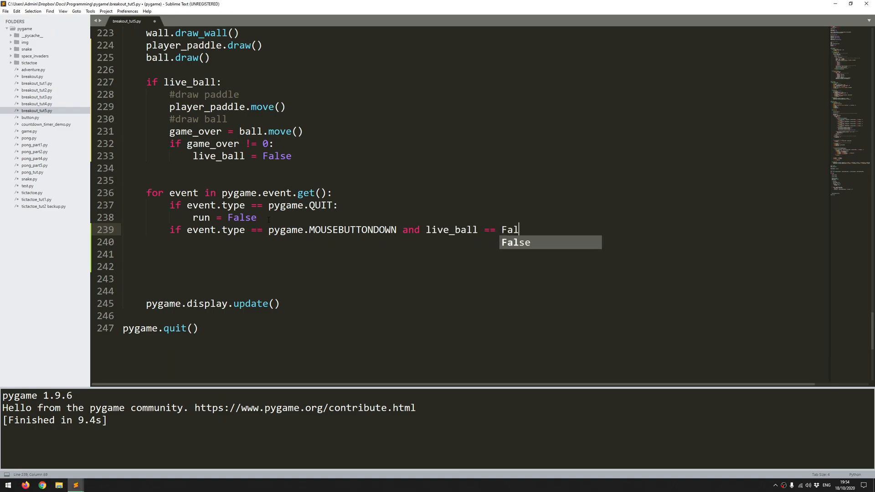
key(Tab)
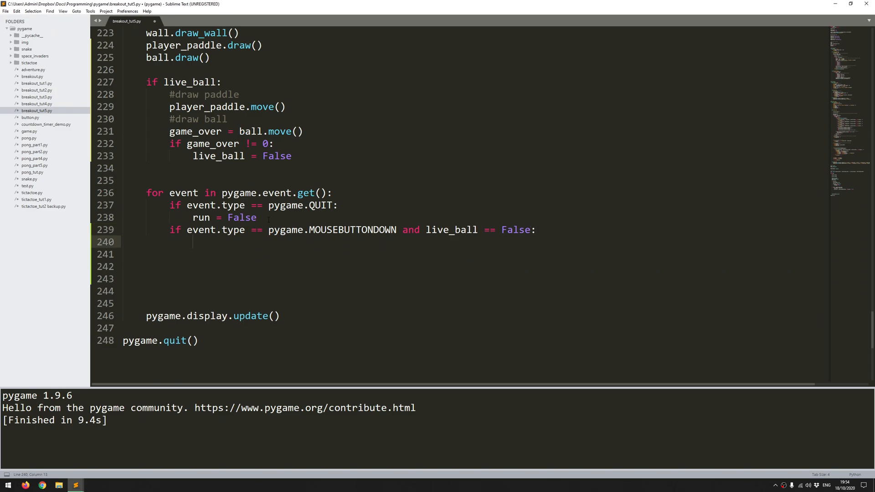
text(live_ball =)
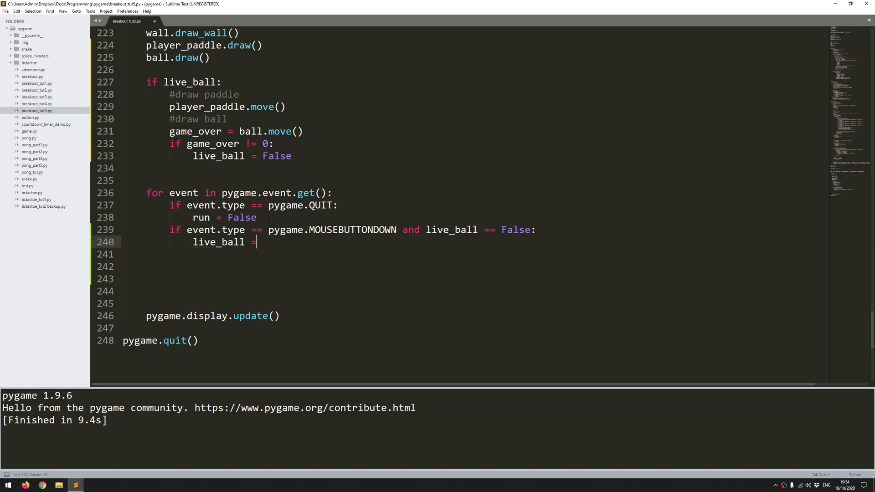
text(True)
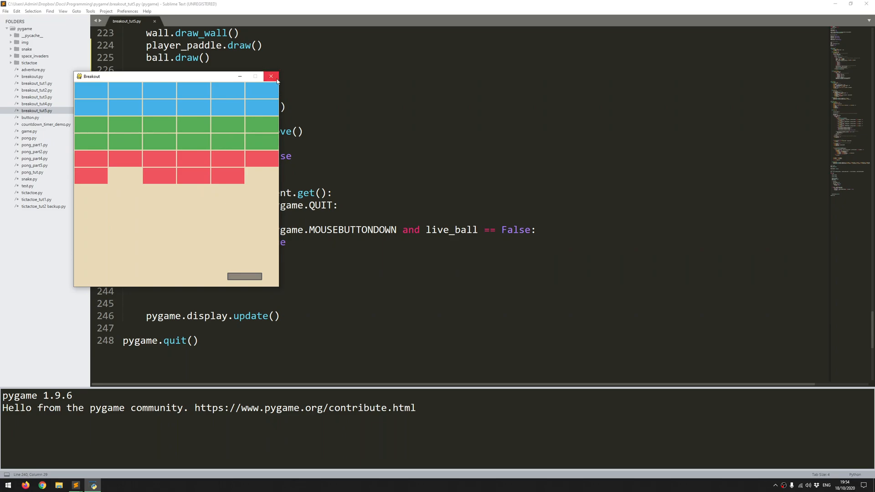
click(270, 76)
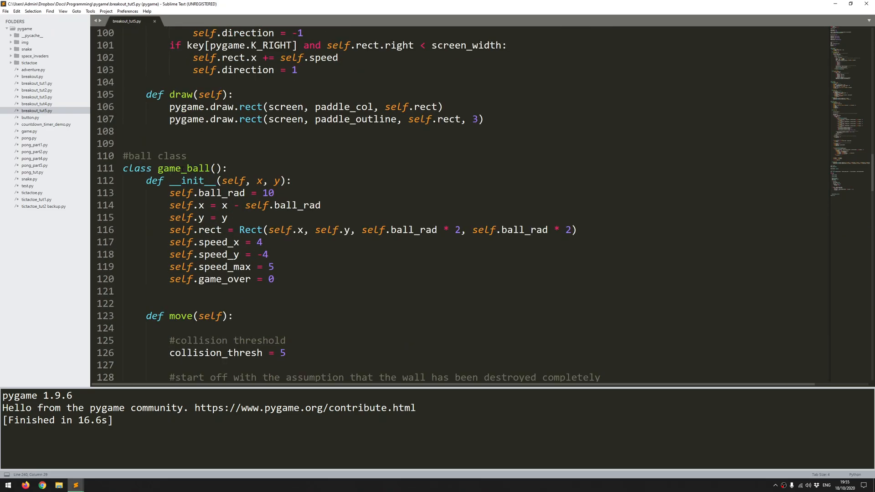
Step: Type the header 'def reset(self, x, y):' below the ball's draw method
scroll(down, 3)
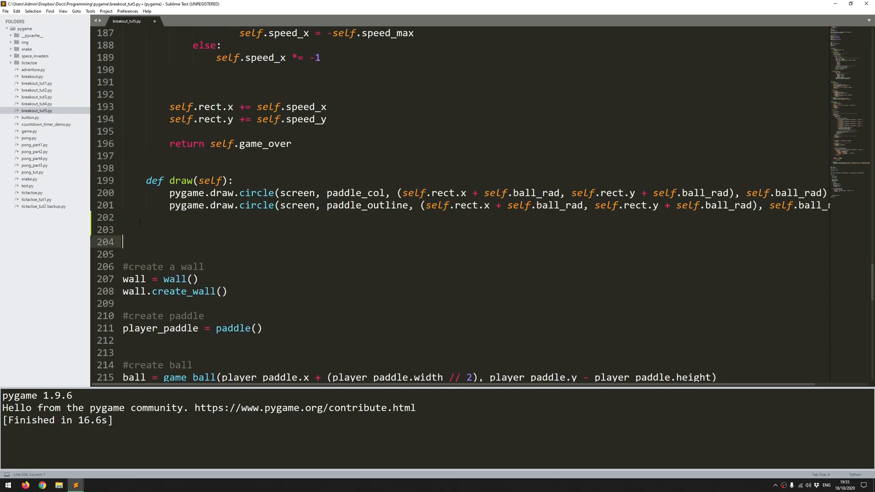
text(def)
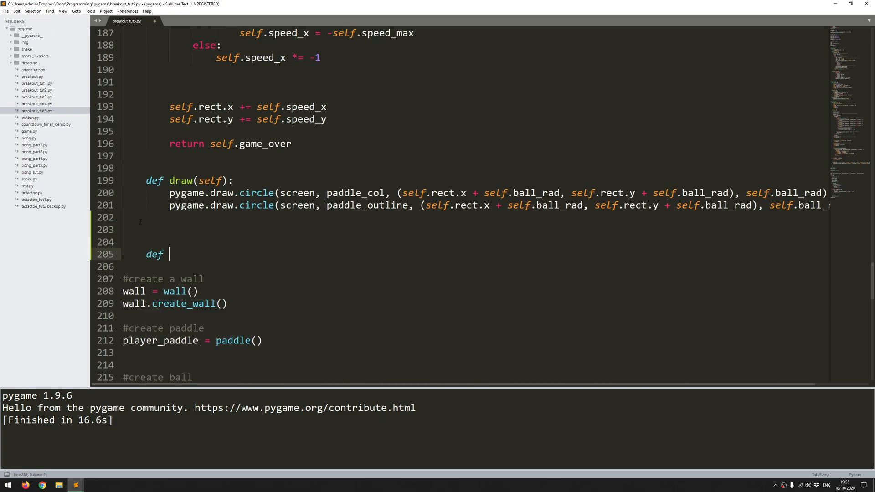
text(reset())
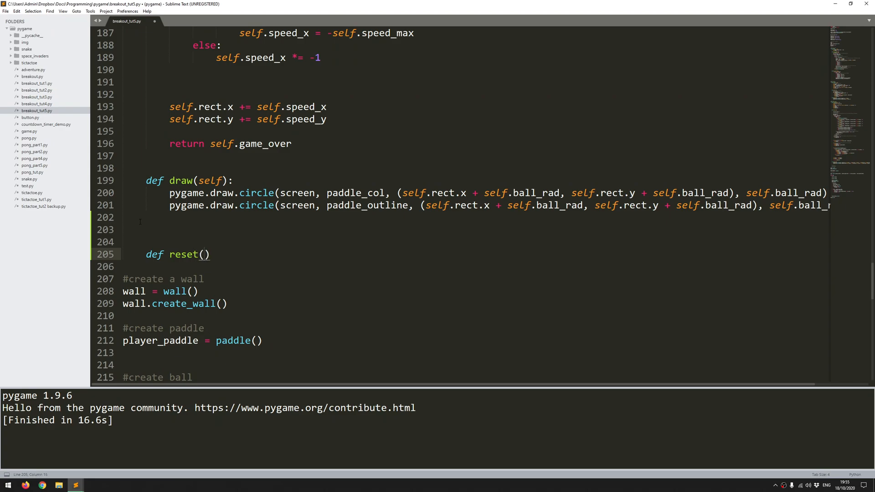
text(self,)
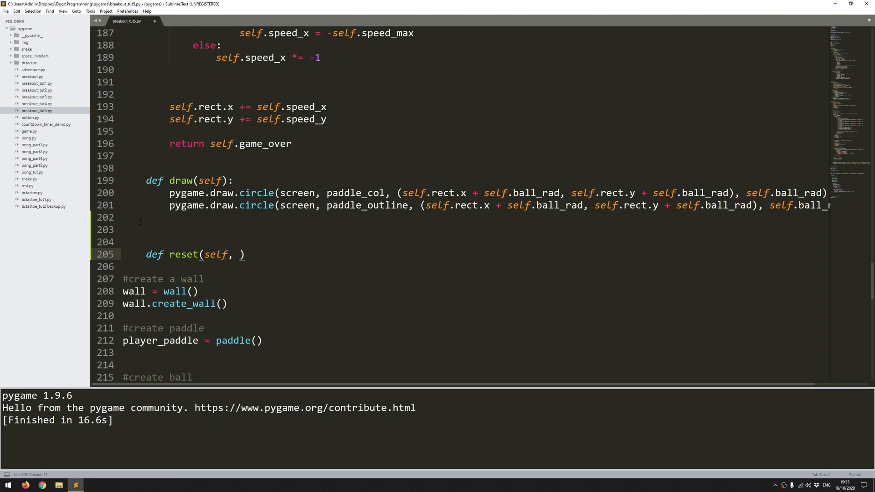
text(x, y)
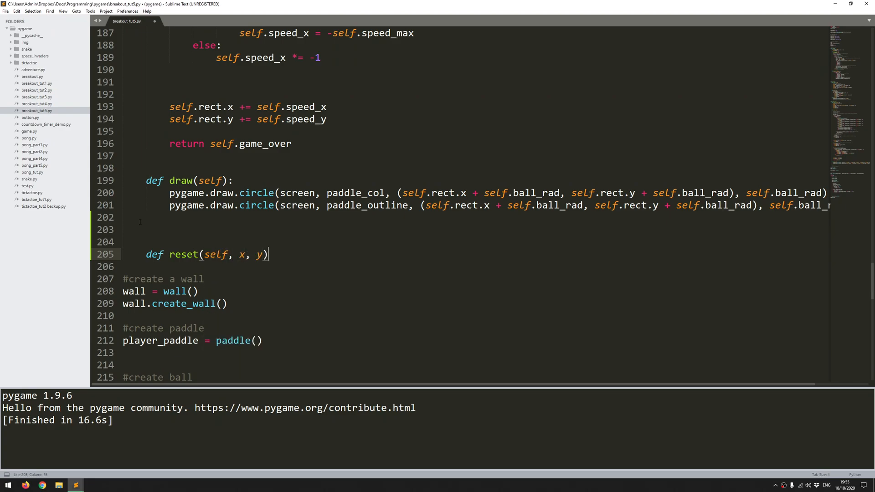
text(:)
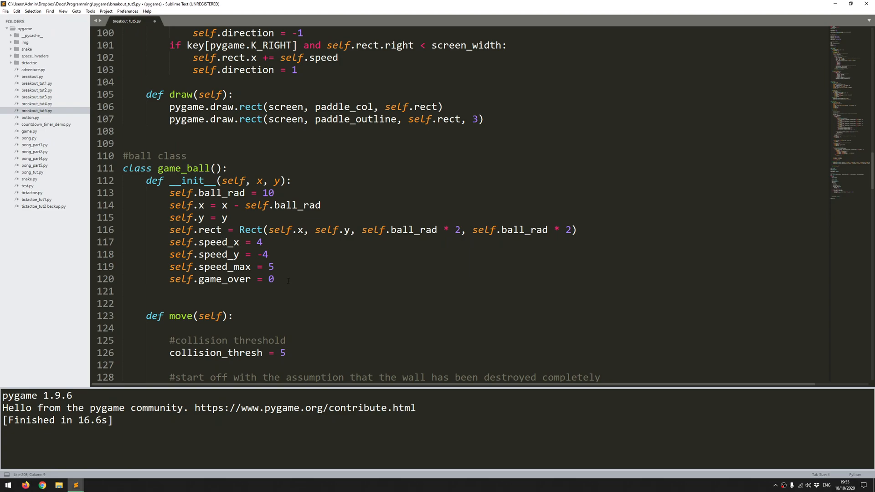
Step: Cut the ball's __init__ setup lines and replace them with self.reset(x, y)
key(ctrl+x)
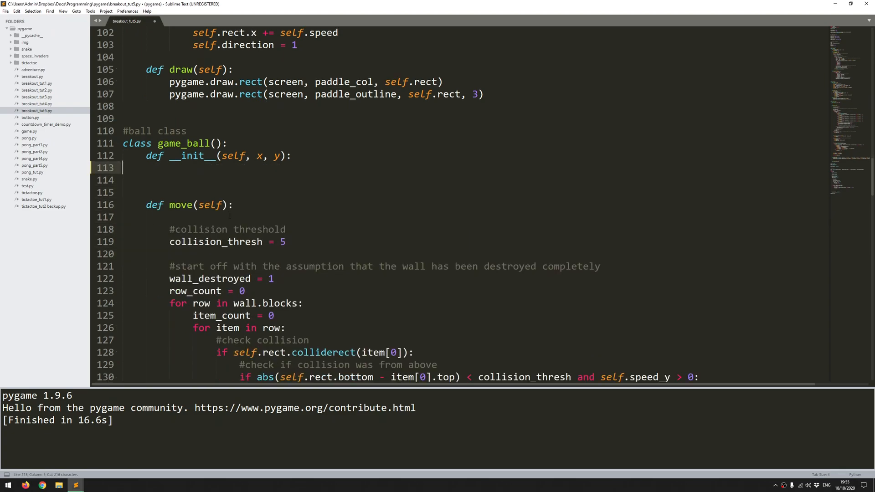
scroll(down, 3)
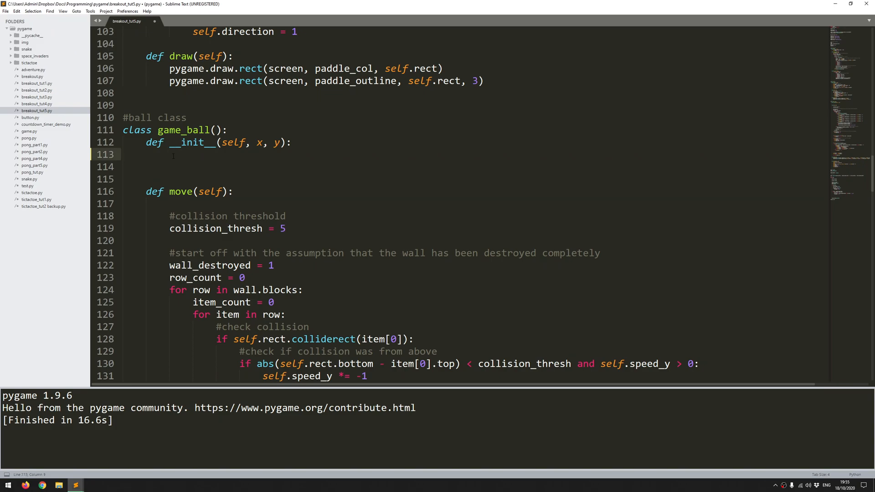
text(self)
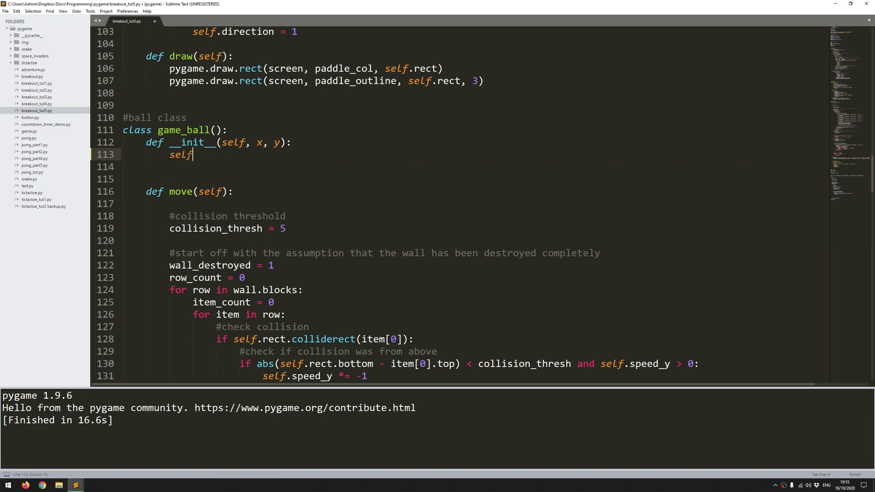
text(.reset())
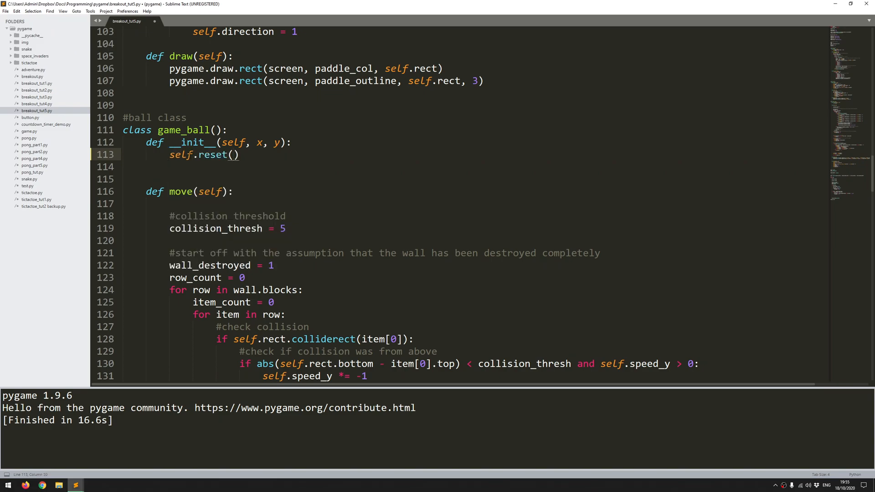
text(x, y)
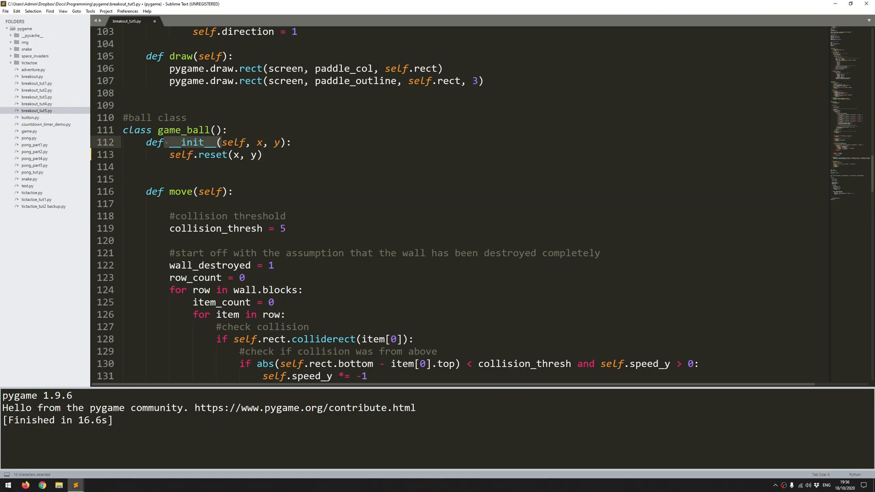
Step: Place the radius, position, rect, speed and game_over lines into the reset method body
scroll(down, 3)
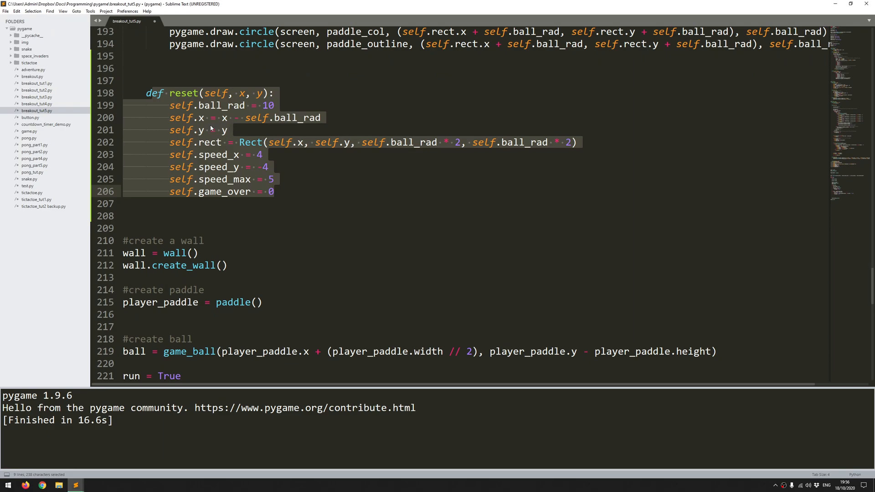
click(232, 130)
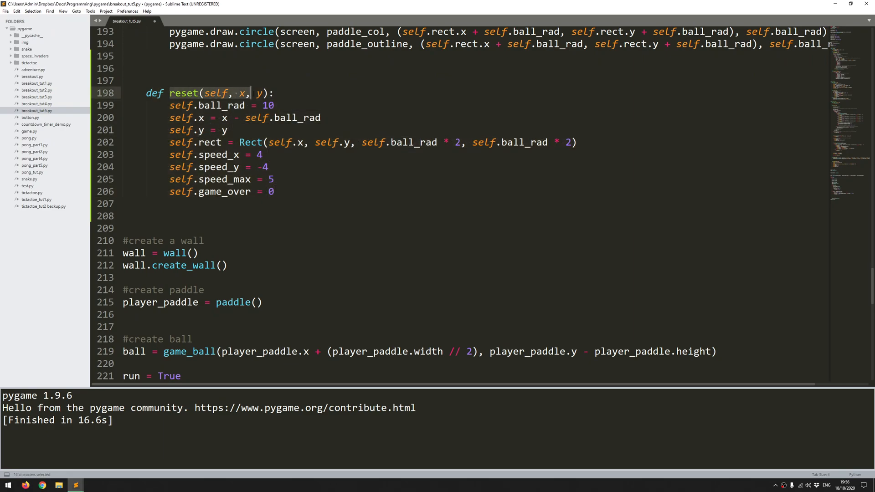
click(219, 142)
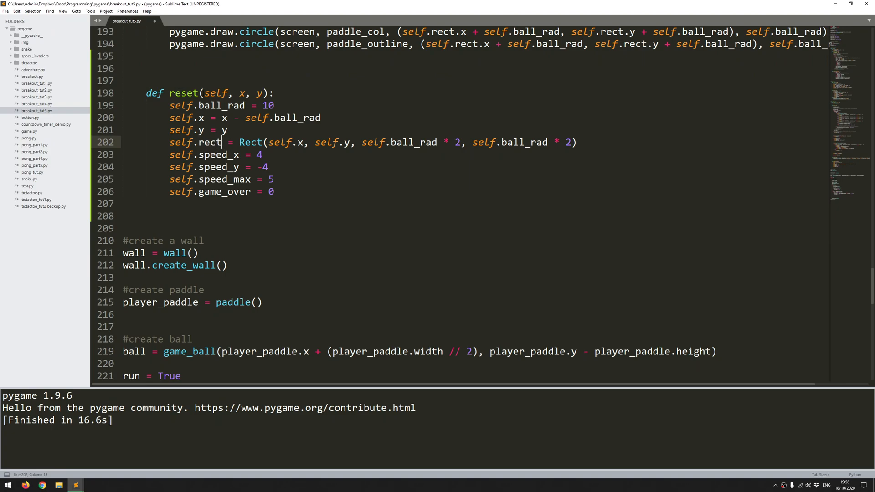
drag(167, 105, 274, 191)
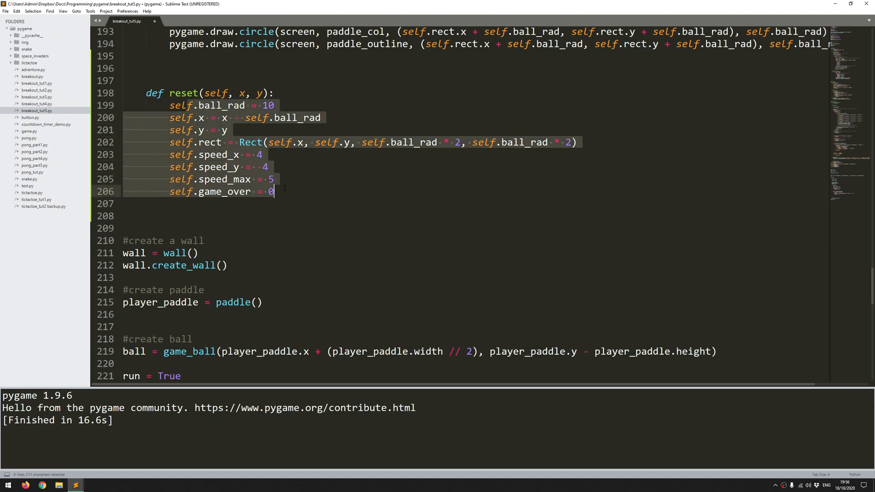
scroll(down, 3)
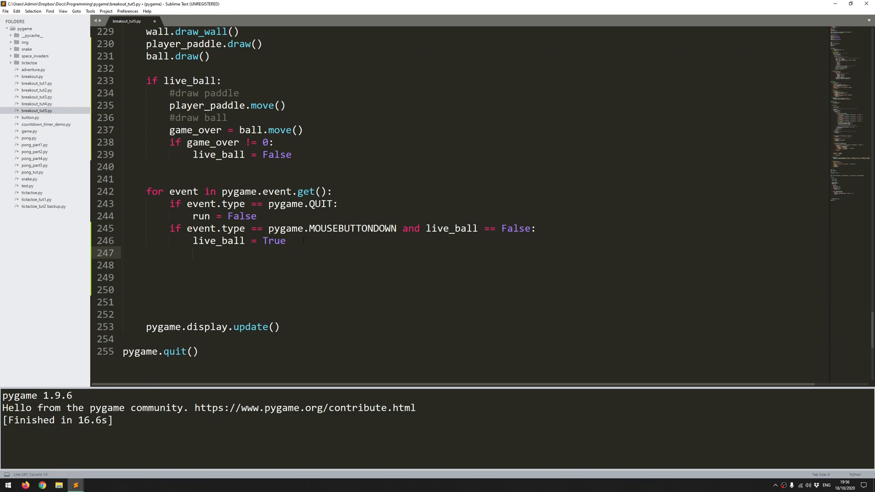
mouse_move(307, 241)
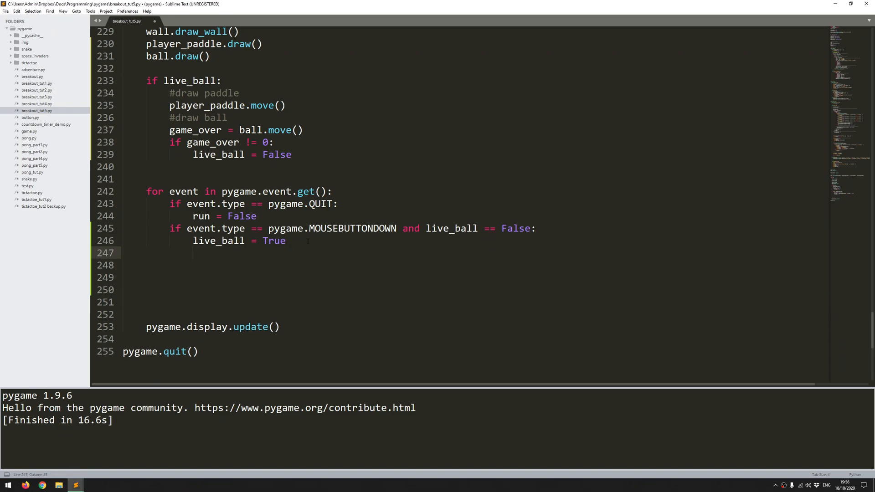
Step: Add ball.reset(player_paddle.x + (player_paddle.width // 2), player_paddle.y - player_paddle.height), then run
text(ball.res)
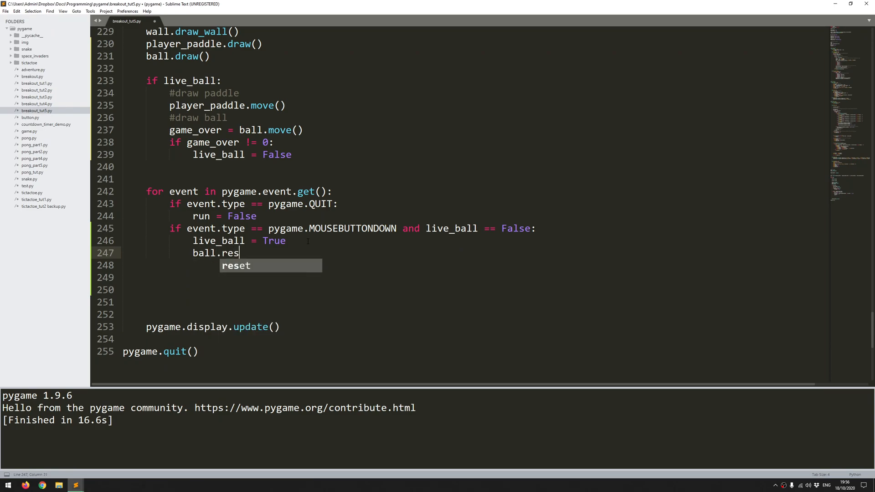
key(Tab)
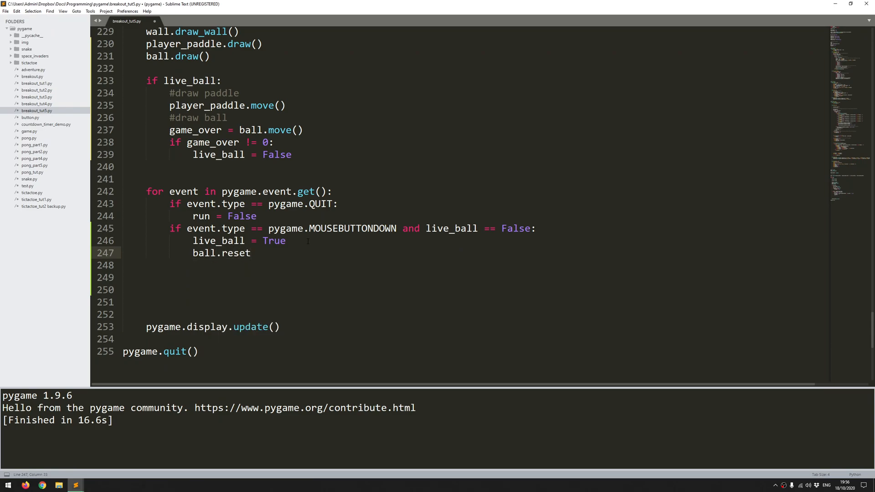
text(())
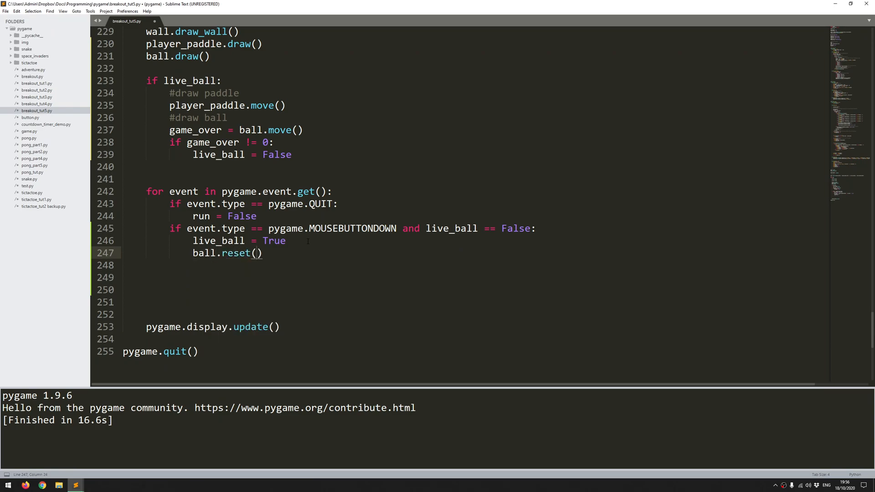
text(player_paddle.x + (player_paddle.width // 2), player_paddle.y - player_paddle.height))
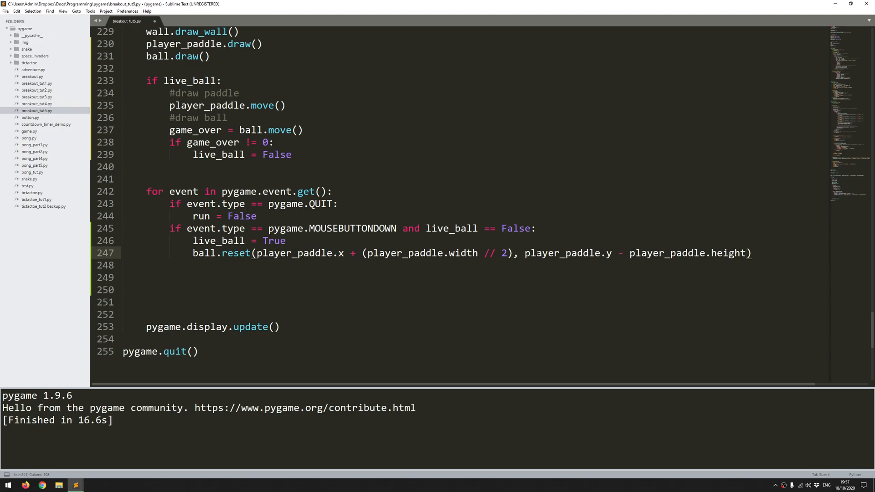
click(367, 253)
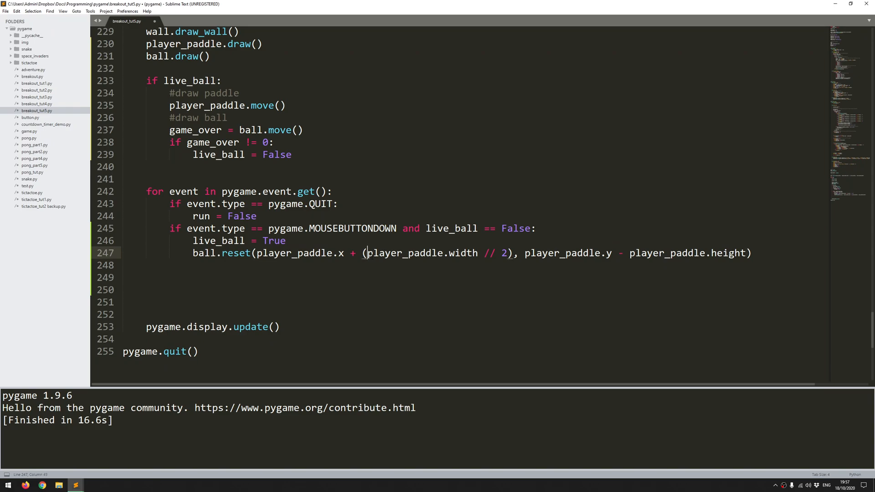
key(ctrl+b)
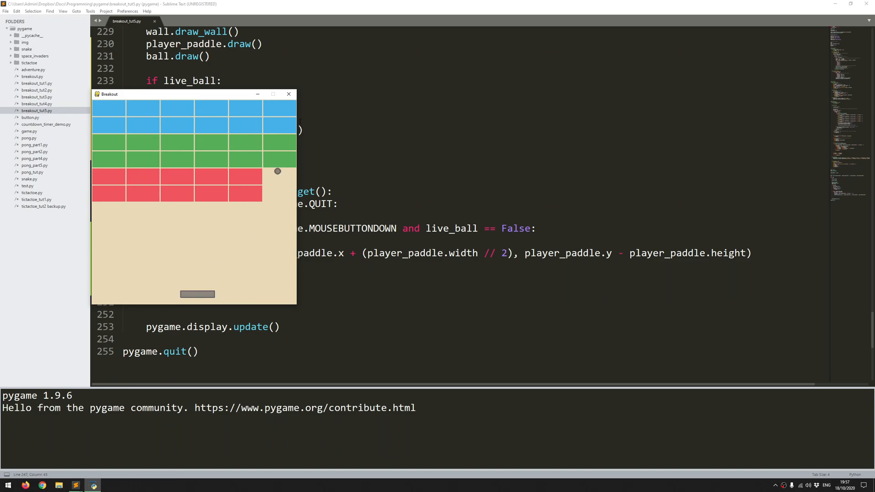
Step: Close the relaunched Breakout window after viewing the bricks, paddle and ball
click(288, 94)
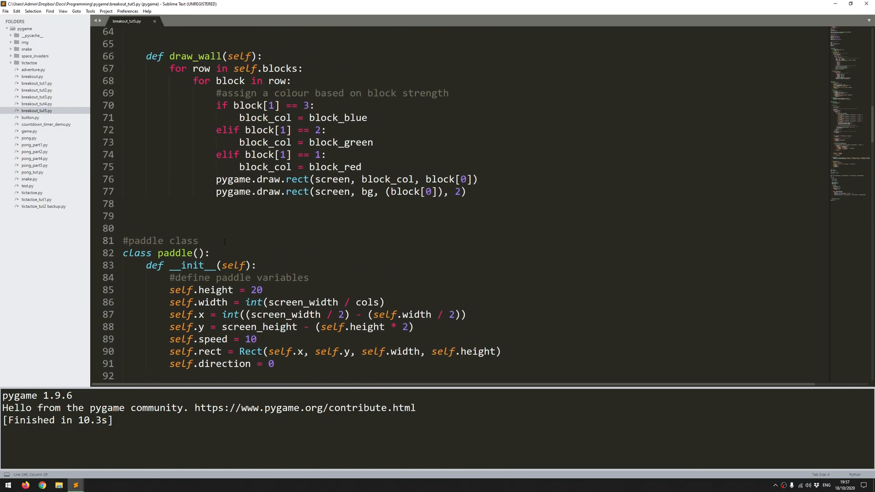
Step: Add a def reset(self) paddle method and make __init__ call self.reset()
scroll(down, 3)
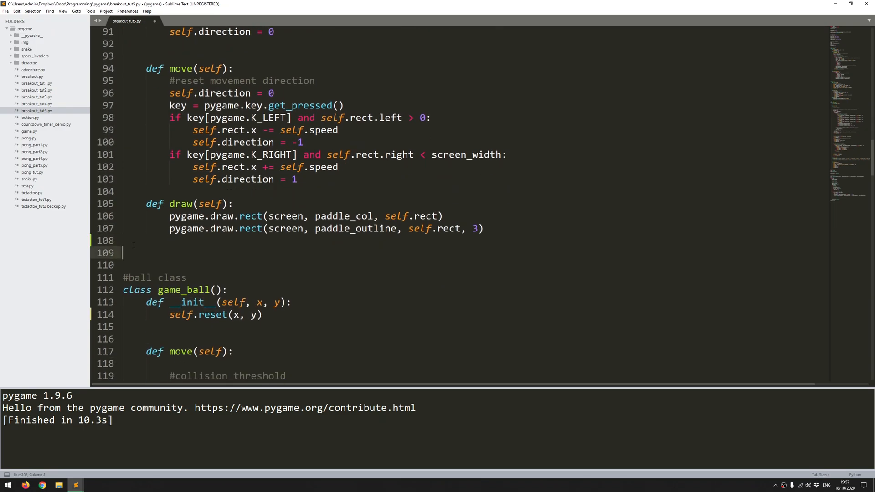
text(def __init__(self):)
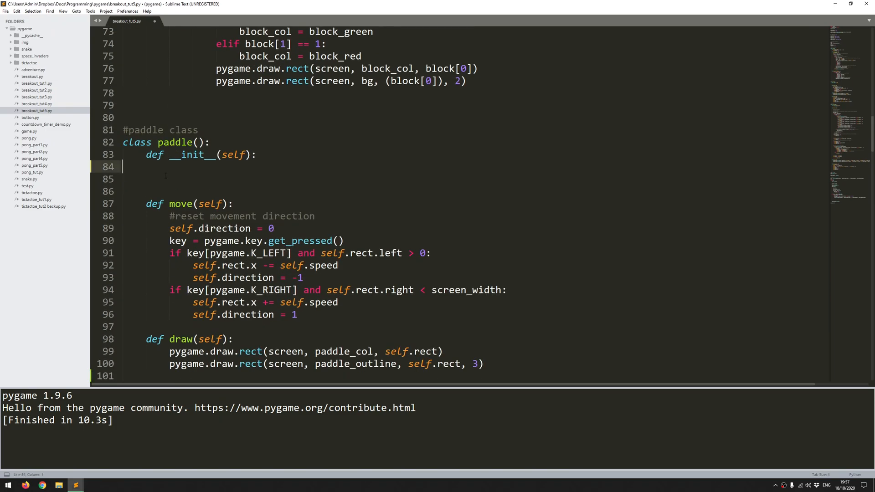
text(se)
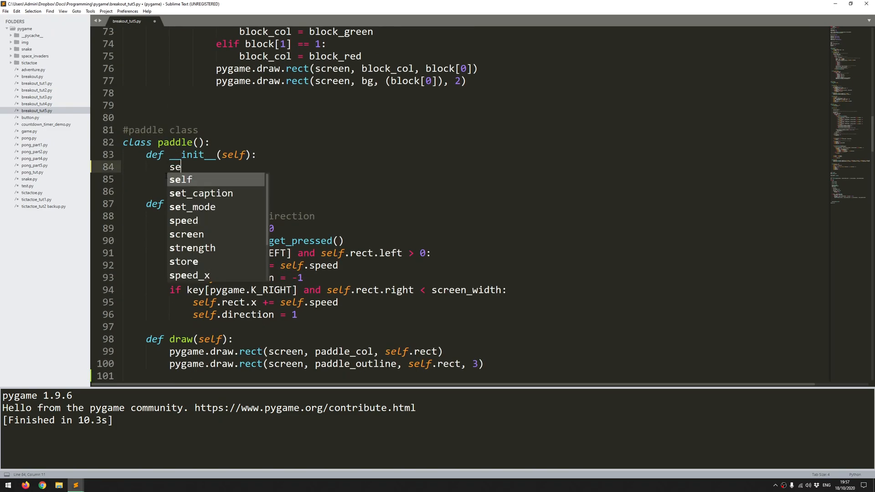
text(lf.reset)
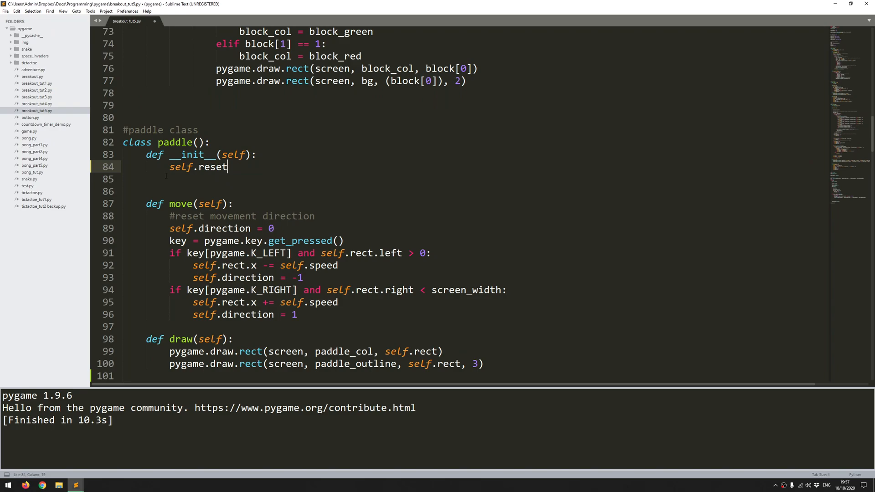
scroll(down, 3)
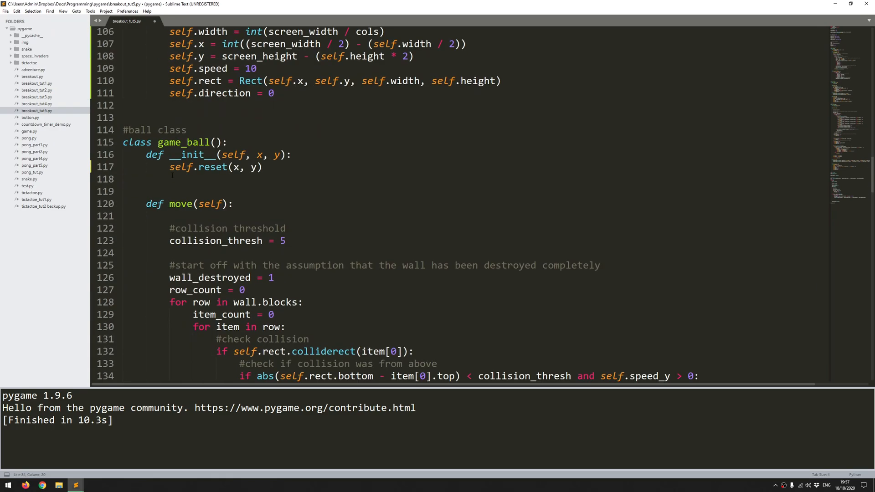
scroll(up, 3)
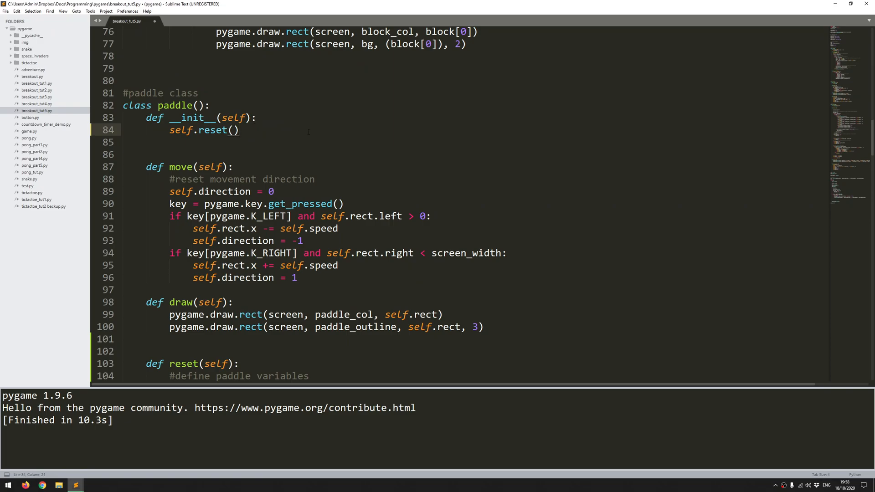
Step: Add player_paddle.reset() and wall.create_wall() after ball.reset in the click-to-start handler
scroll(down, 3)
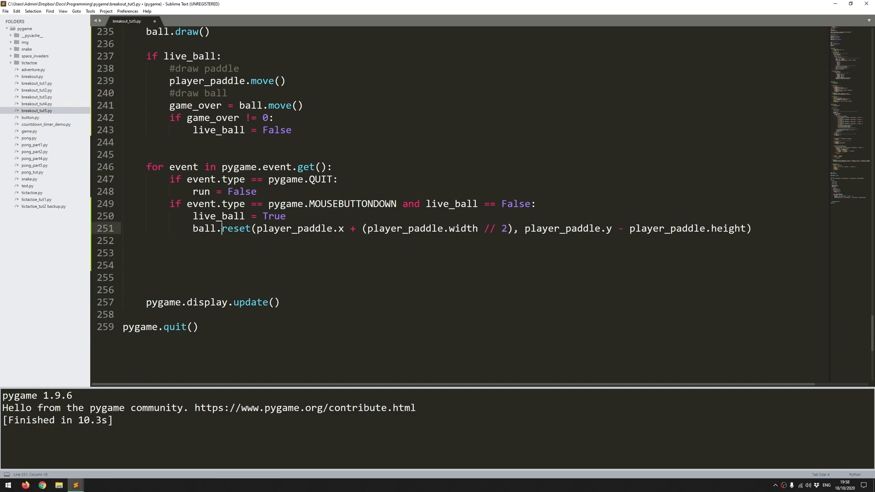
key(Enter)
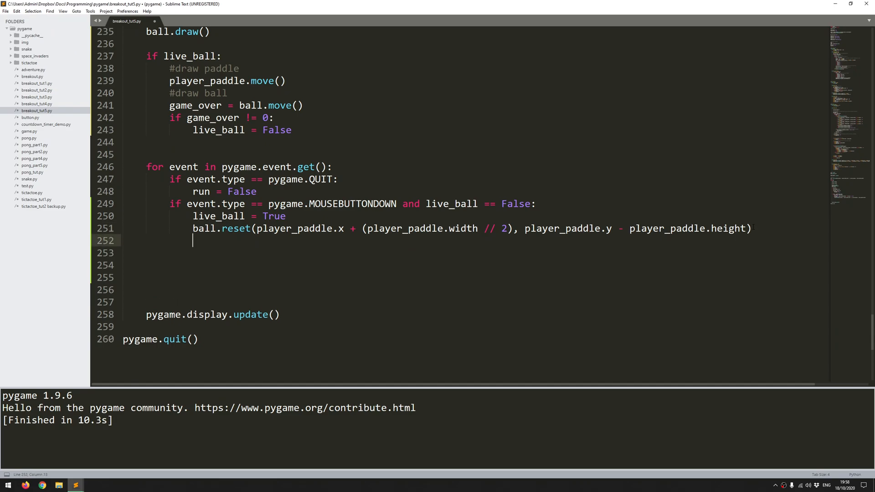
text(player_paddle.reset()
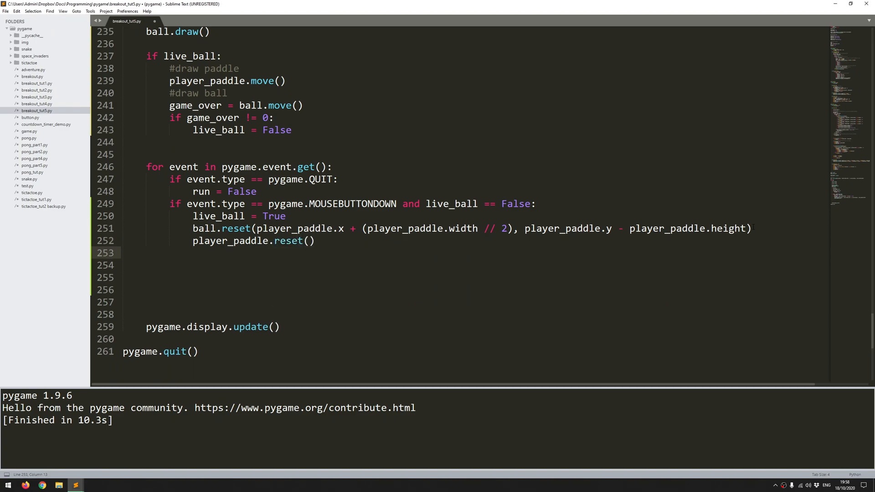
text(wall.c)
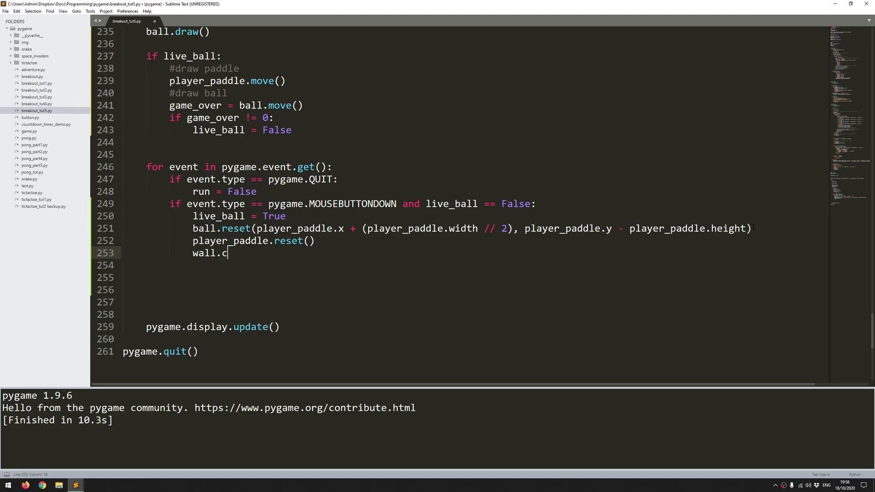
text(reate_wall())
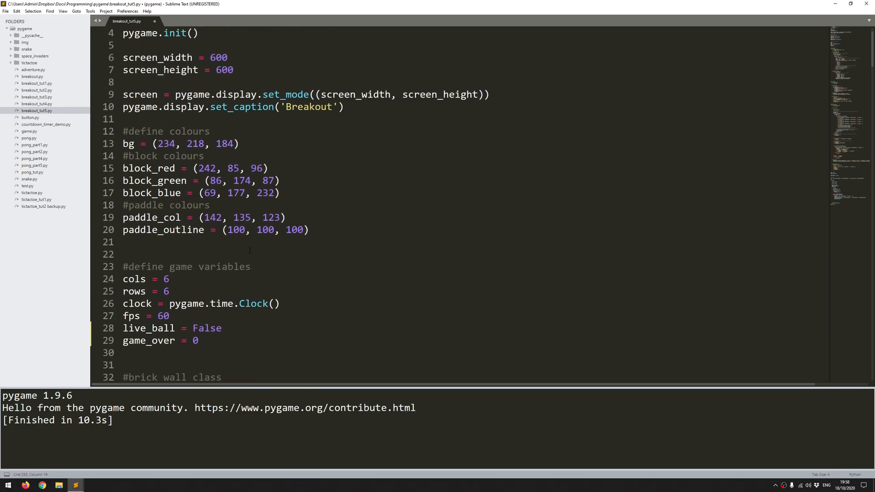
scroll(down, 3)
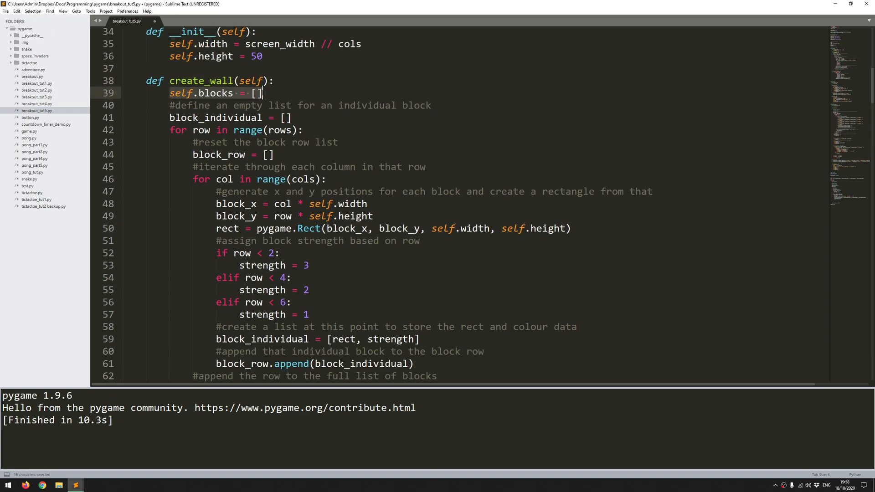
click(261, 93)
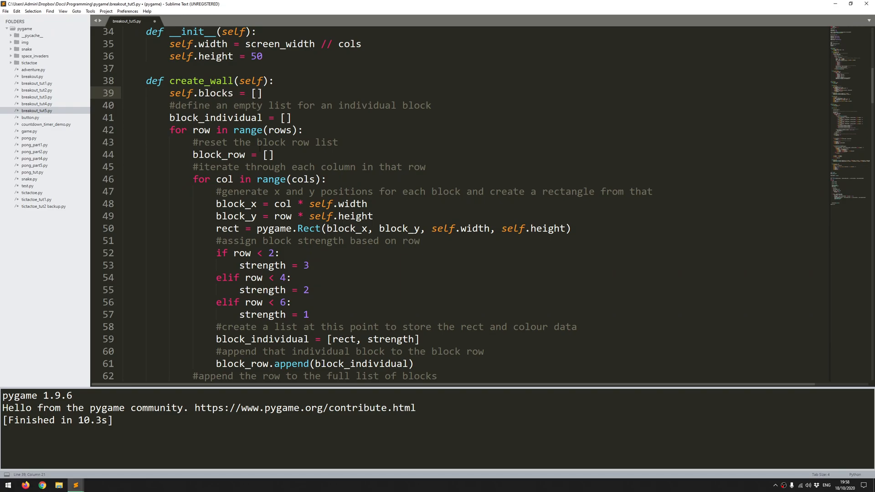
scroll(down, 3)
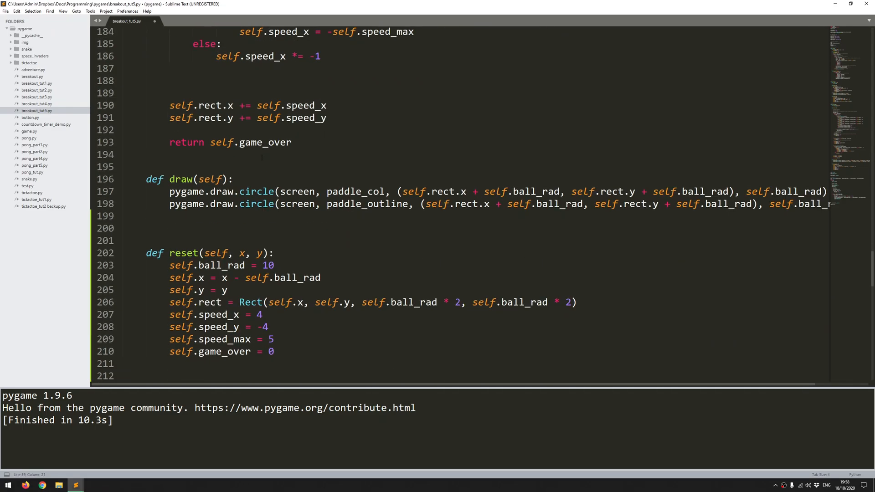
scroll(down, 3)
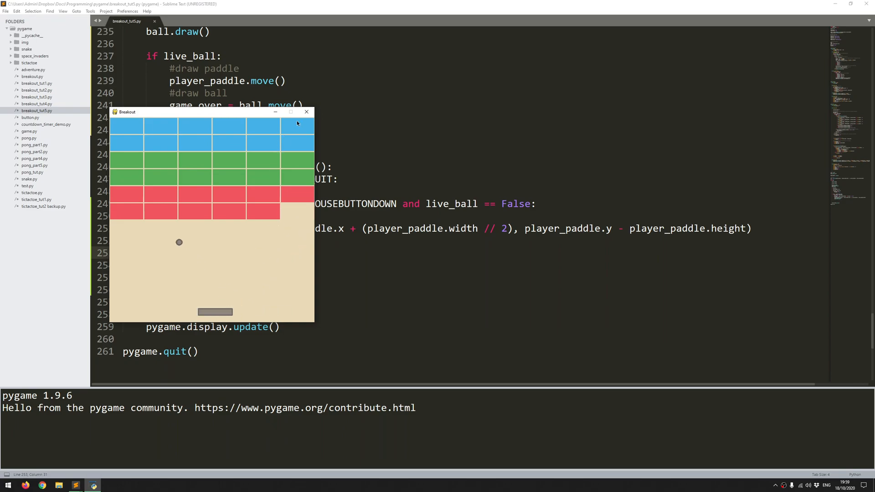
click(306, 112)
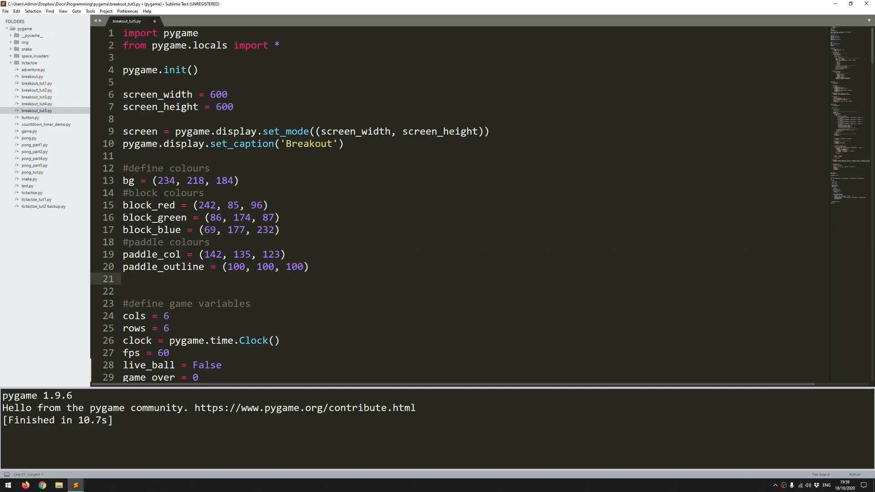
Step: Return to the colour definitions and place an empty line below paddle_outline
scroll(down, 3)
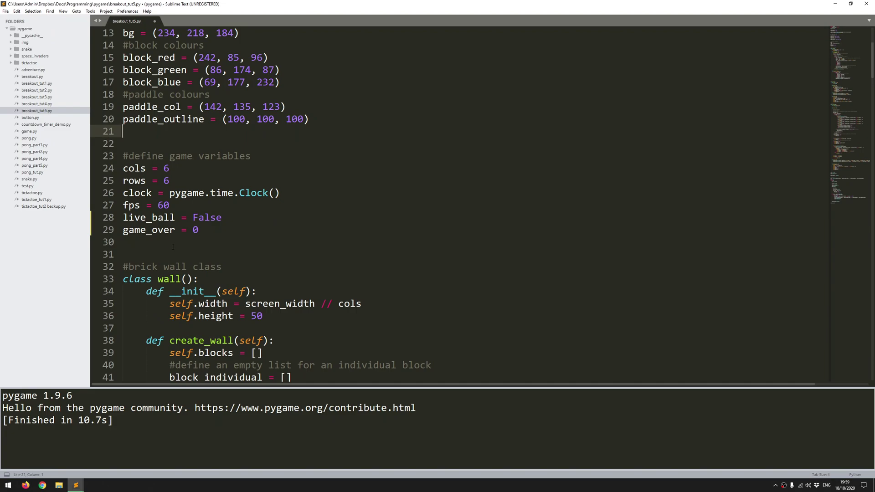
scroll(down, 3)
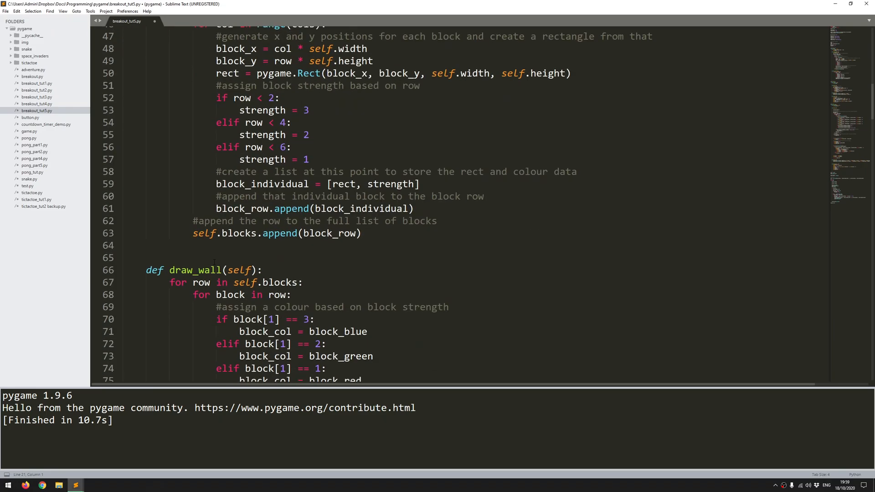
scroll(down, 3)
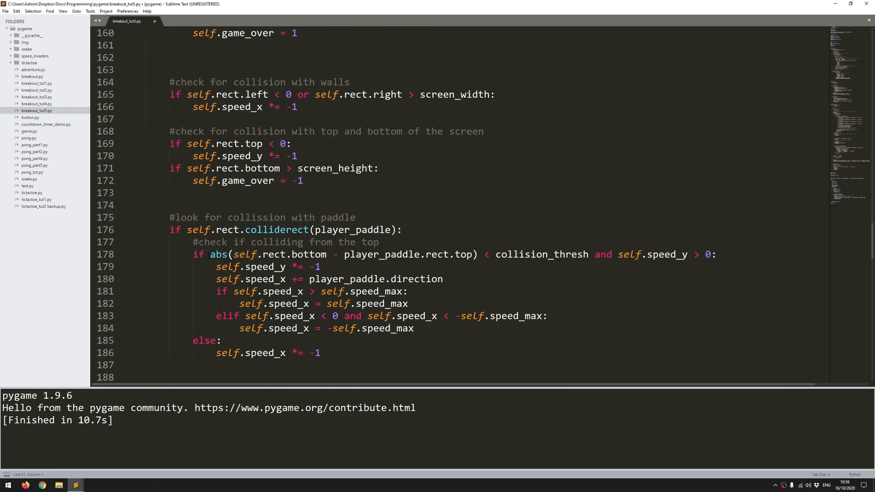
scroll(down, 3)
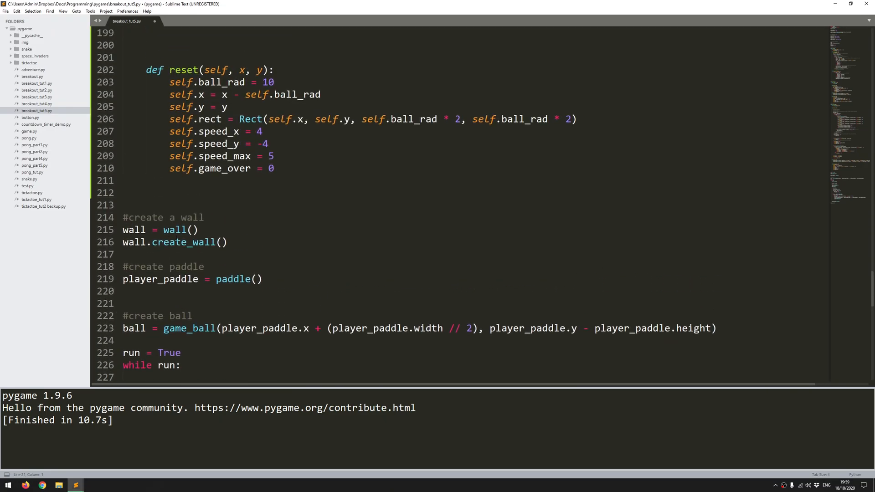
scroll(up, 3)
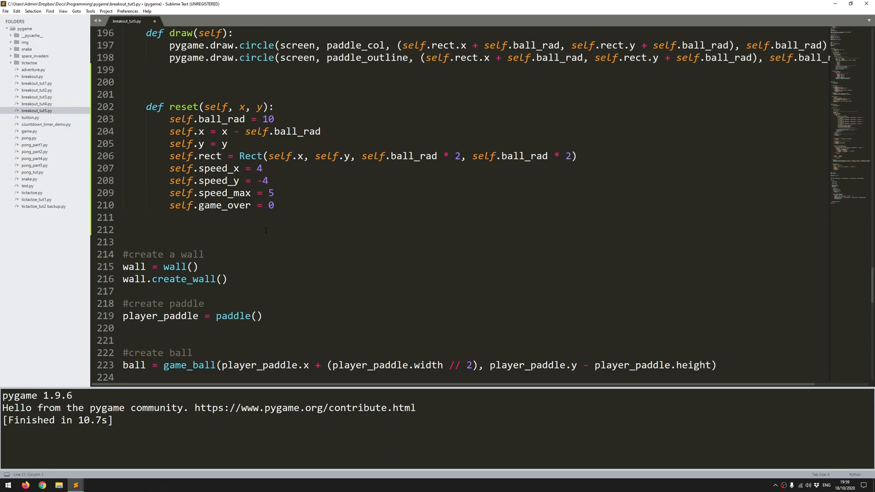
click(180, 234)
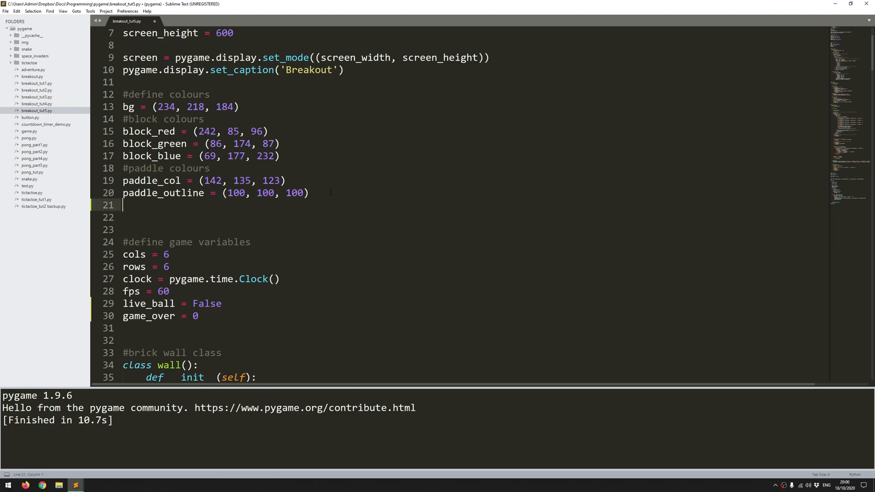
Step: Add a #text colour comment and define text_col = (78, 81, 139)
text(#text colour)
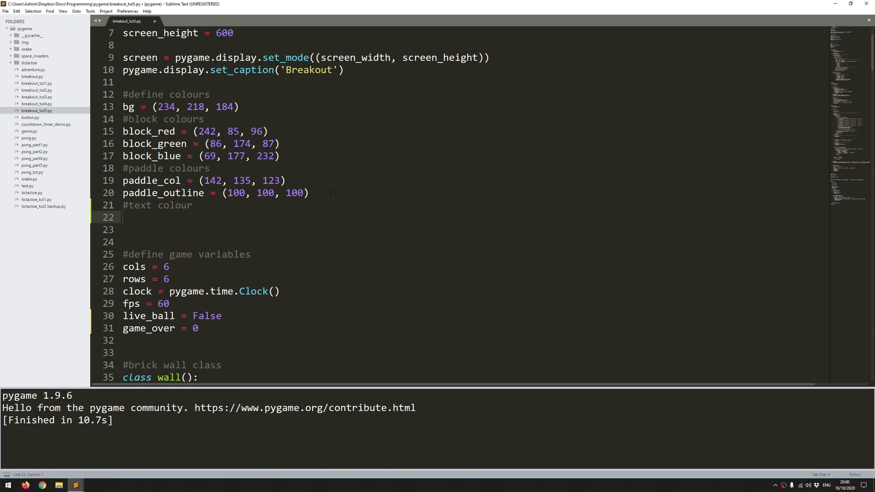
text(text_col)
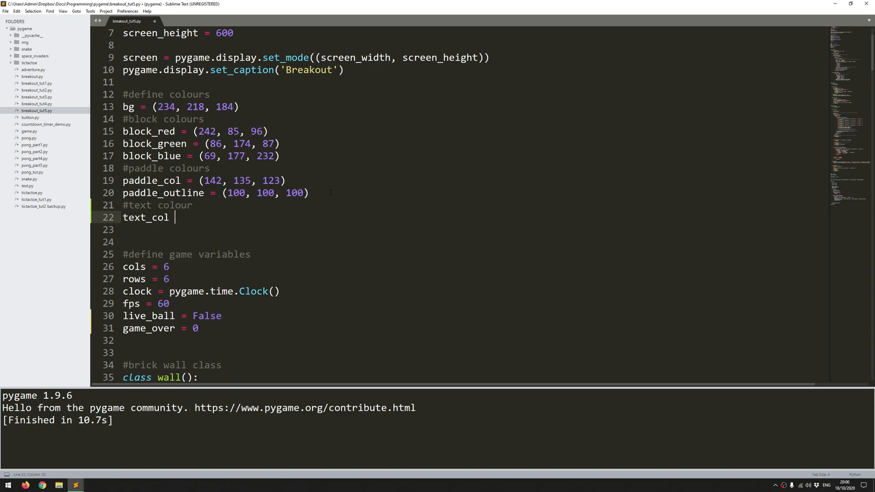
text(= ())
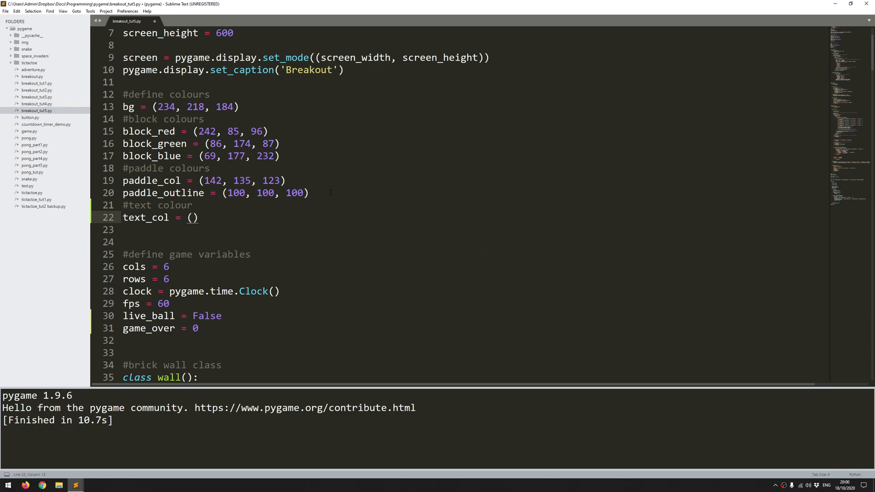
text(78, 81)
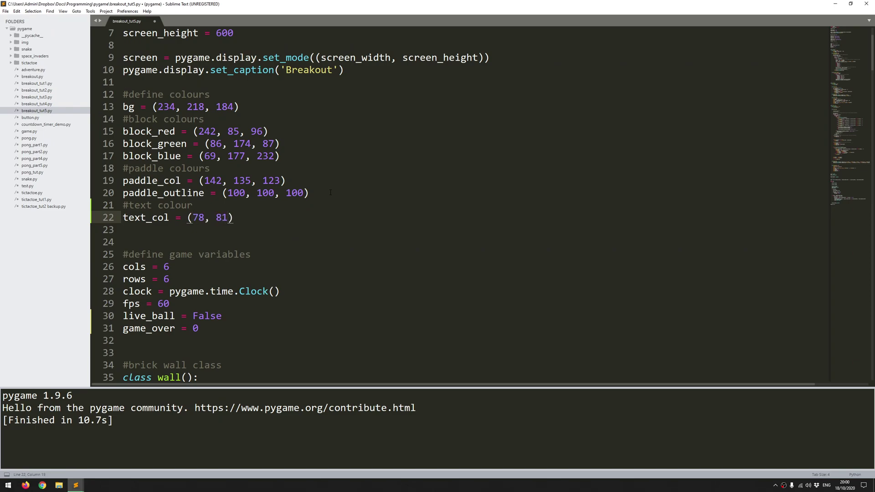
text(, 139)
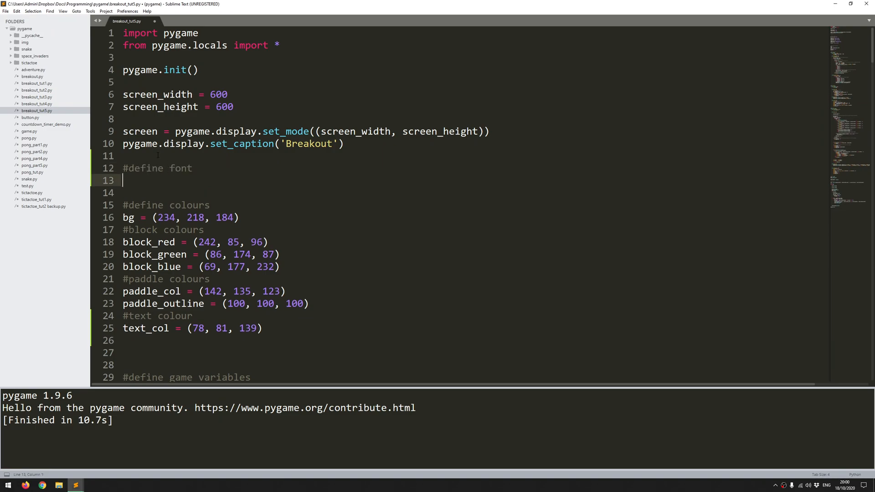
Step: Define font = pygame.dont.SysFont('Constantia', 30) below the font comment
text(font =)
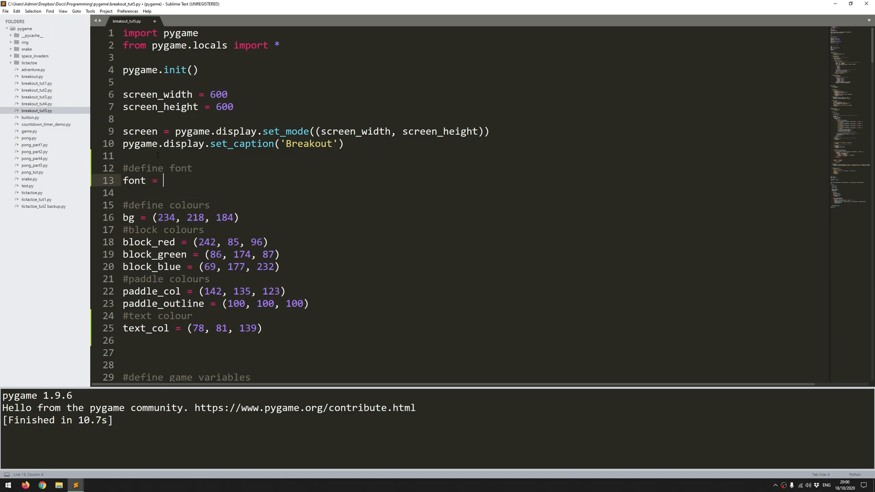
text(pyage)
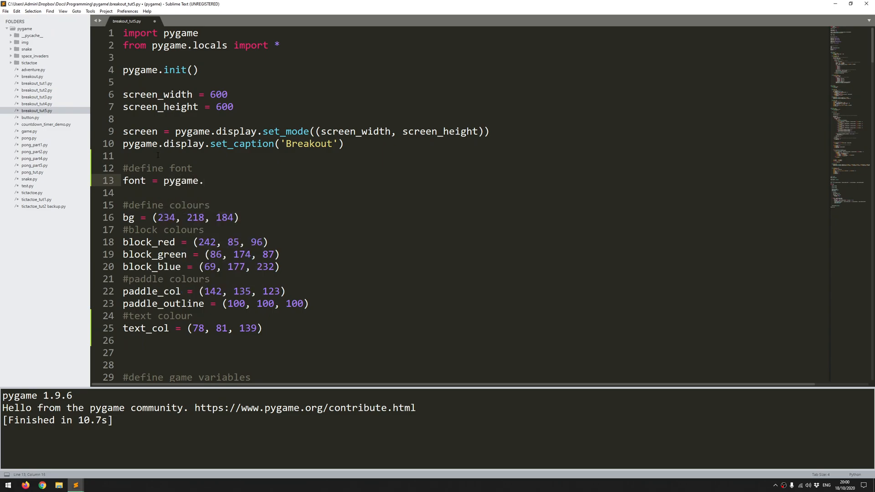
text(dont.SysFont)
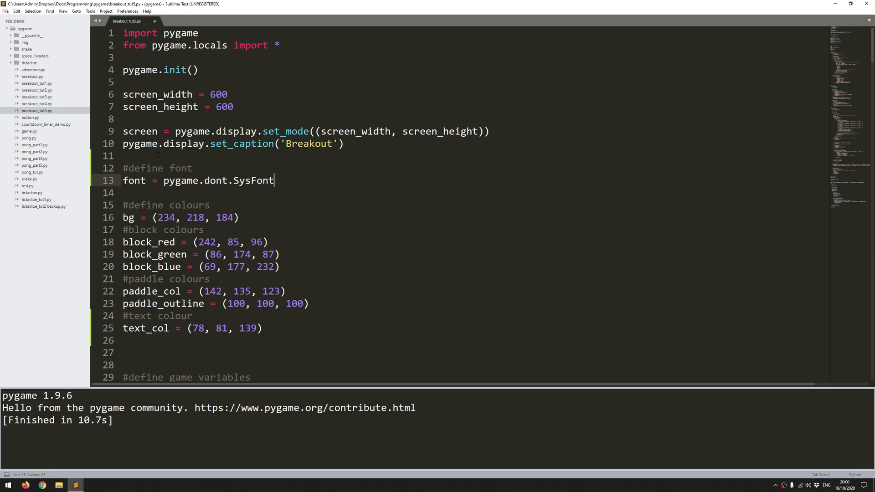
text(()
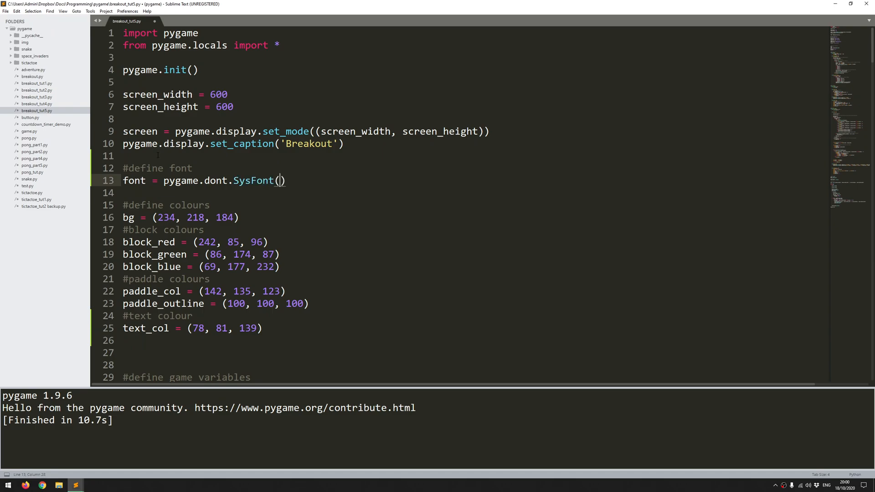
text('')
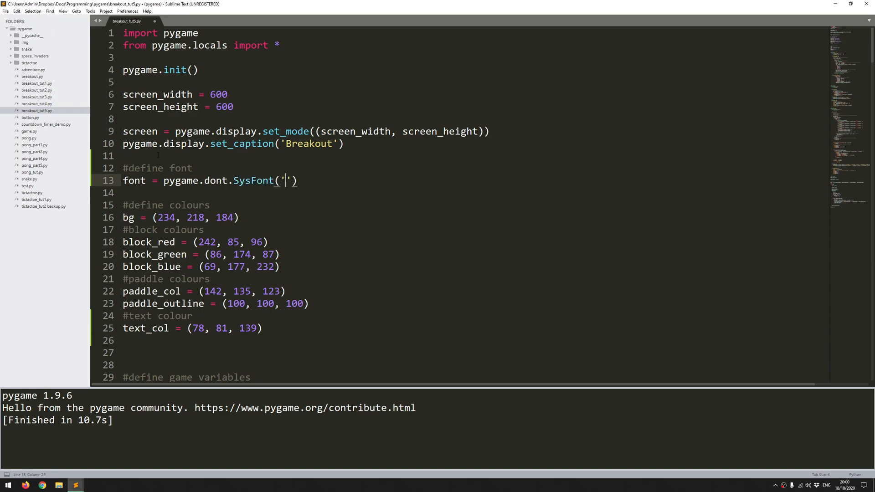
text(Const)
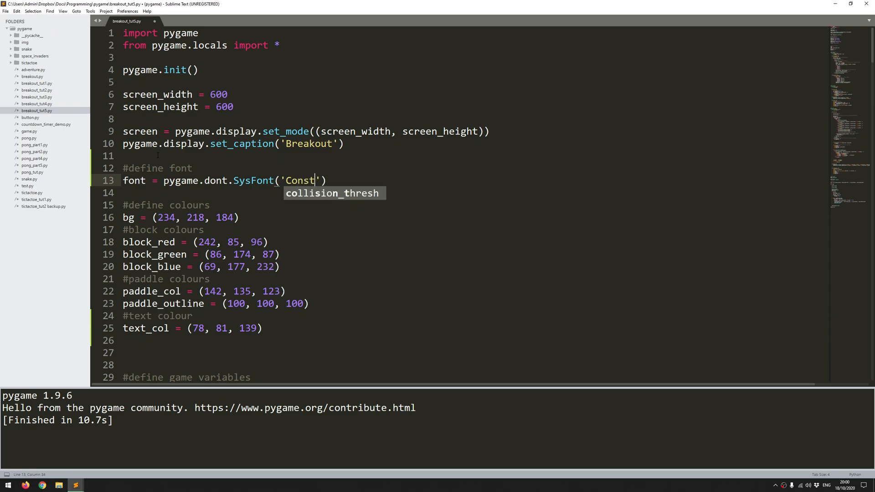
text(an)
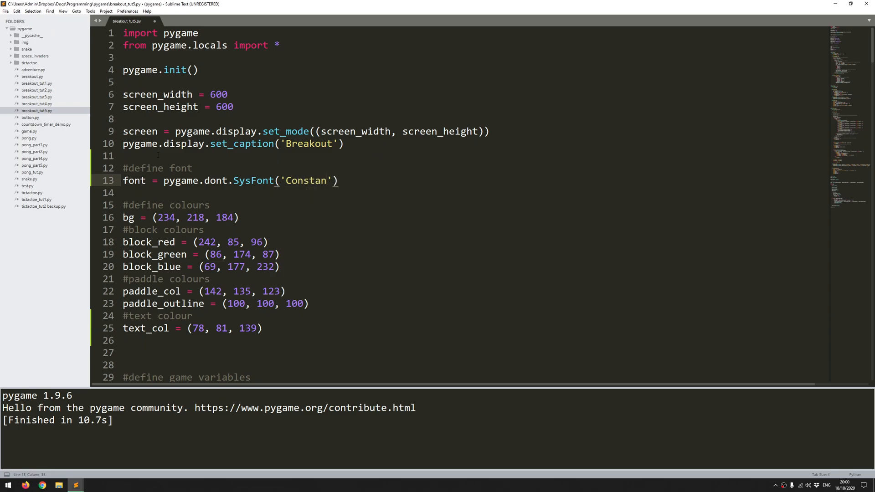
text(tia)
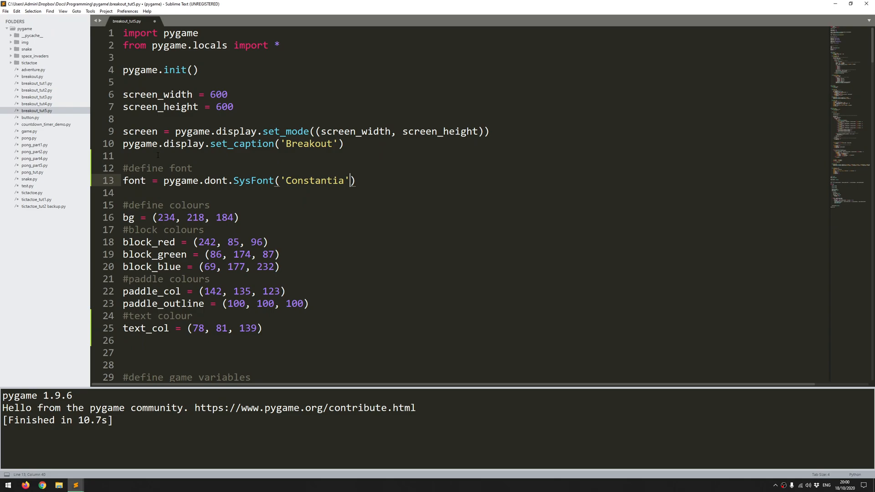
text(", ")
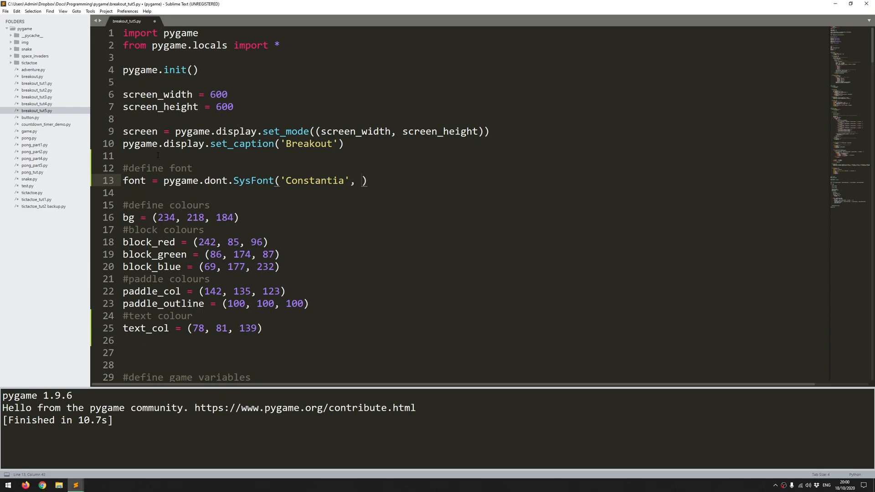
text(30)
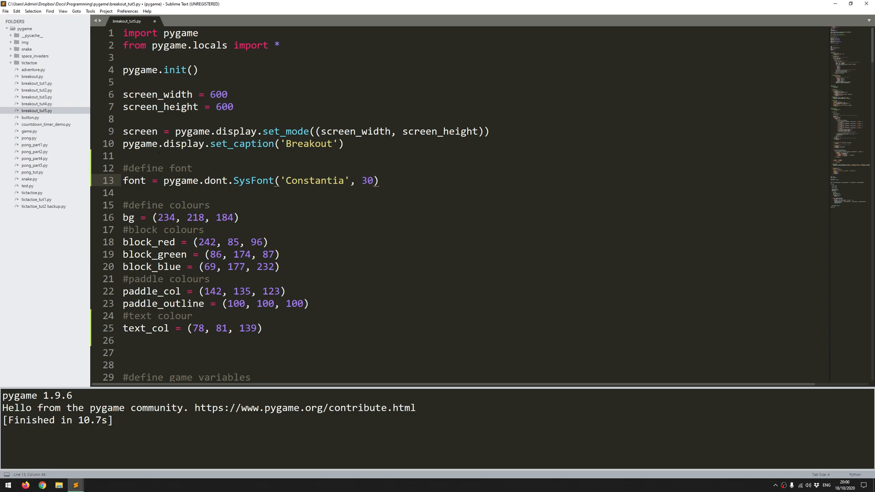
scroll(down, 3)
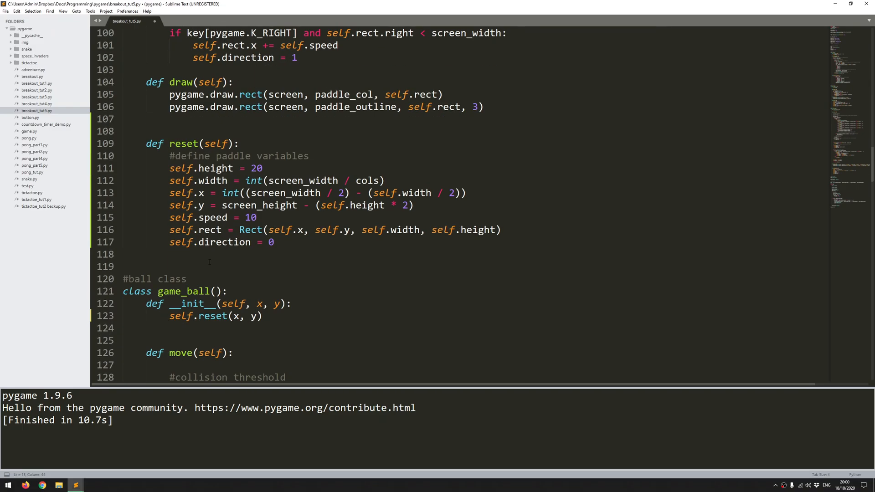
scroll(down, 3)
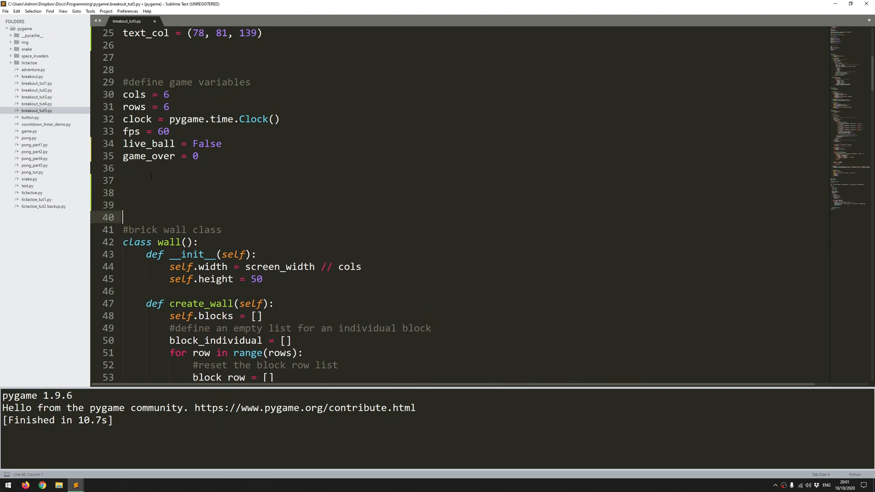
Step: Write the comment '#function for outputting text onto the screen'
text(#)
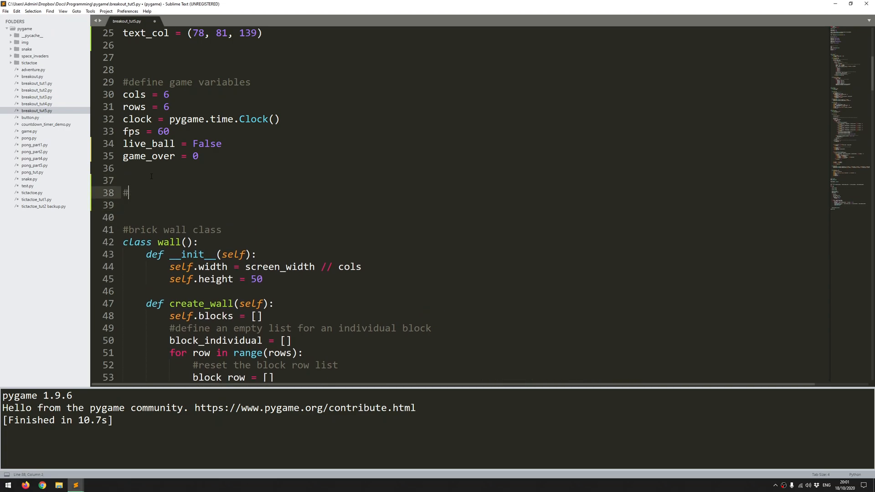
text(function)
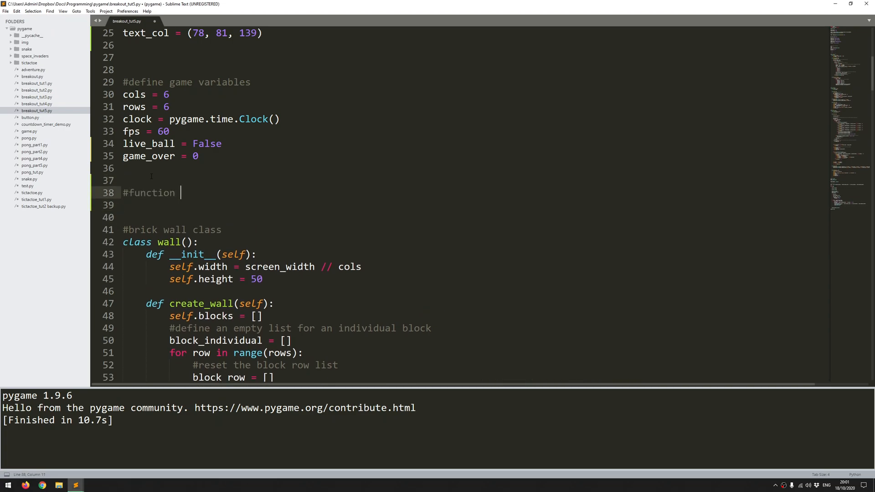
text(for outputting text onto the sc)
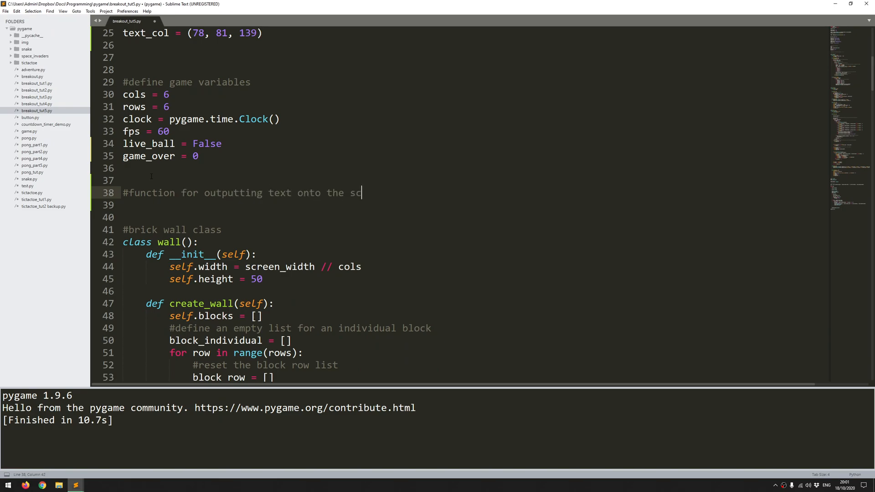
text(reen)
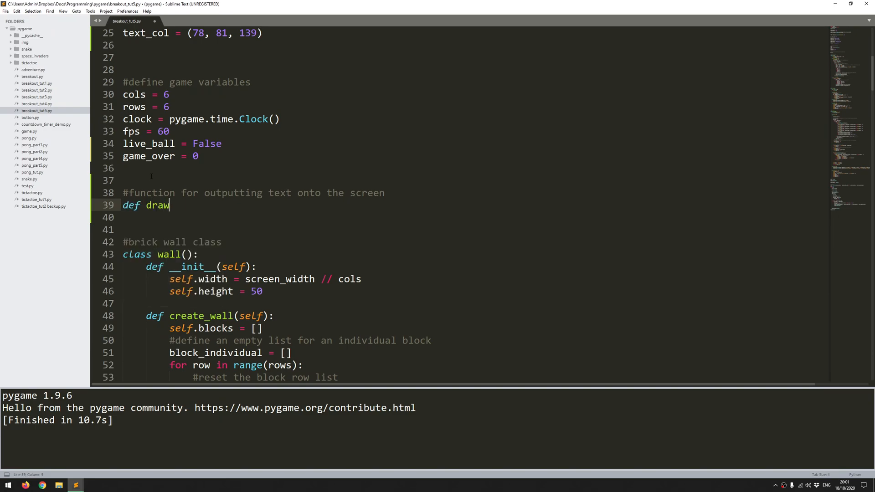
Step: Declare def draw_text(text, font, text_col, x, y) under the comment
text(_text()
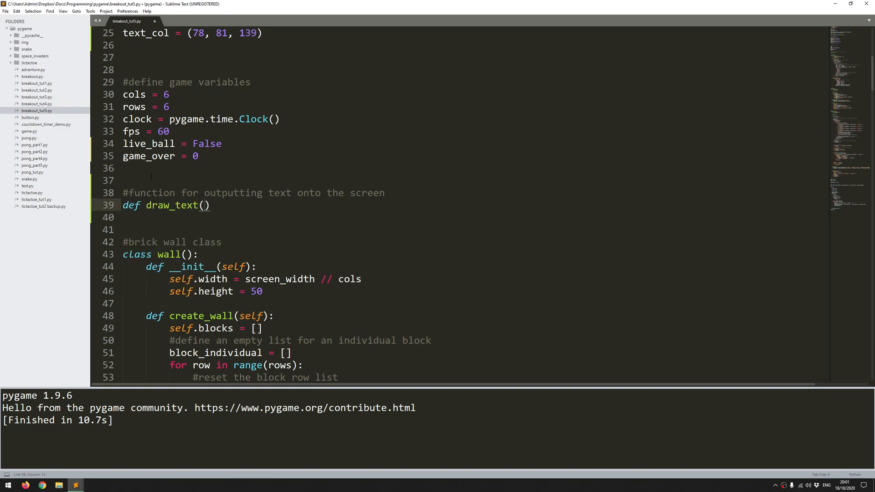
text(text,)
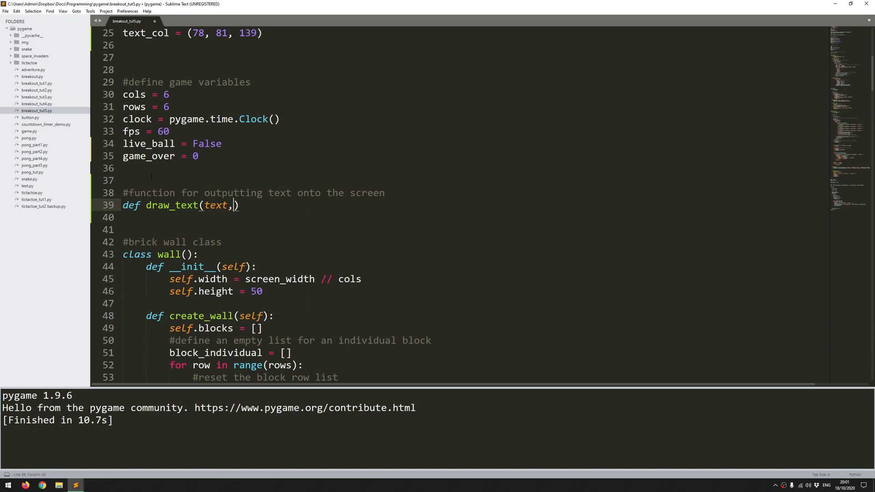
text(" ")
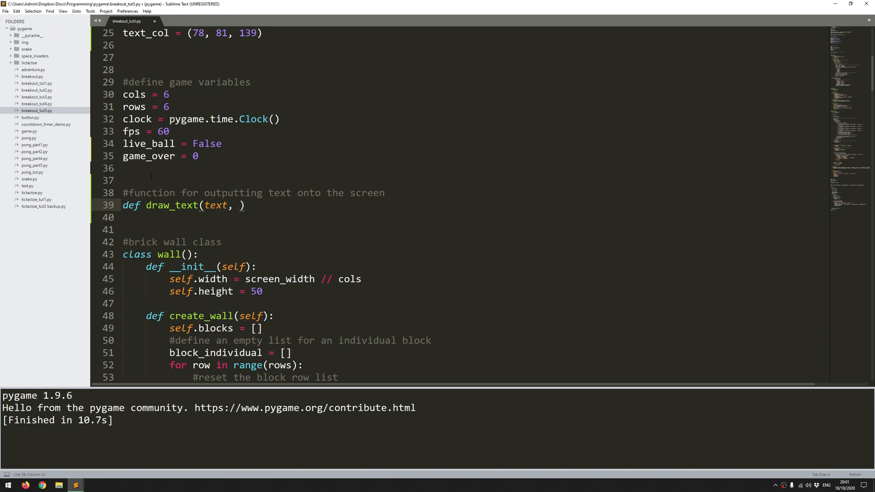
text(font)
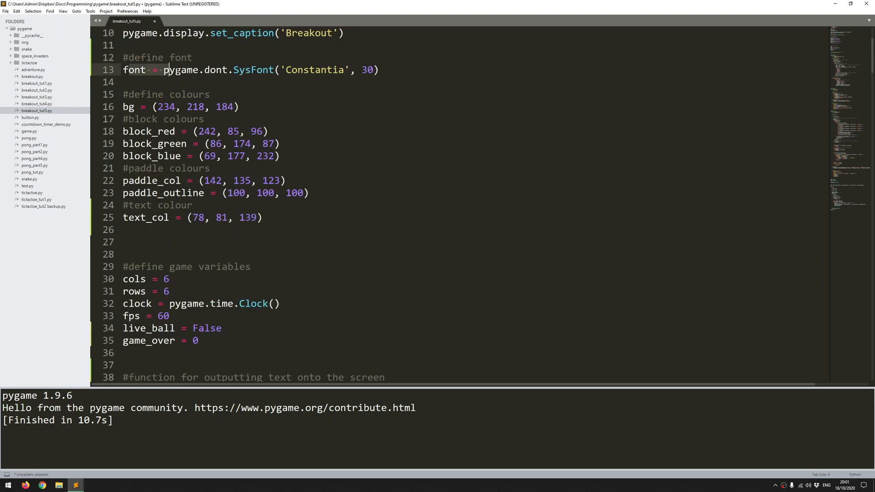
scroll(down, 3)
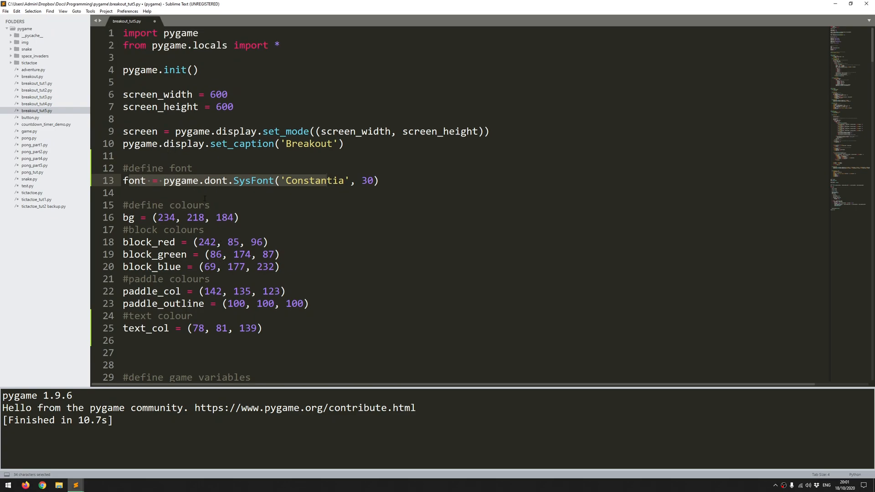
scroll(down, 3)
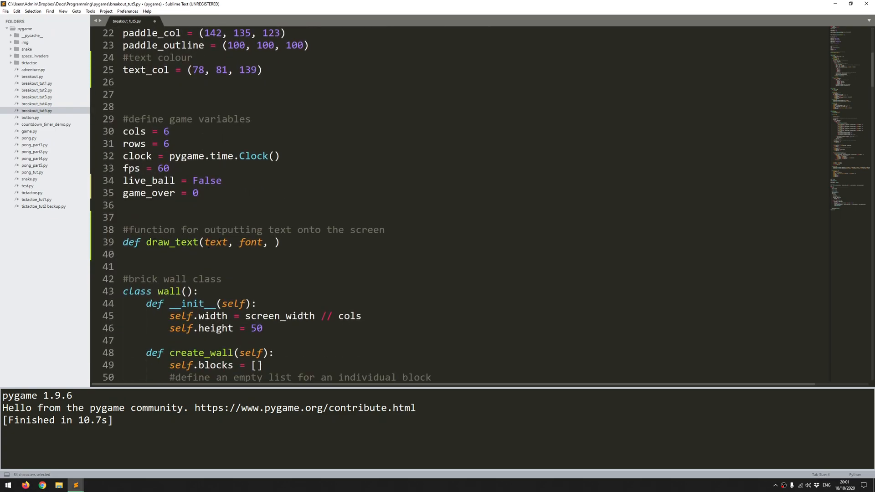
double_click(251, 243)
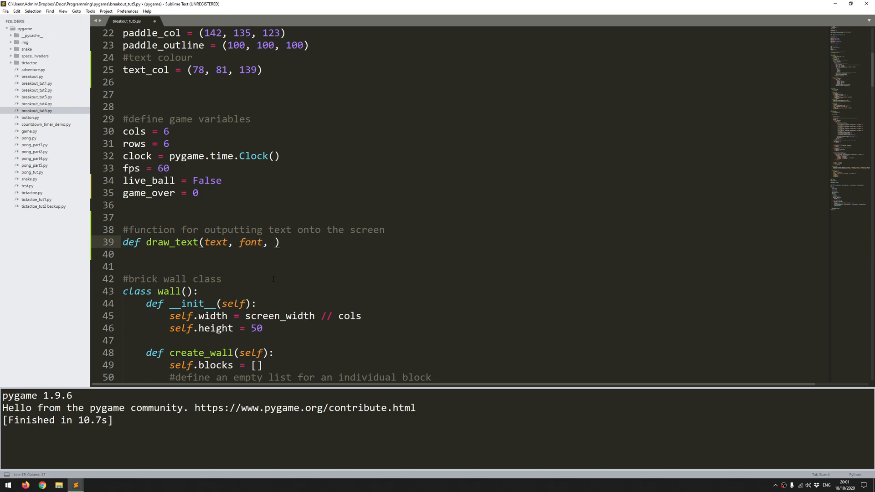
text(text_col,)
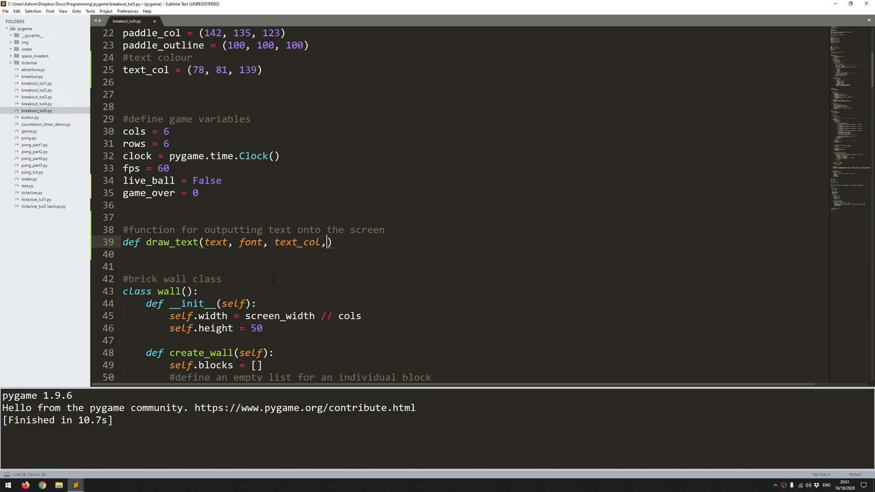
text(x, y)
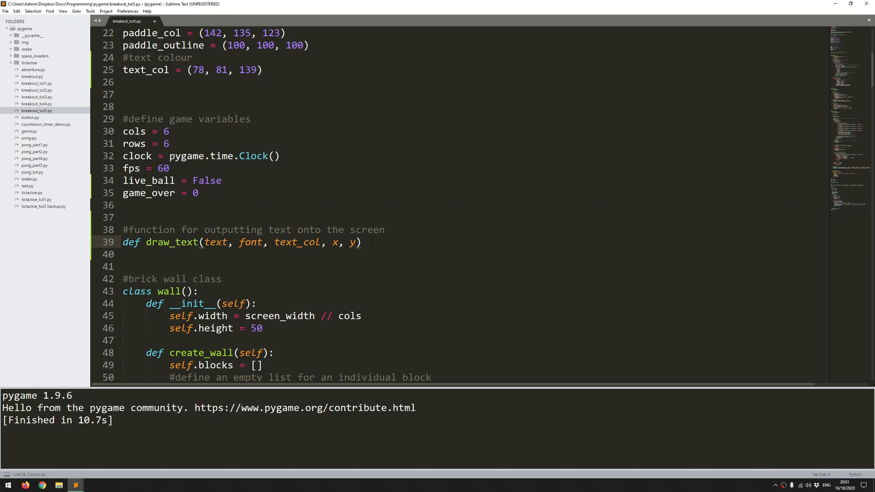
Step: Begin draw_text's body with img = font.render(...) using text and text_col
text(:)
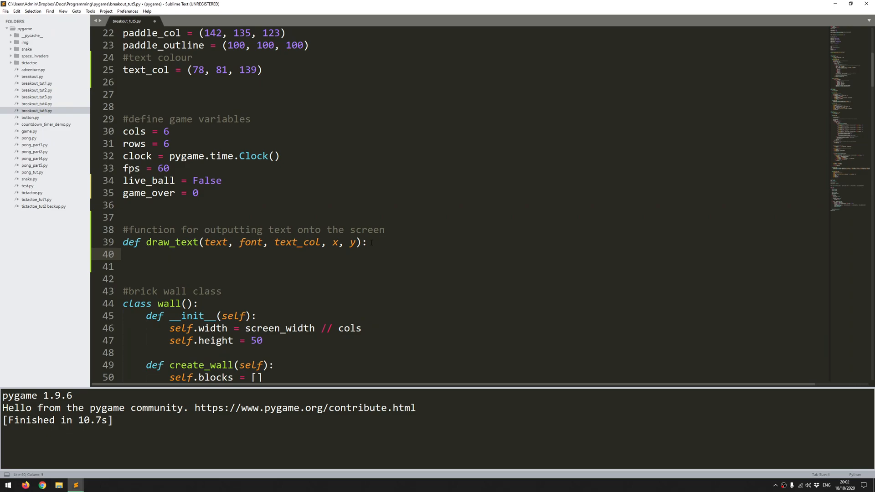
double_click(217, 242)
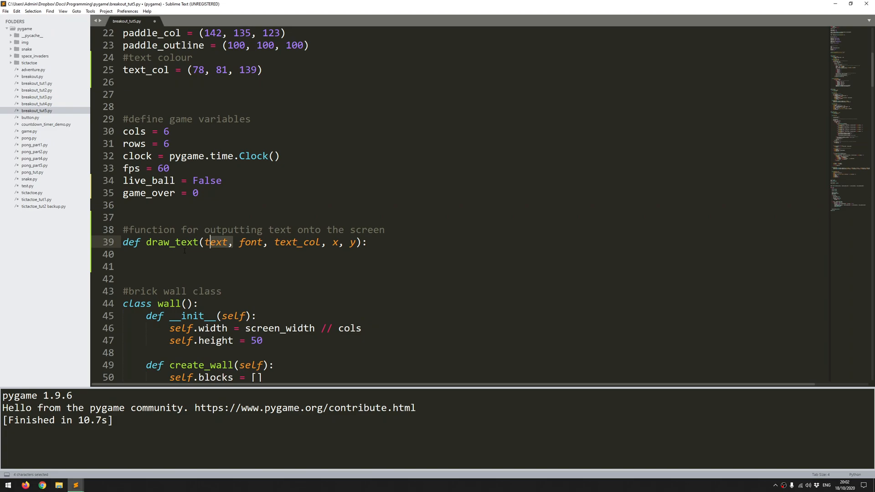
text(i)
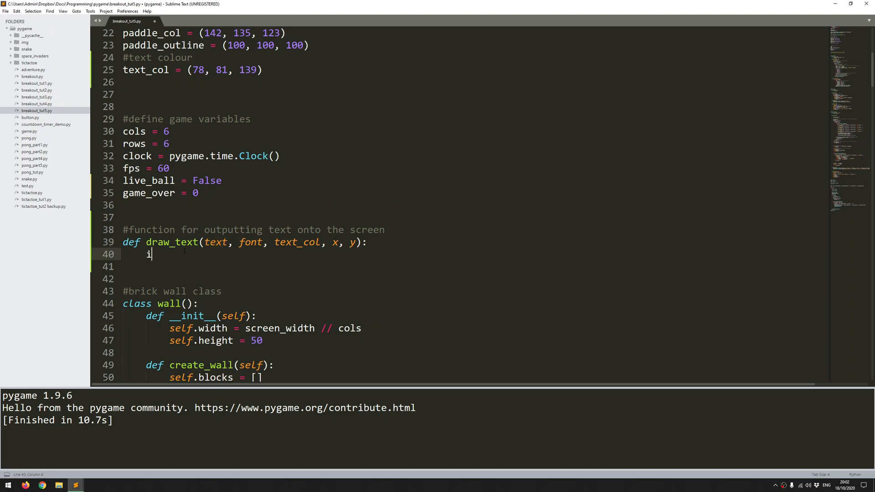
text(mg =)
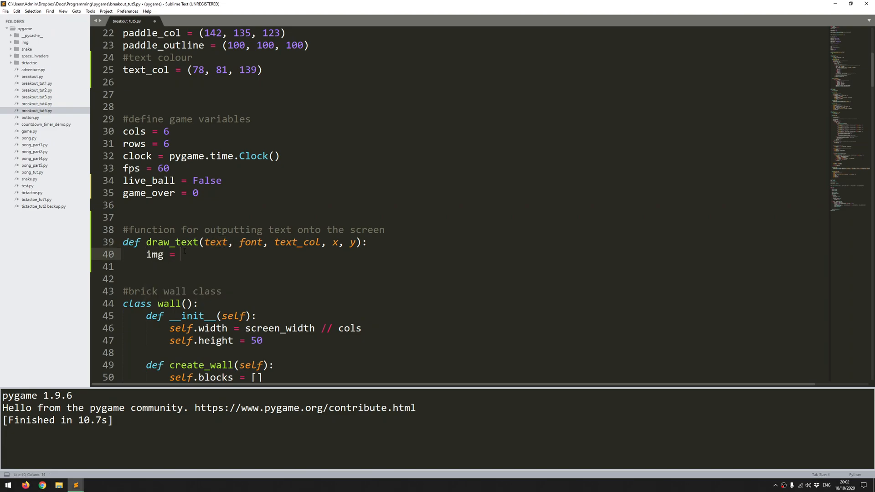
text(font.)
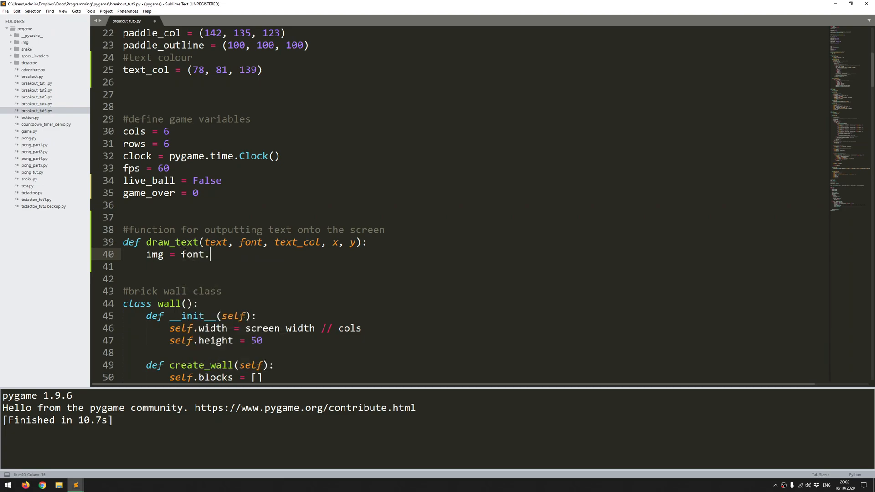
text(render)
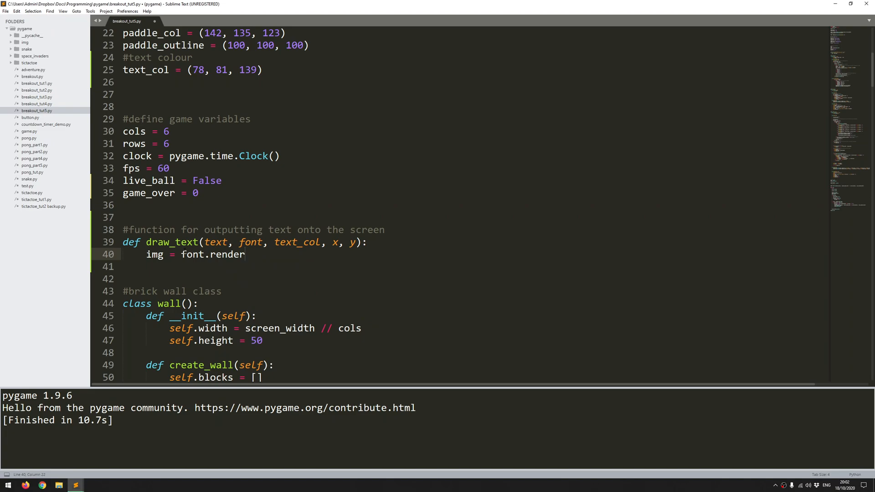
text(())
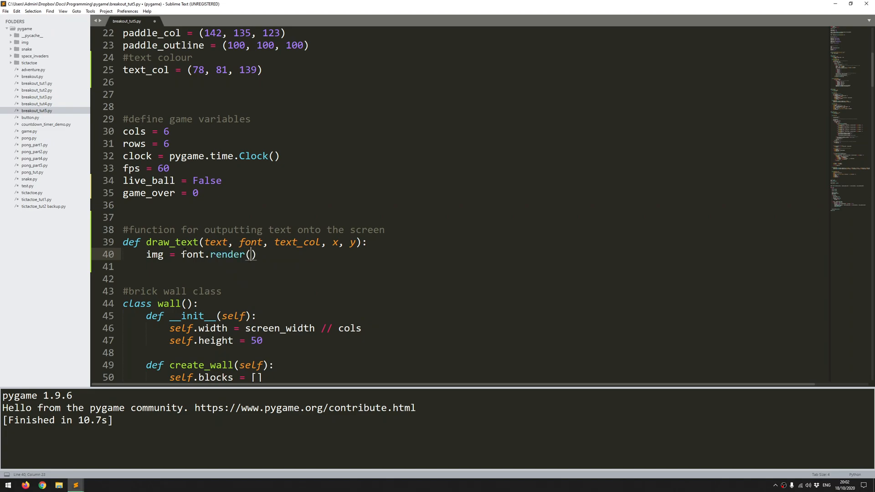
text(text, True)
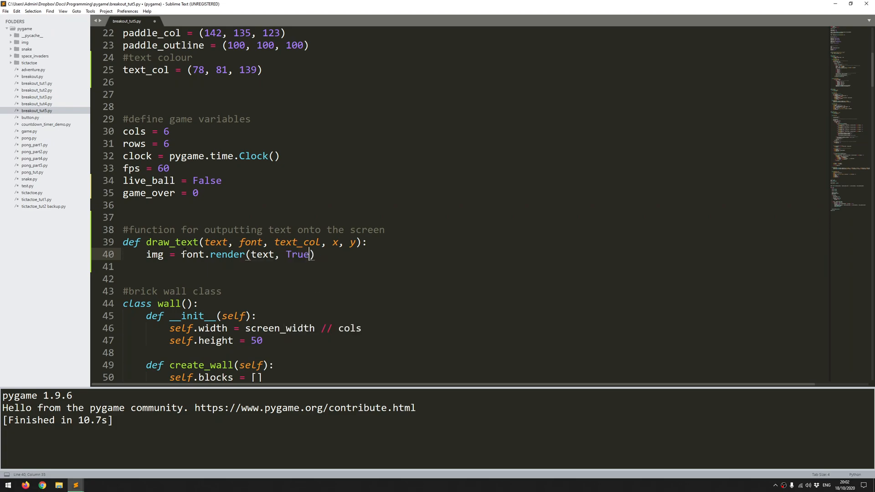
text(, text_co)
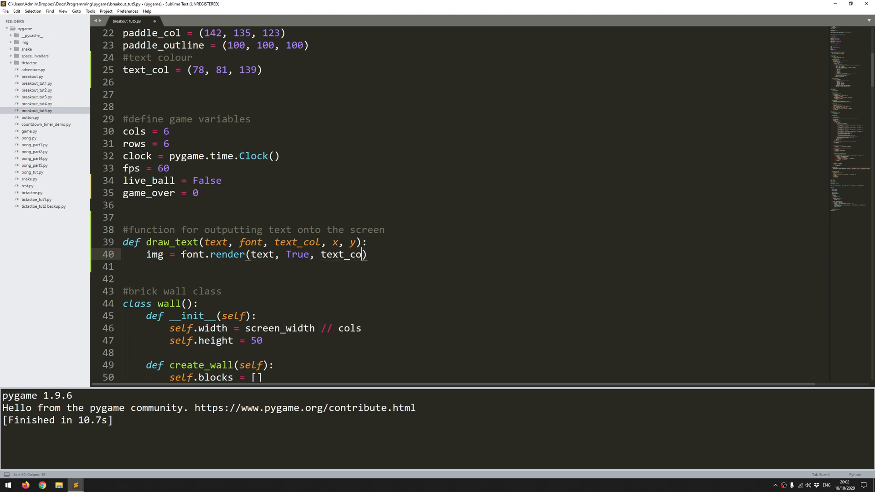
text(l)
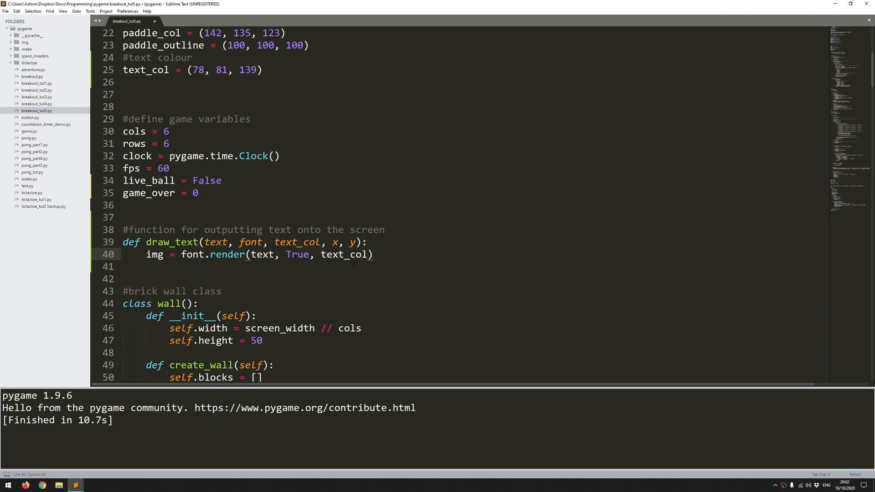
Step: Add screen.blit(img, (x, y)) to draw the rendered text
click(222, 242)
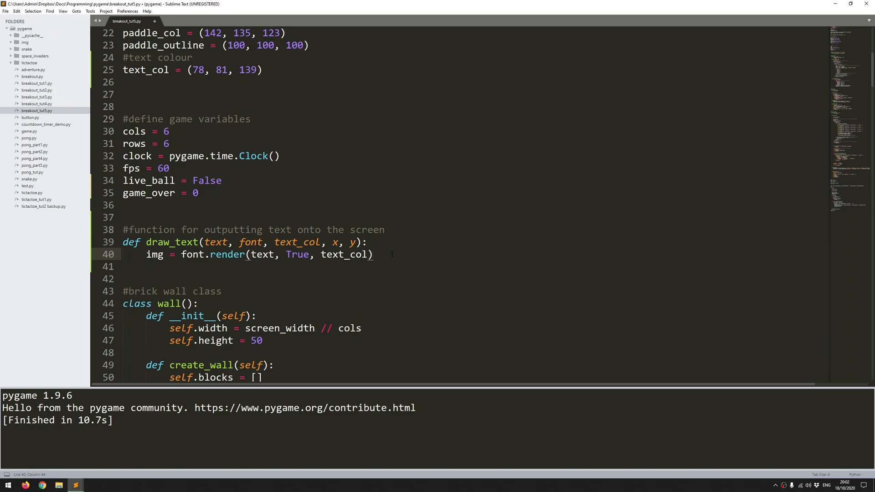
text(s)
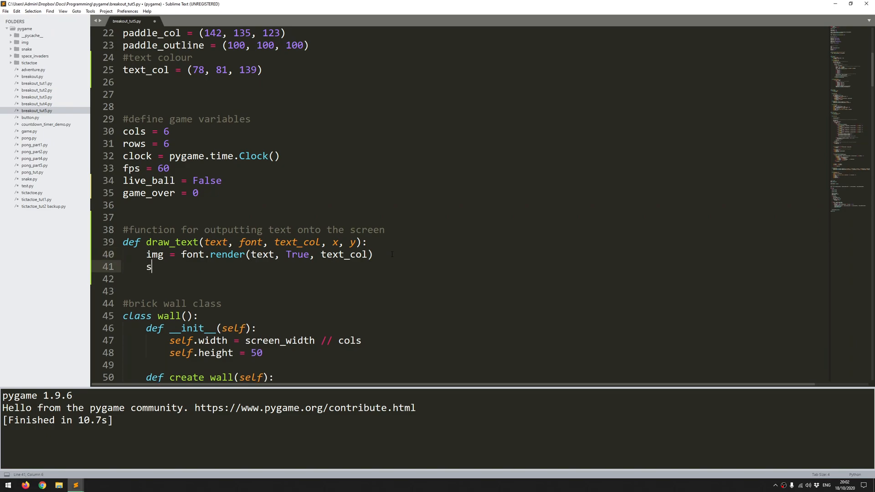
text(creen)
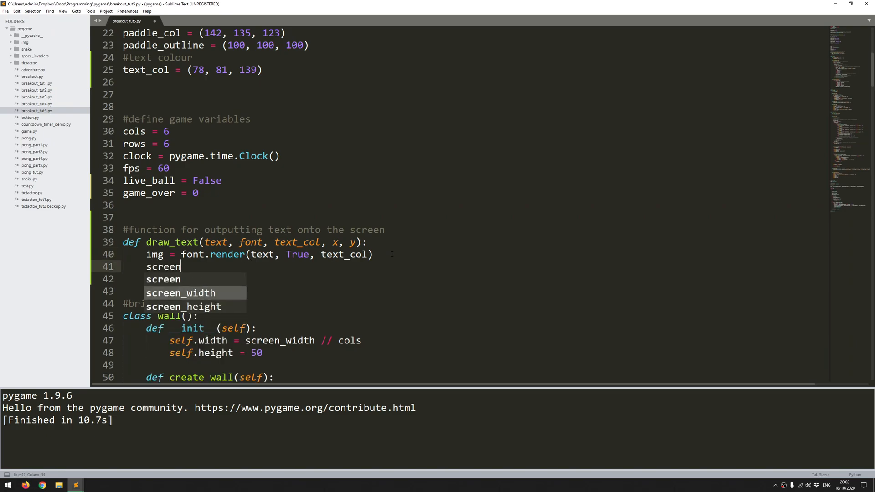
text(.)
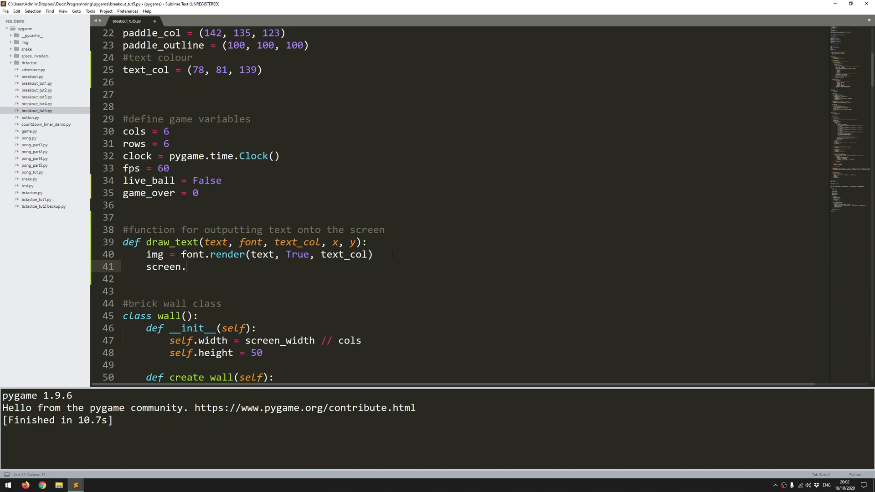
text(blit)
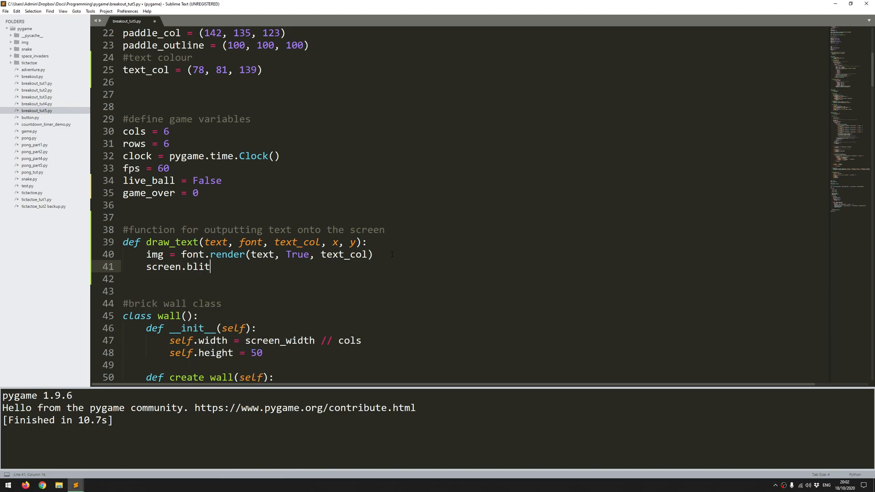
text(())
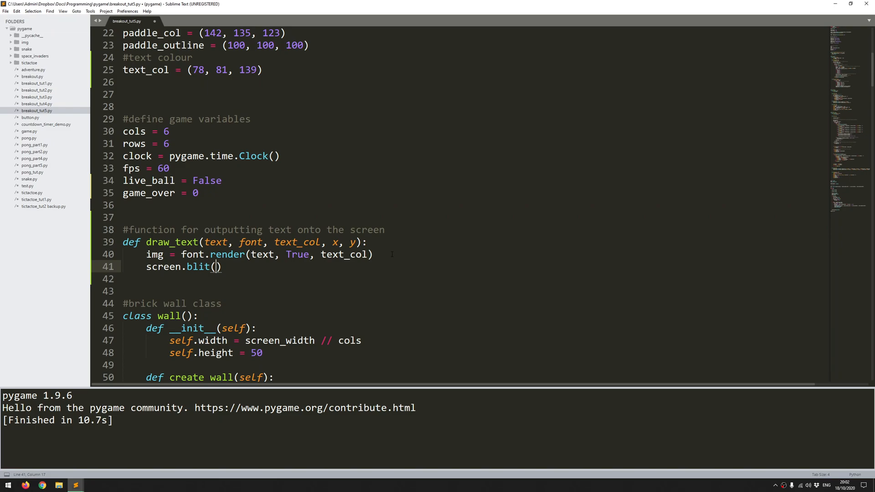
text(img,)
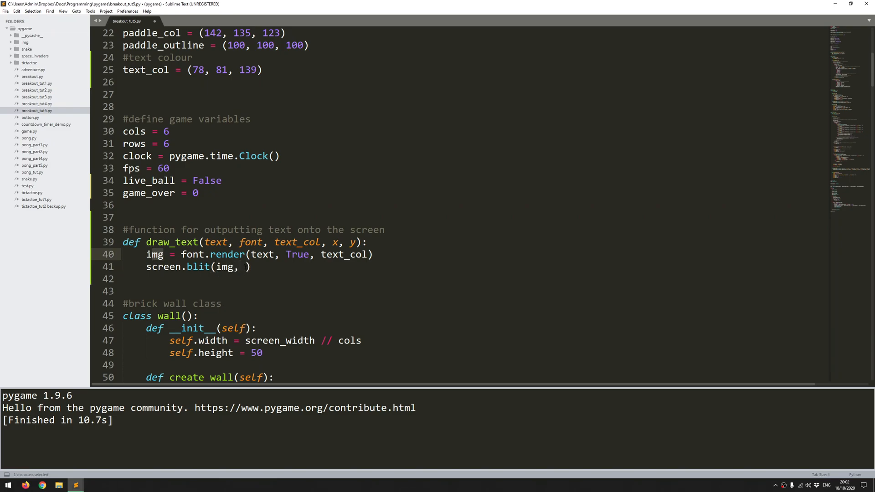
text(())
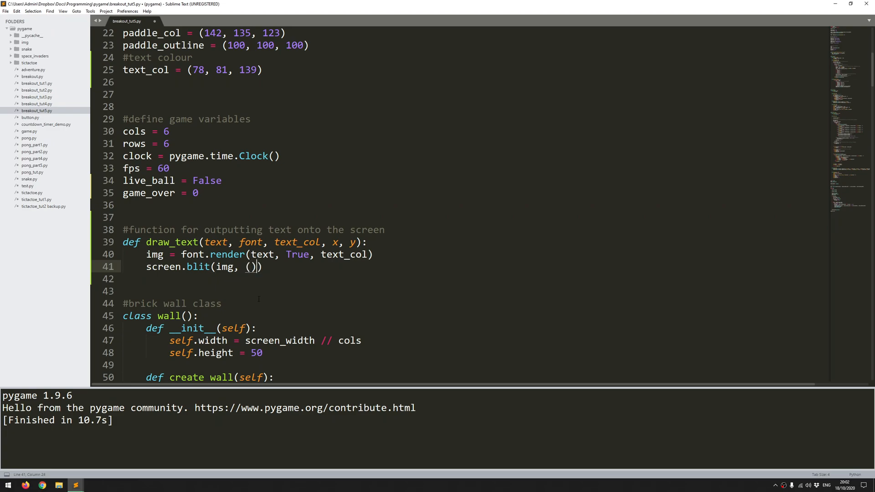
text(x, y)
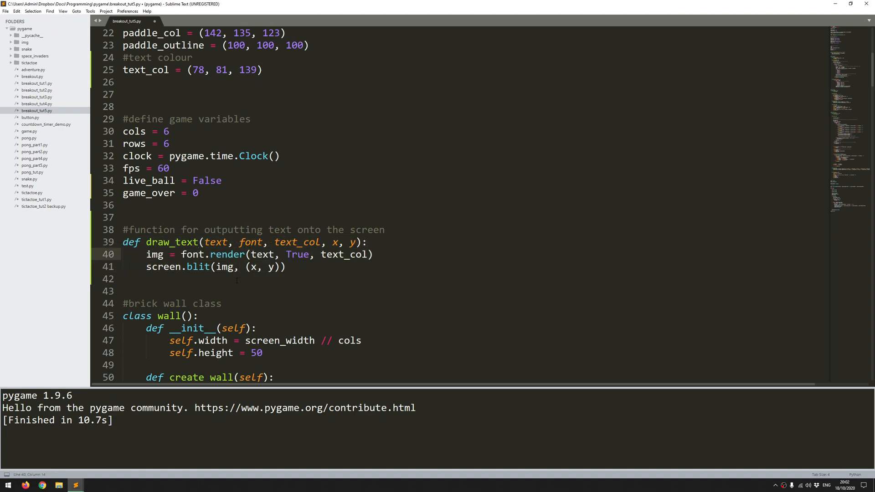
Step: Add a #print player instructions comment with 'if not live_ball:' and 'if game_over == 0:' conditions
scroll(down, 3)
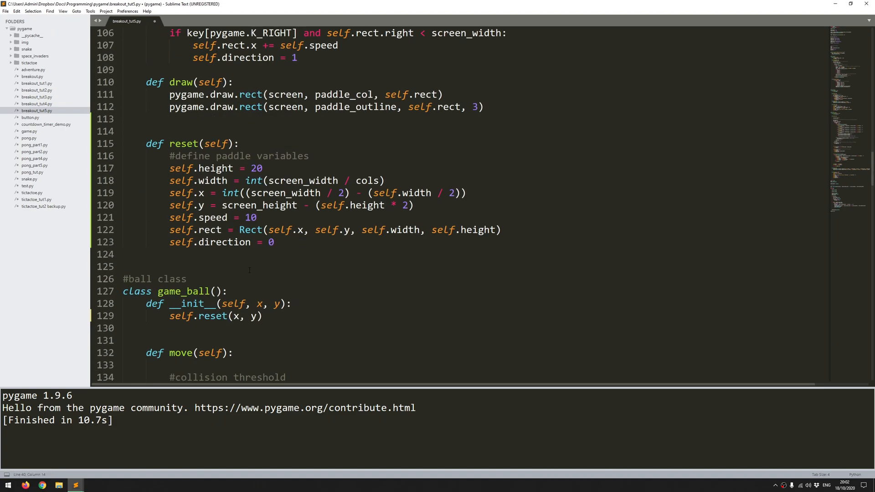
scroll(down, 3)
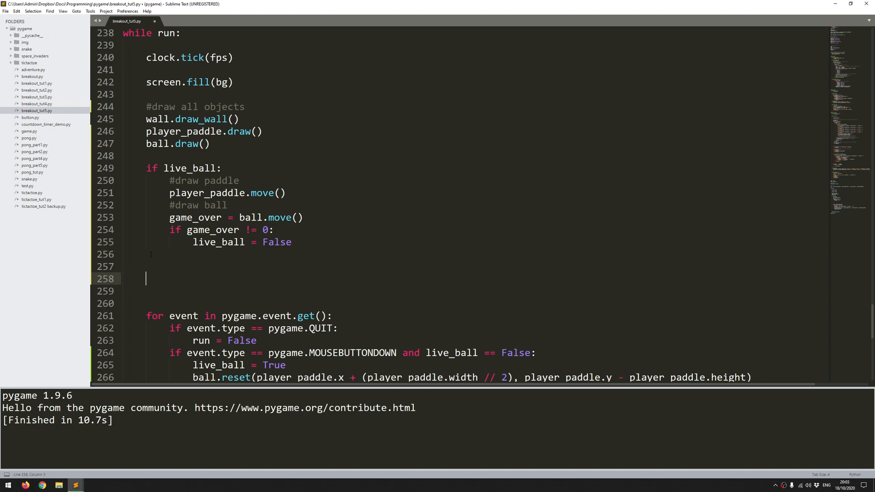
text(#)
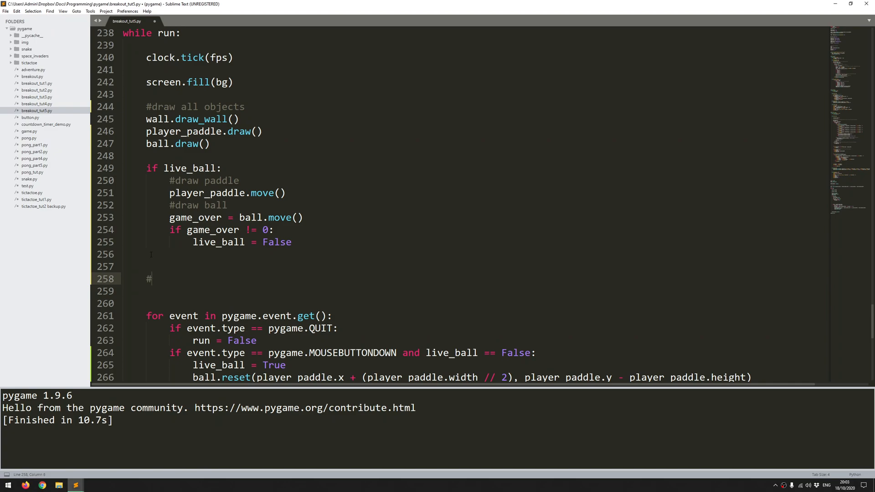
text(print player instr)
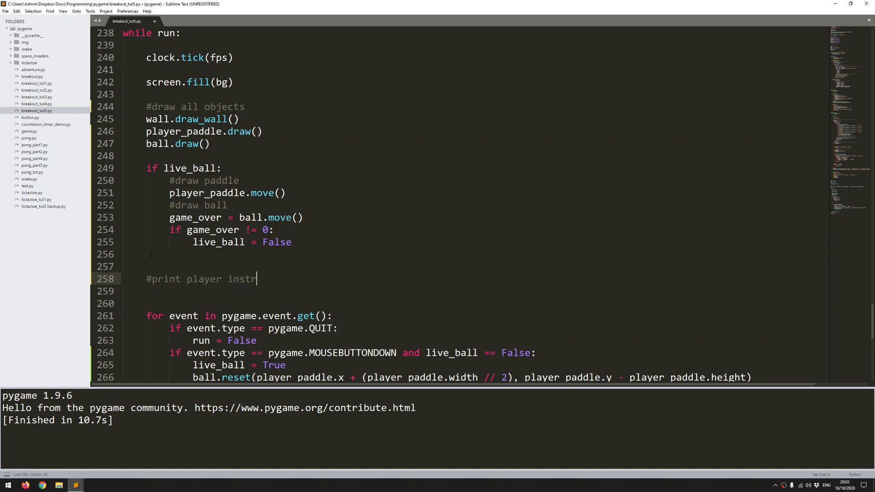
text(uctions)
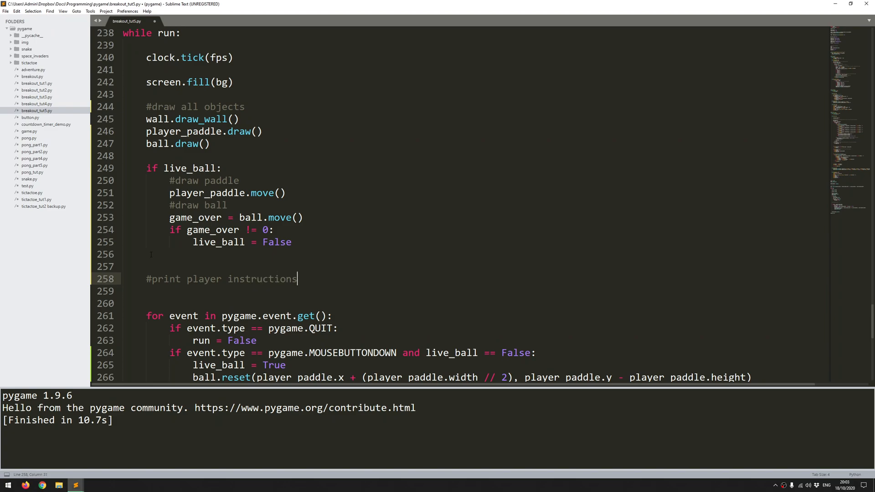
key(enter)
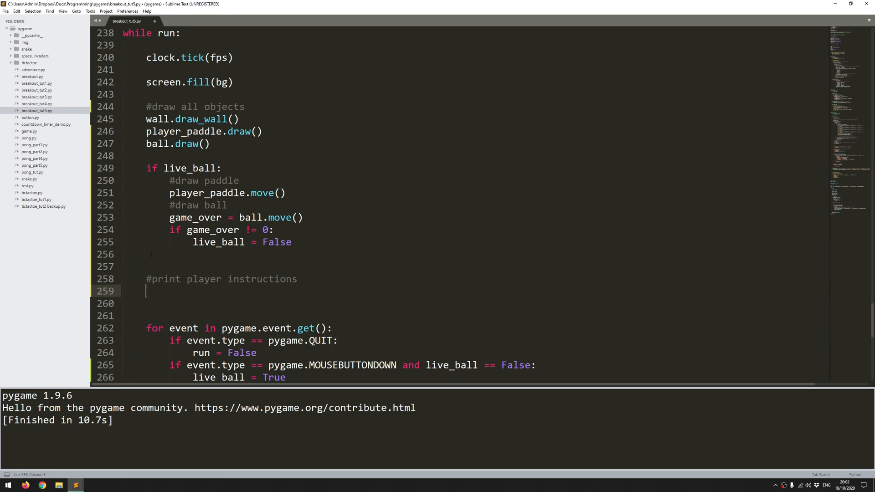
text(i)
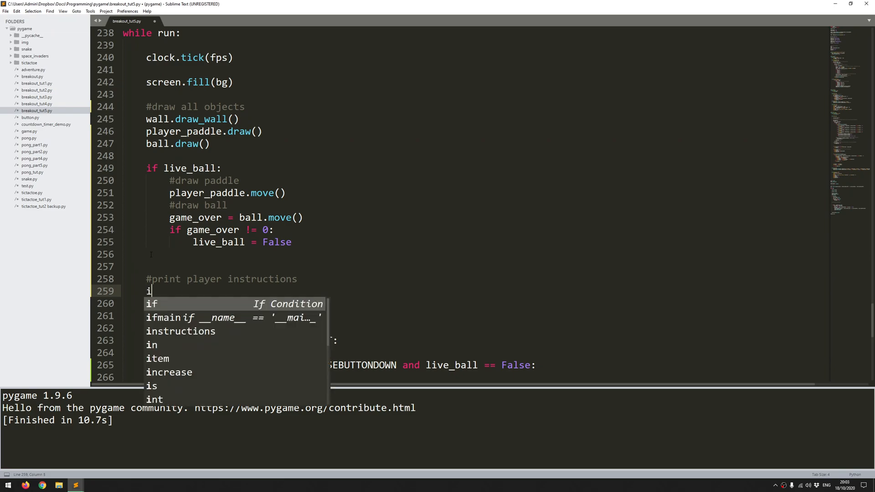
text(f not li)
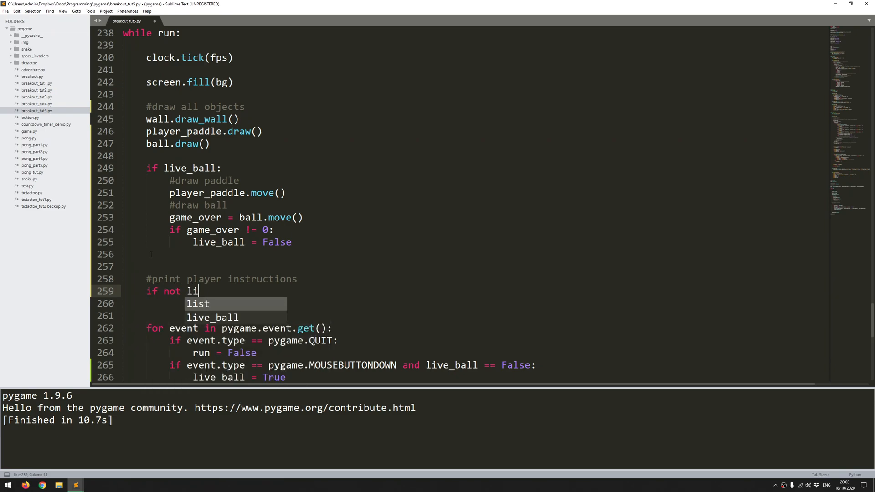
key(Tab)
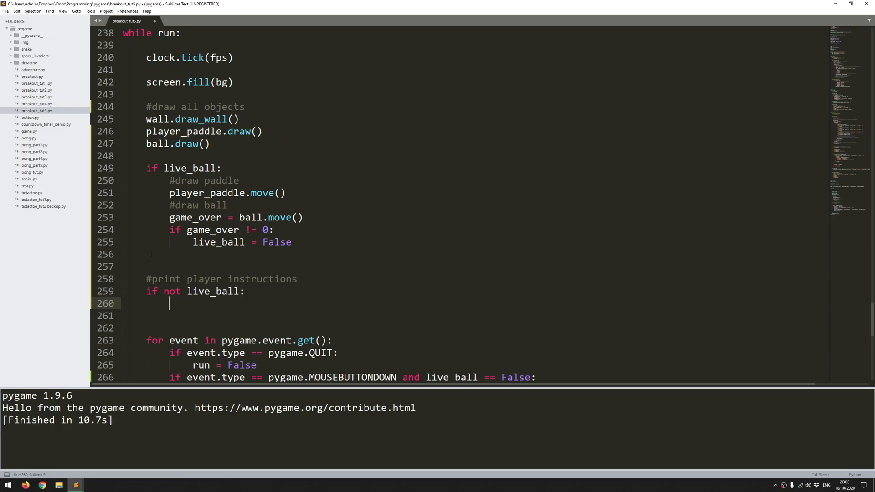
text(if game)
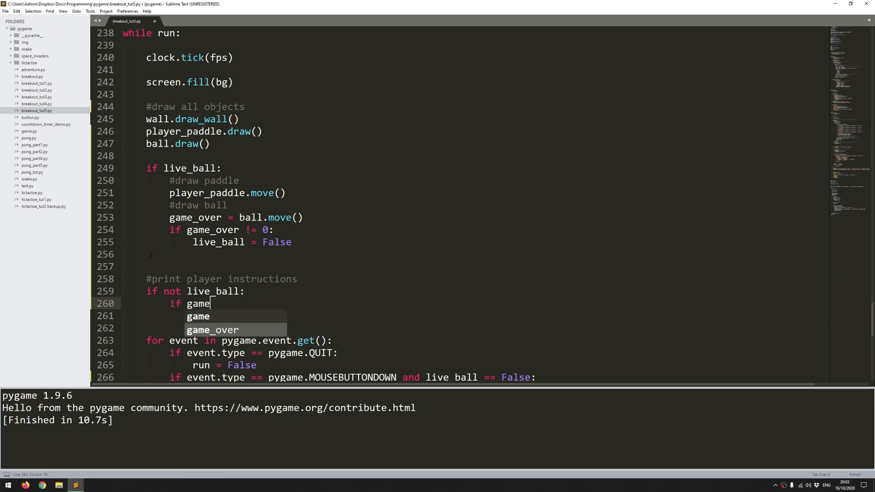
text(_over == 0)
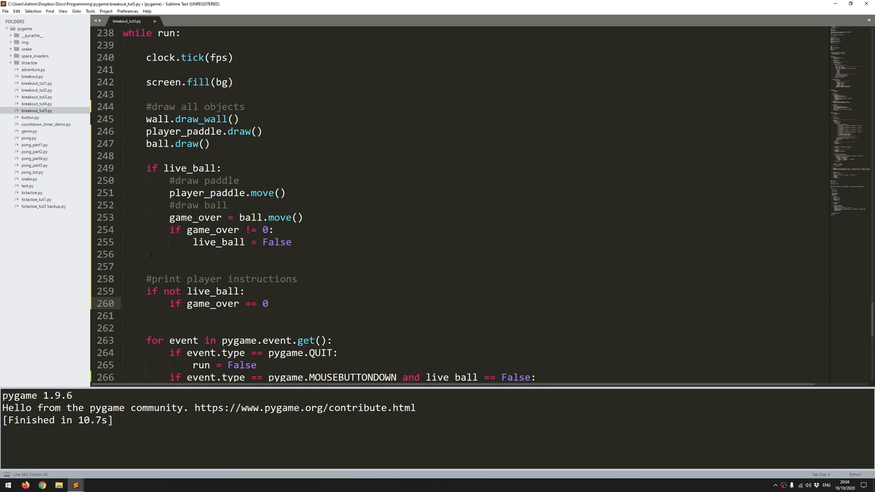
text(:)
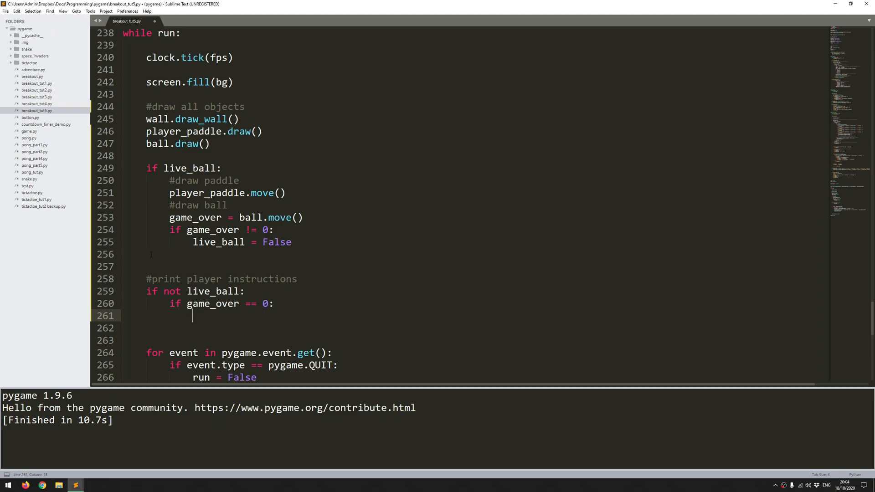
Step: Draw 'CLICK ANYWHERE TO START' in font and text_col at 100, screen_height // 2 + 100
text(draw_text)
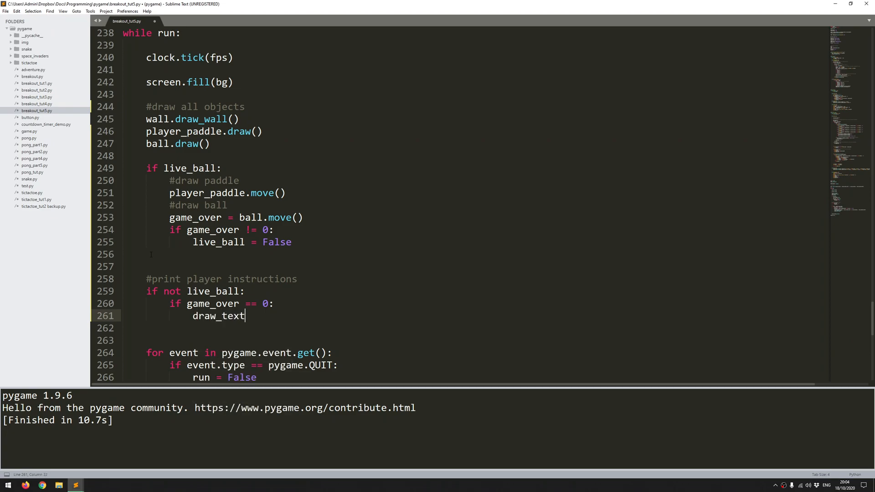
text(('CLICK '))
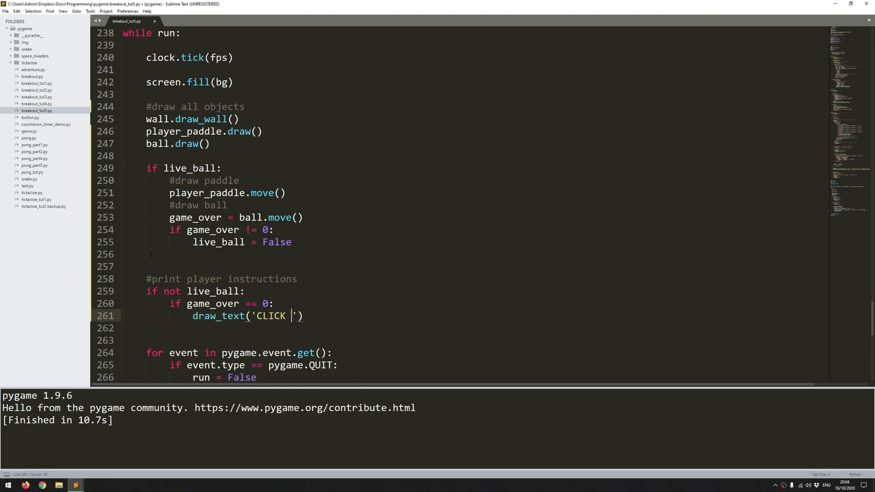
text(ANYWH)
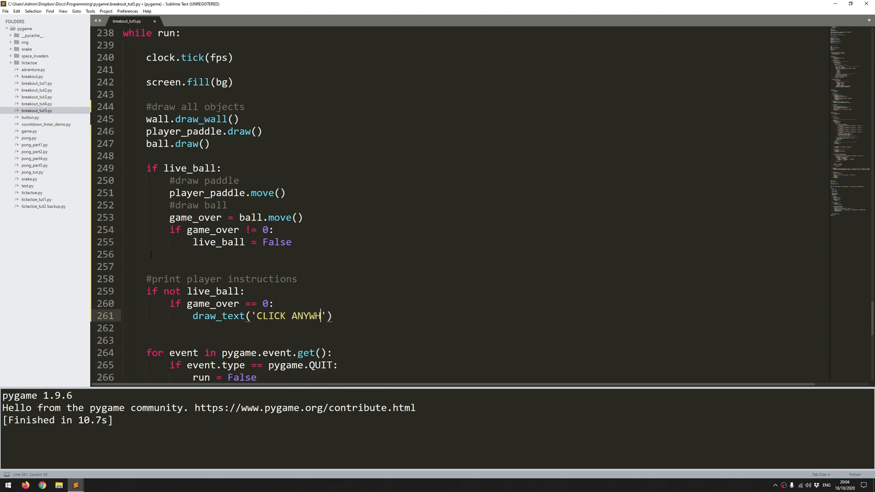
text(ERE TO START)
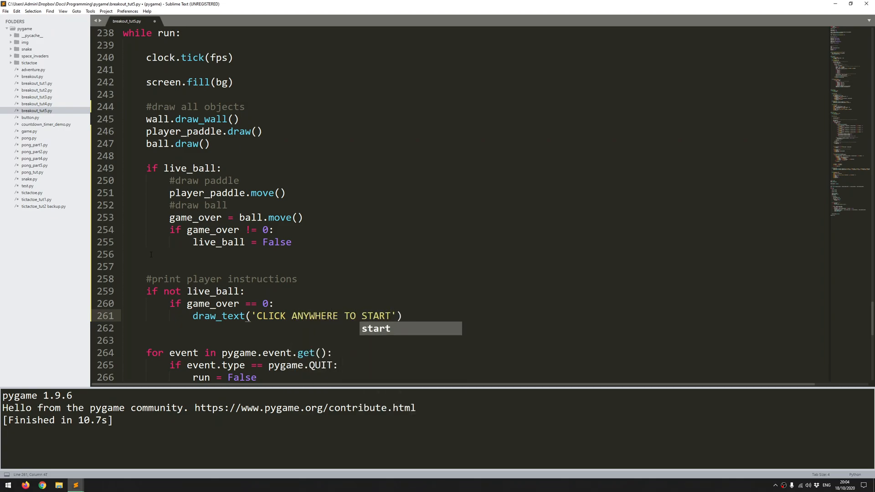
text(,)
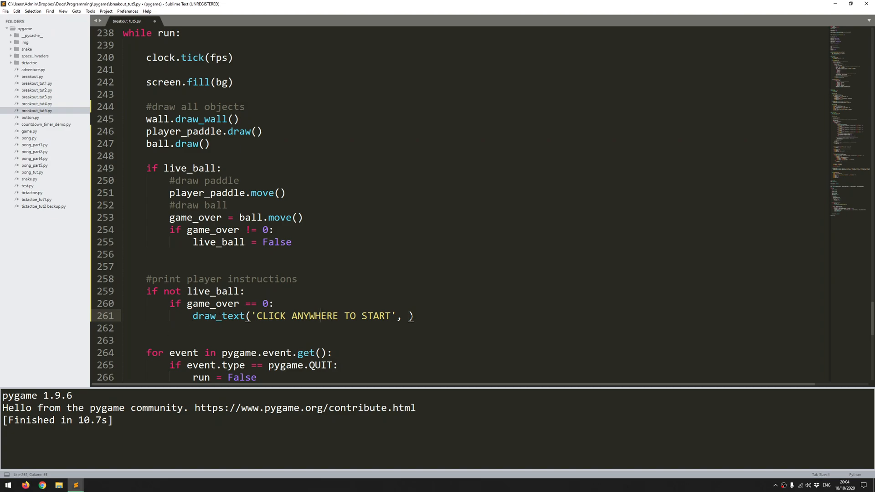
text(f)
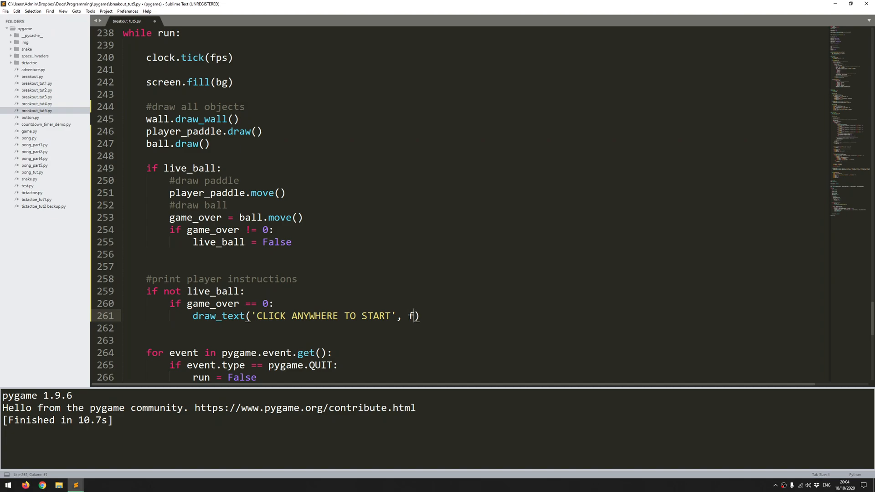
text(ont, text_col)
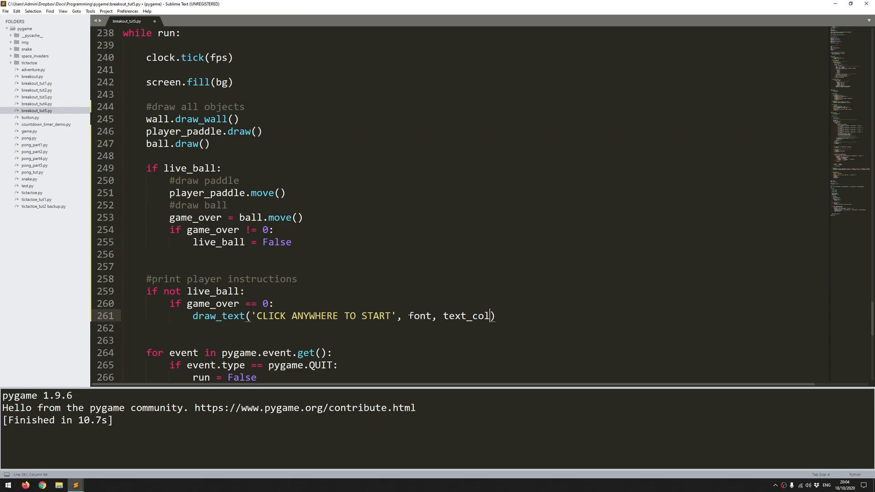
text(, 100)
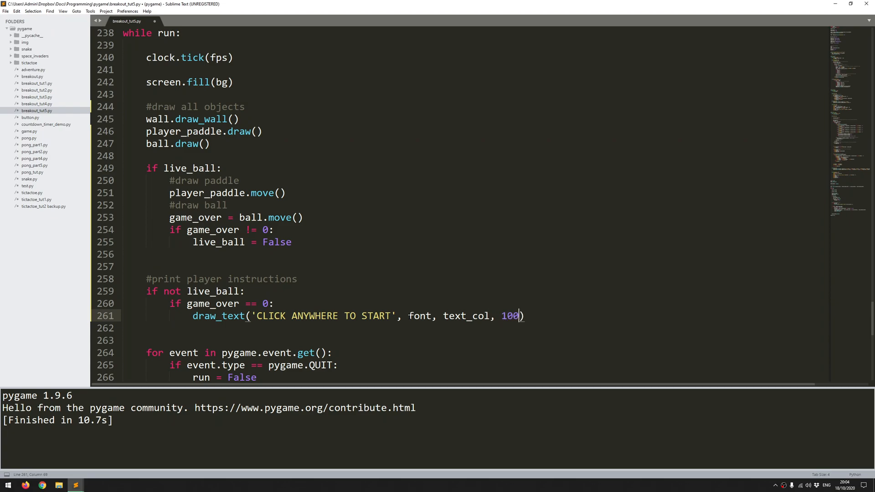
text(,)
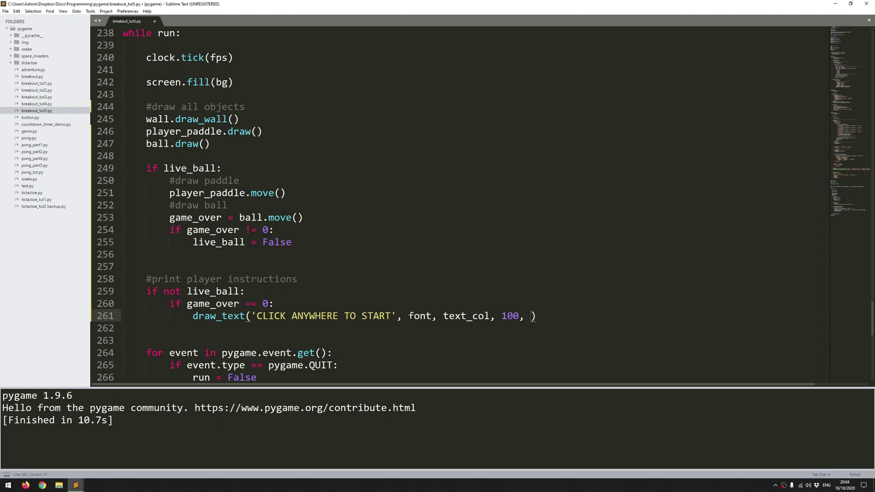
text(screen_height)
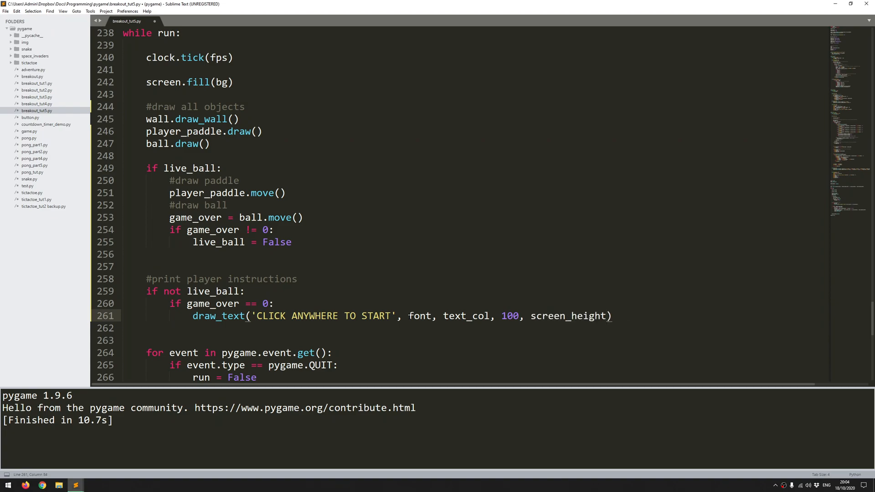
text(// 2)
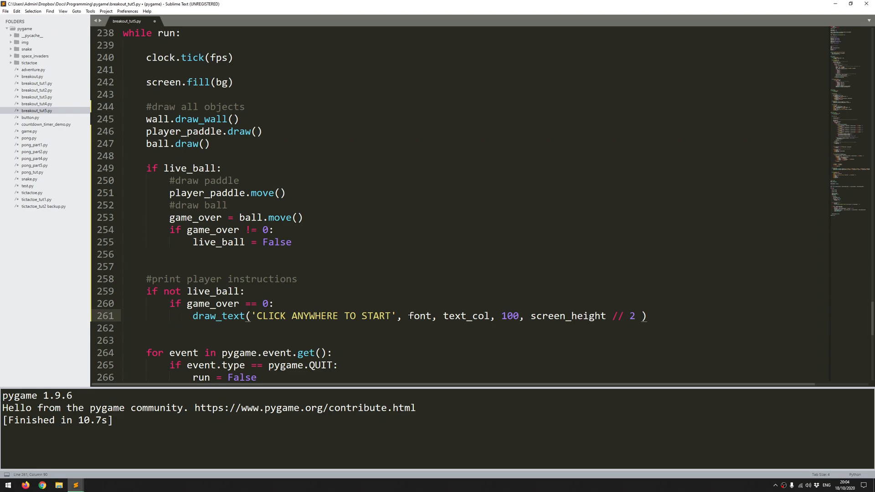
text(+ 100)
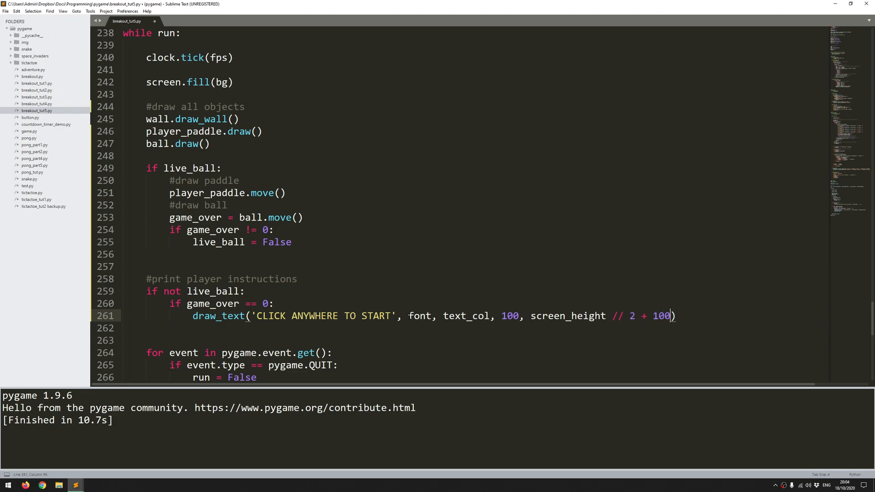
key(right)
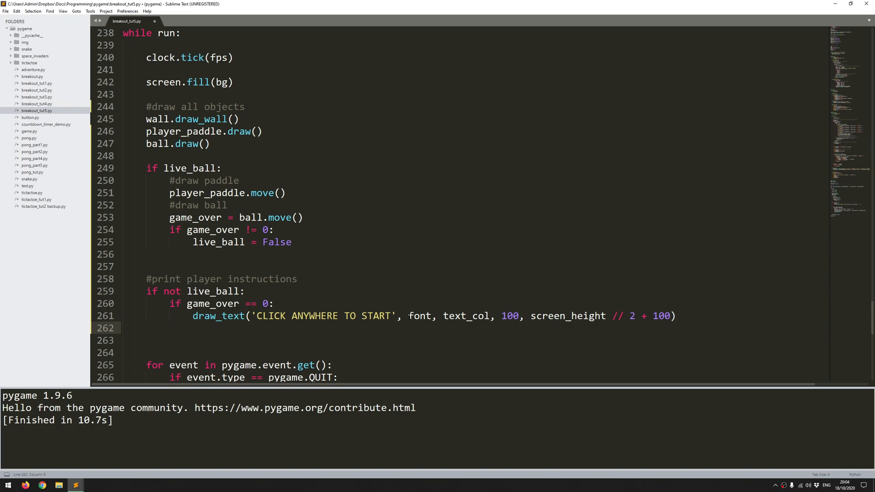
Step: Add an elif game_over == 1: branch
text(elif)
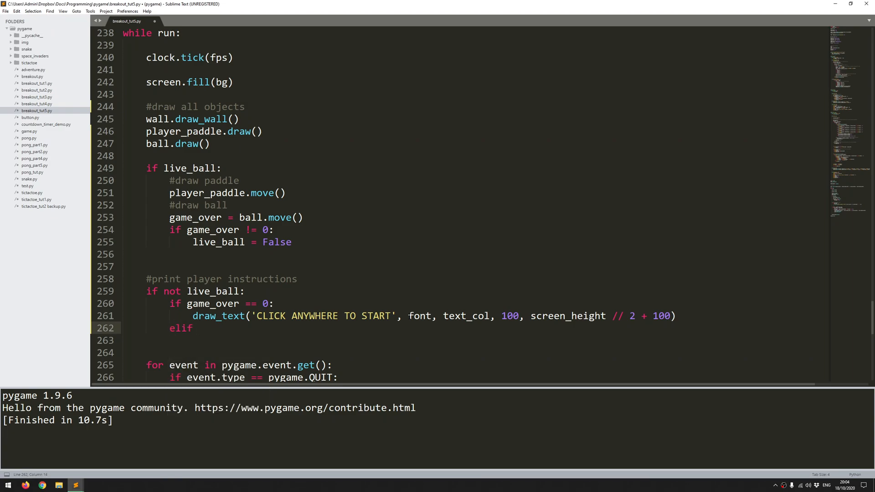
text(game)
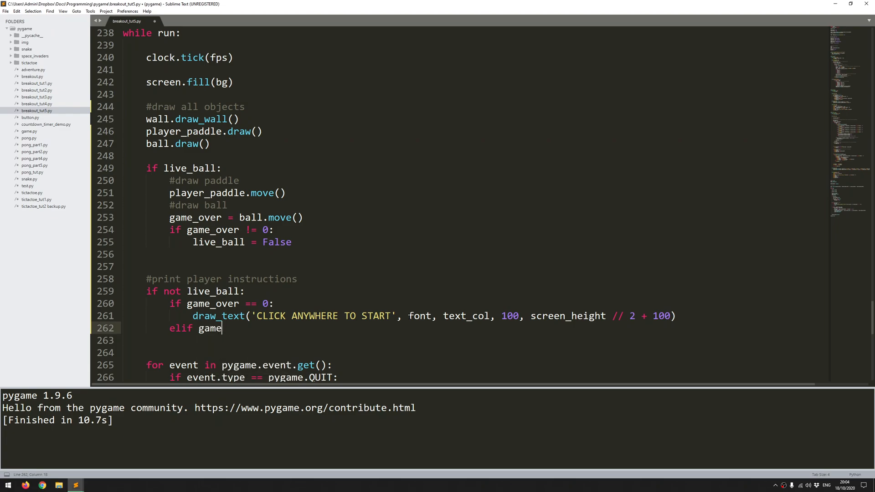
text(_over ==)
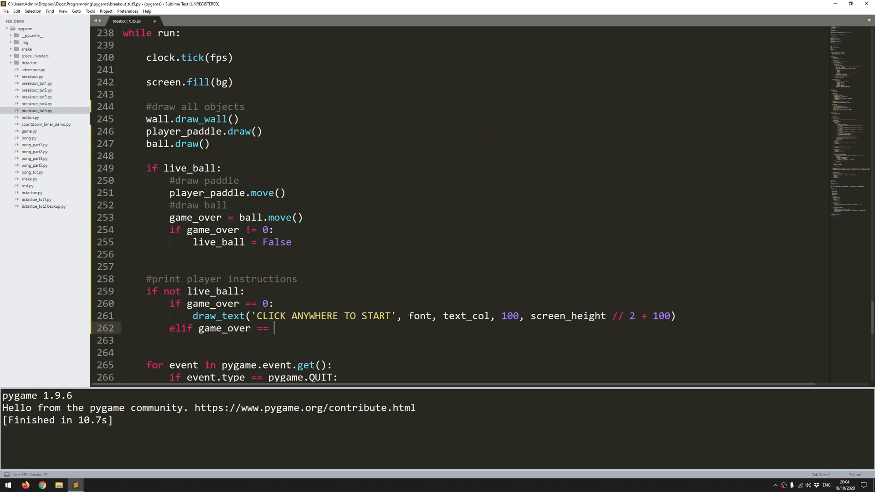
text(1:)
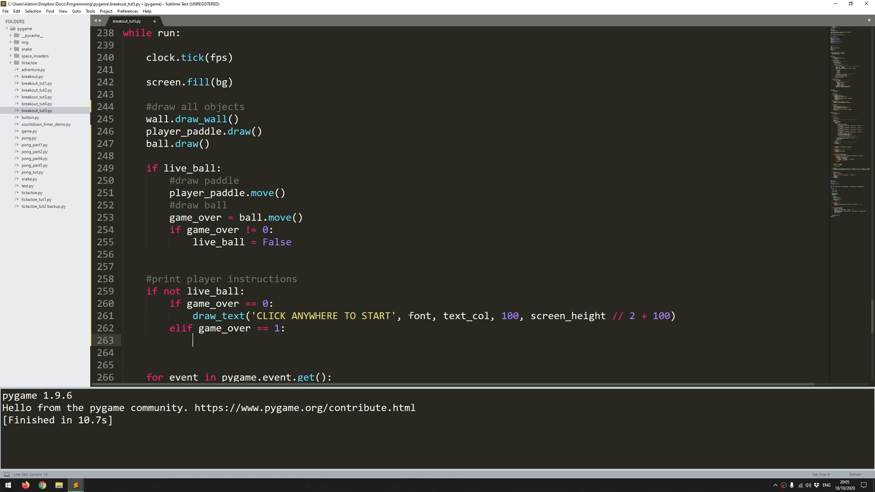
Step: Insert two draw_text lines, the first showing 'YOU WON!' at 240, screen_height // 2 + 50
key(ctrl+c)
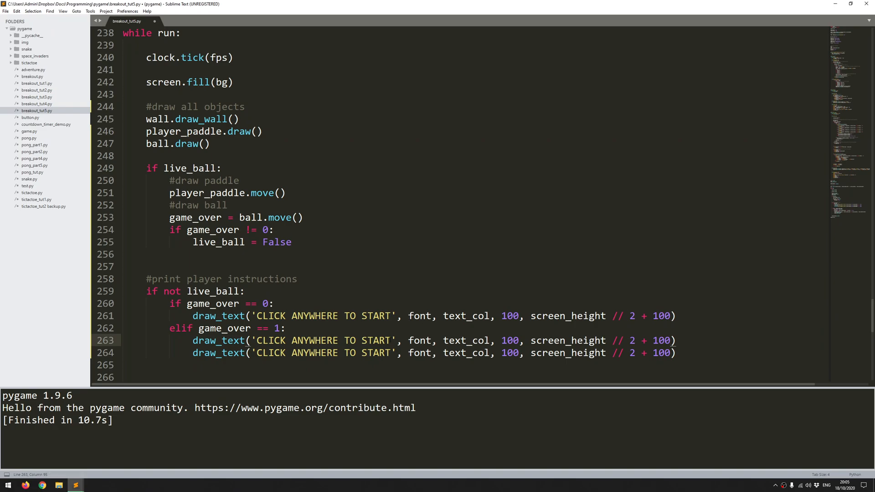
text(YOU)
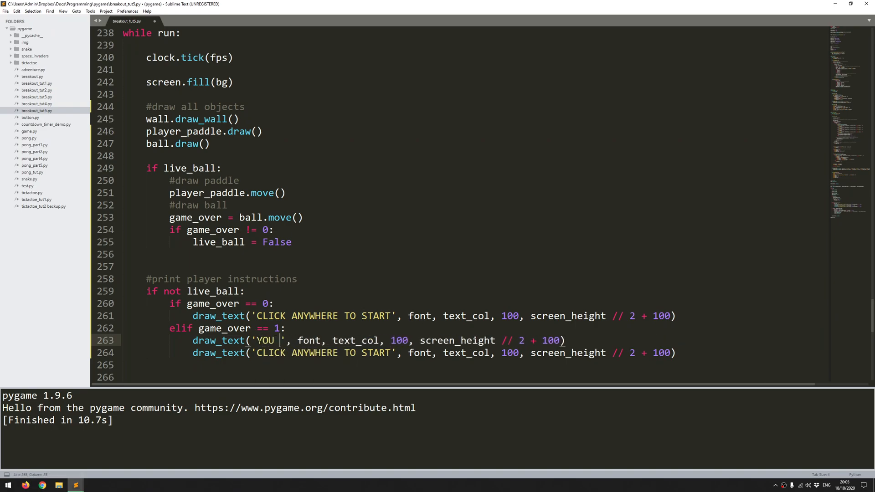
text(WON!)
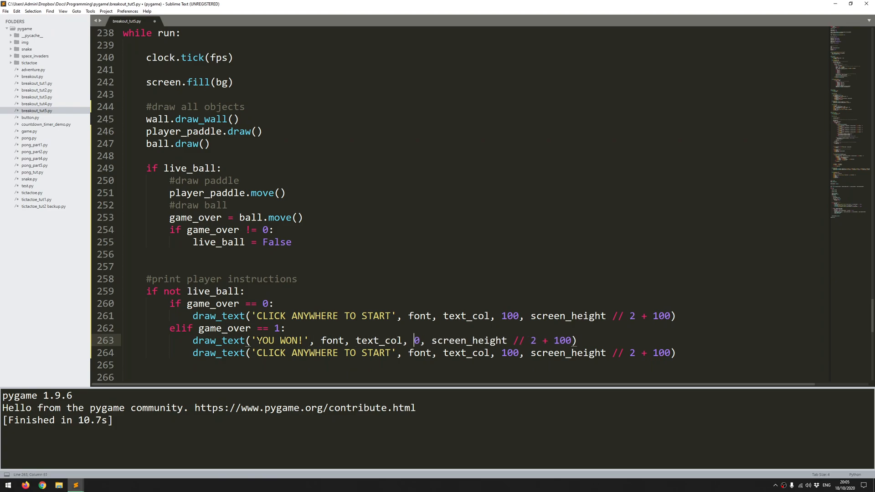
text(24)
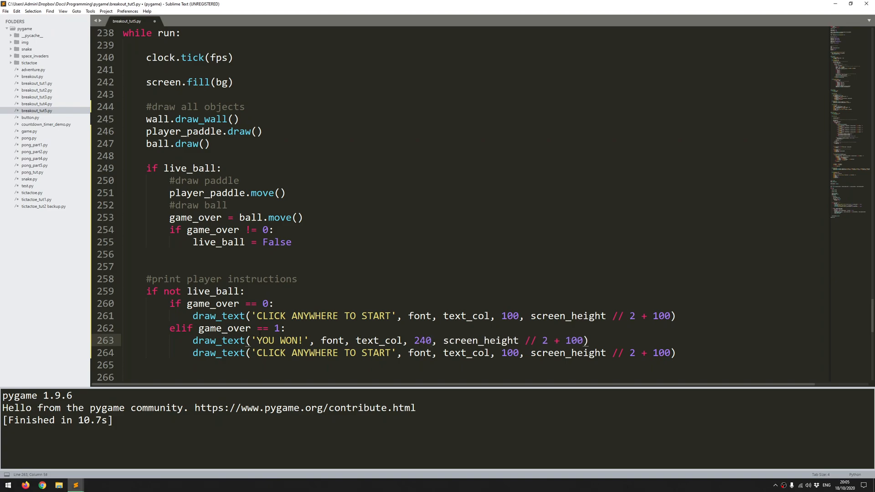
text(50)
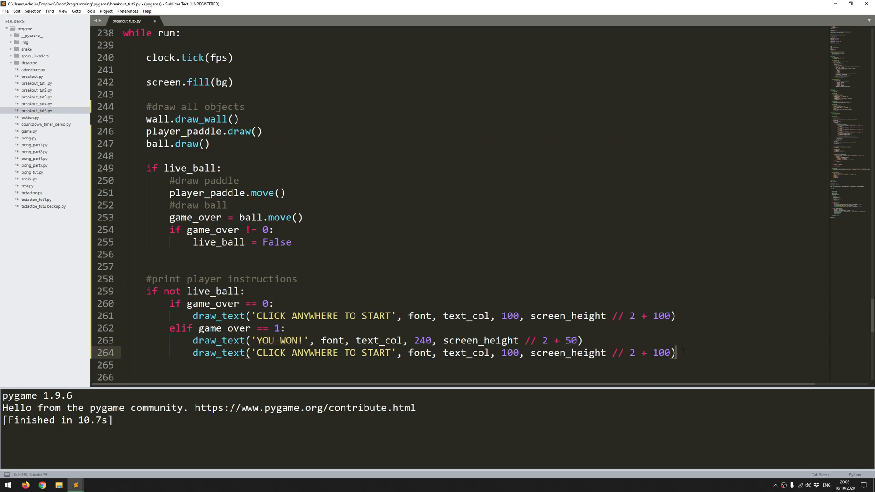
text(elif game_over == -1:)
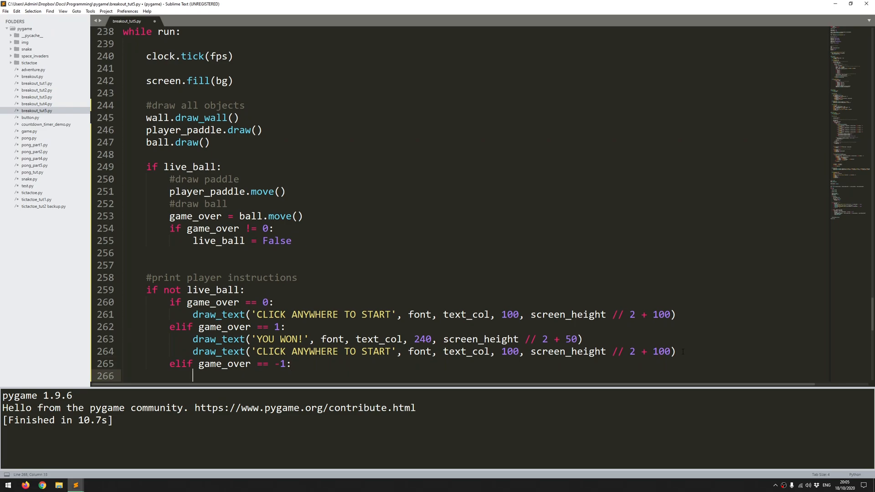
Step: Paste the two message lines under elif game_over == -1: and change WON to LOST
scroll(down, 3)
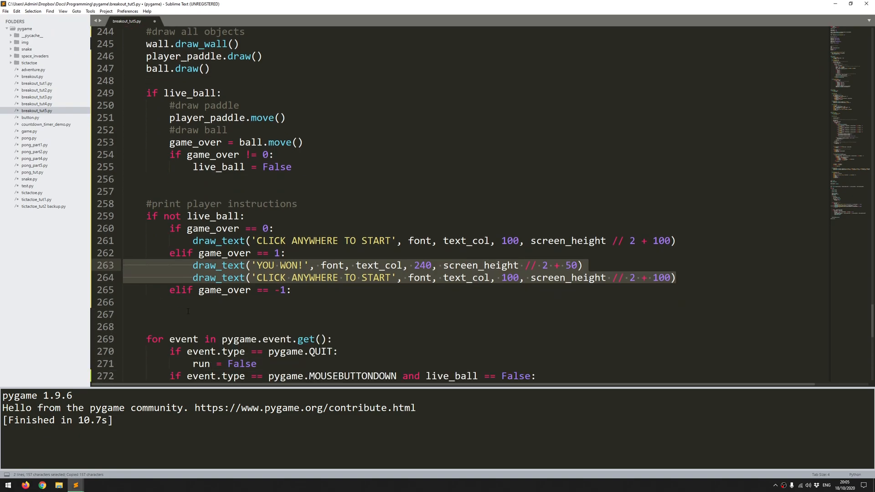
key(ctrl+v)
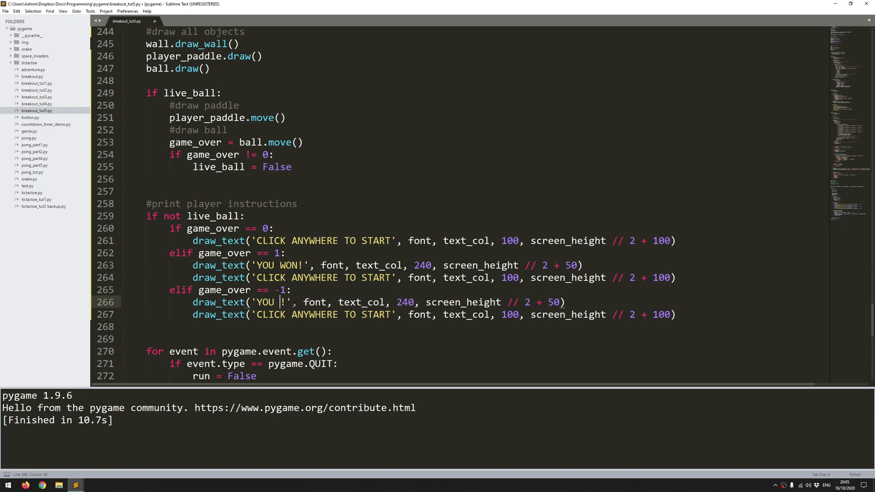
text(LOST)
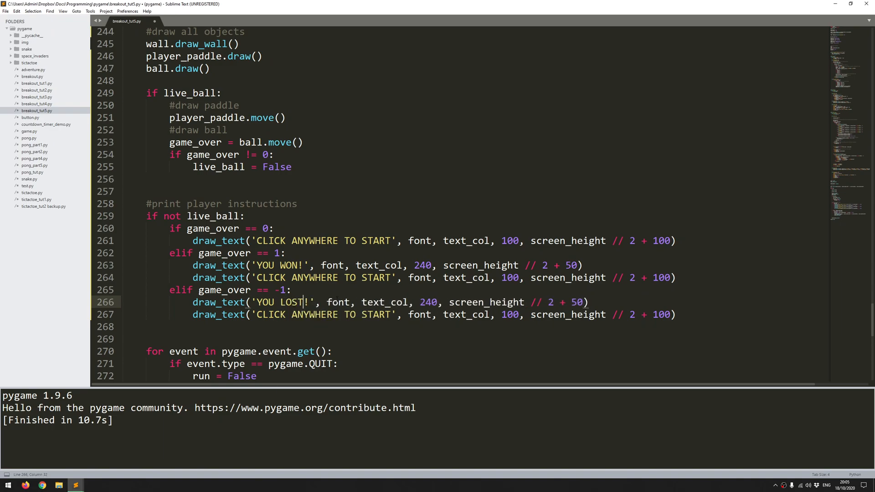
click(372, 302)
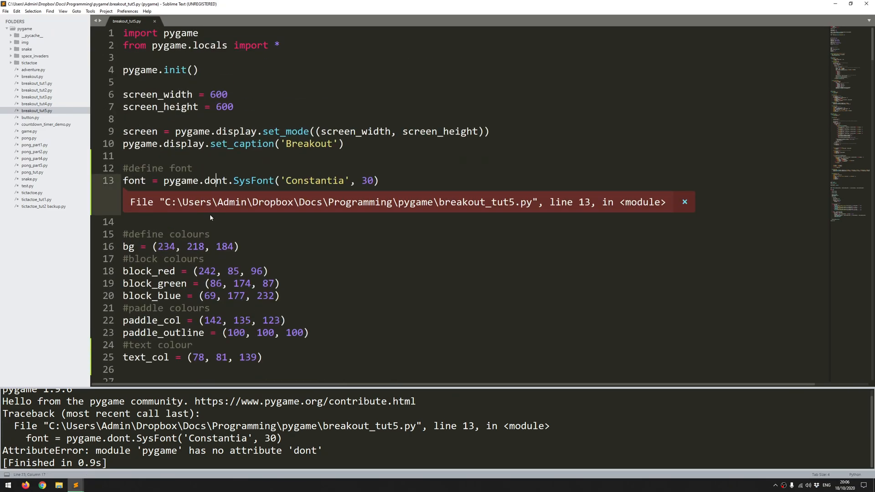
Step: Correct pygame.dont to pygame.font on line 13
text(font)
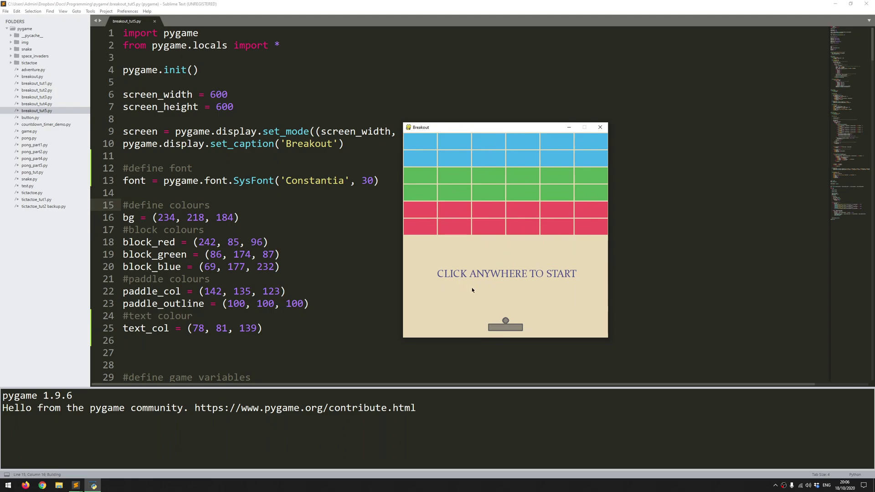
Step: Focus the Breakout window and click inside it to launch the ball from the start prompt
click(473, 291)
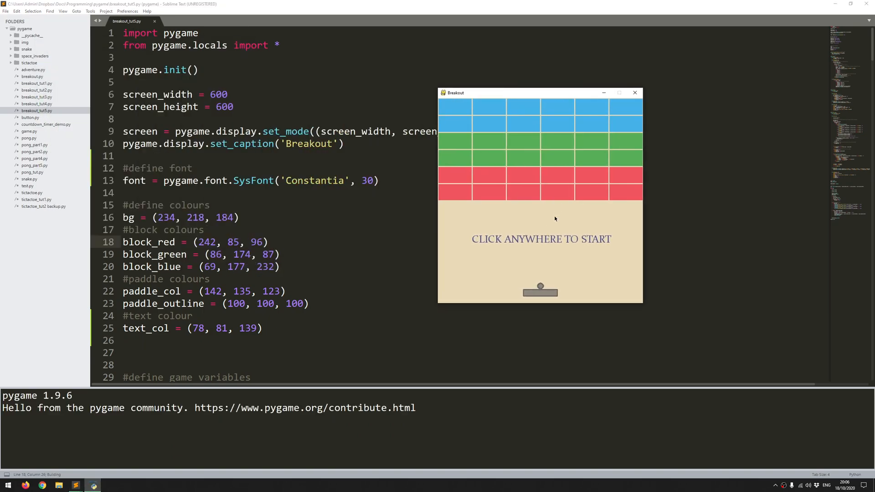
click(555, 219)
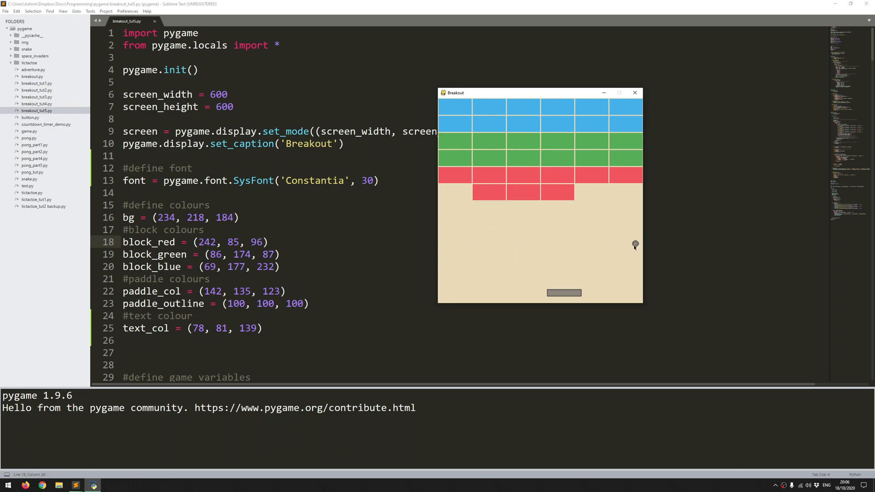
mouse_move(530, 201)
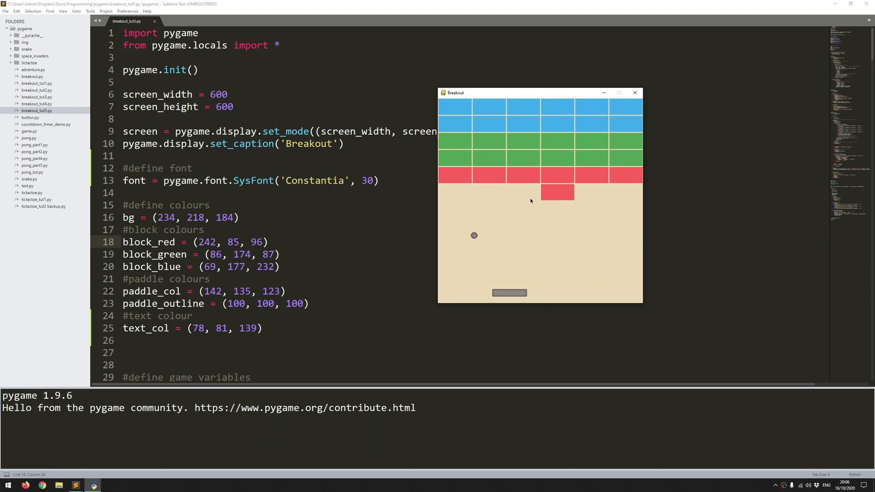